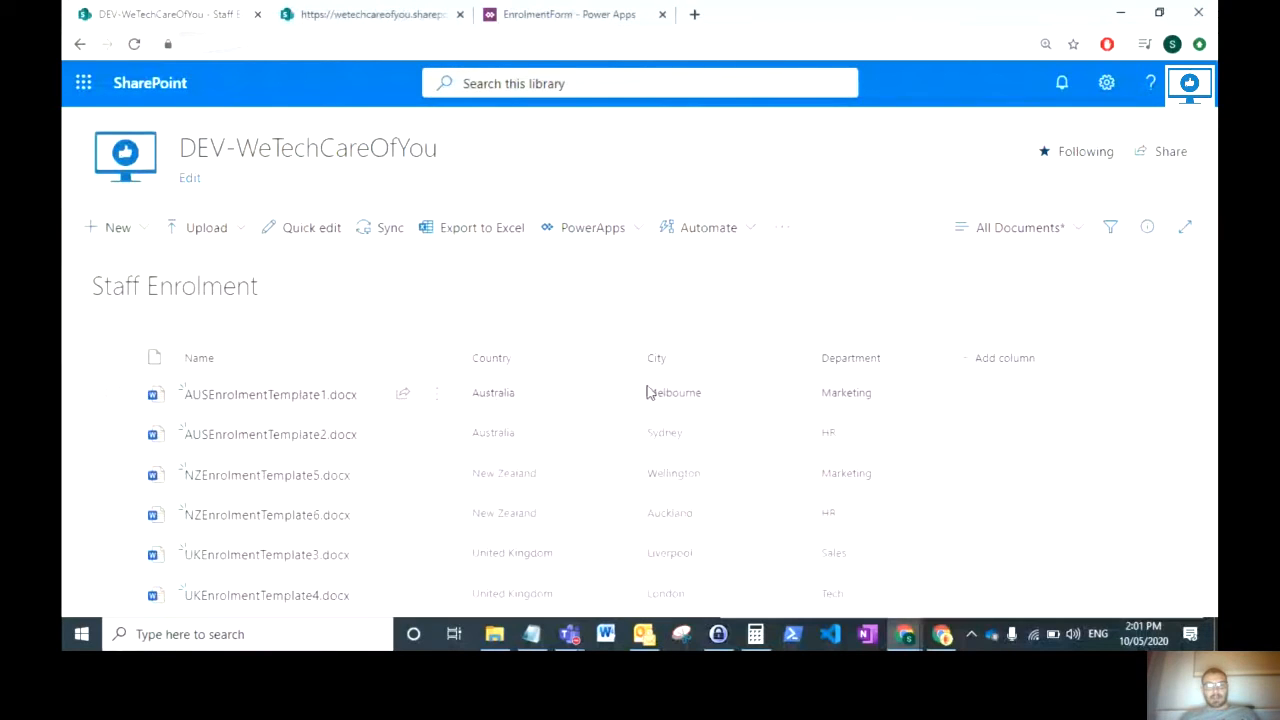
{"action": "mouse_move", "coordinate": [370, 62]}
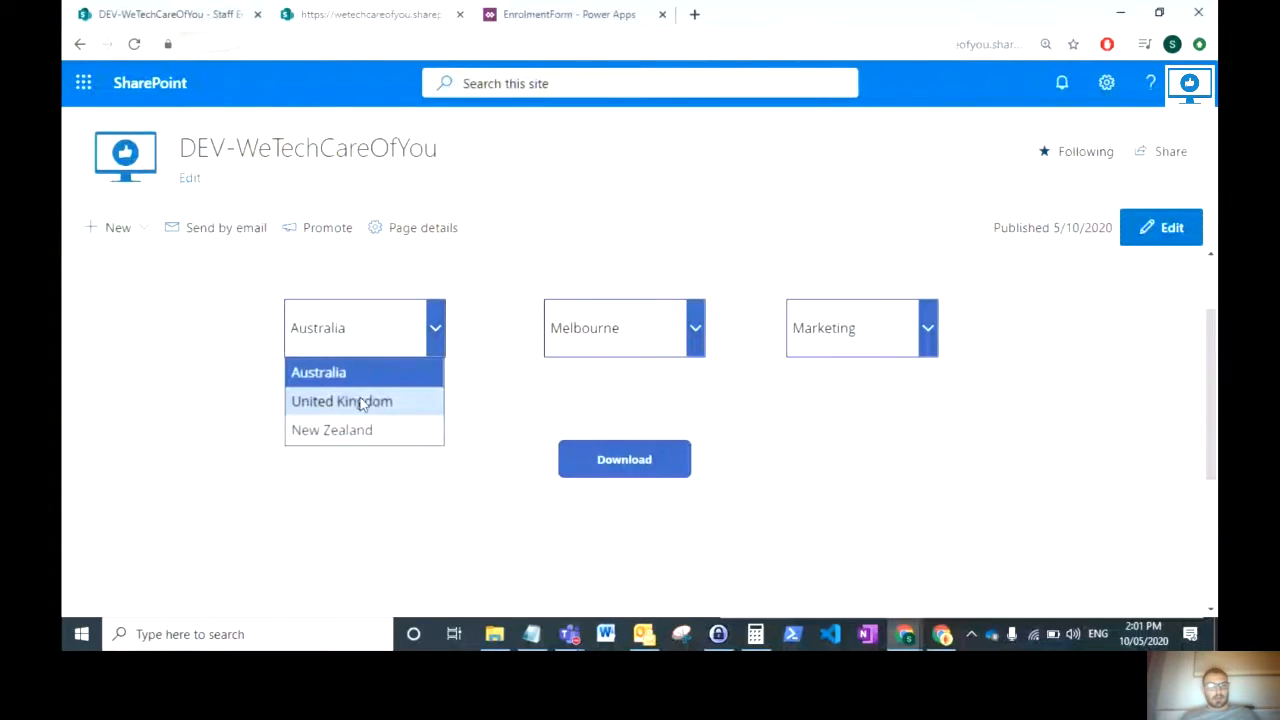
Step: Choose Australia, Sydney and HR on the enrolment page and download the matching template
{"action": "left_click", "coordinate": [342, 400]}
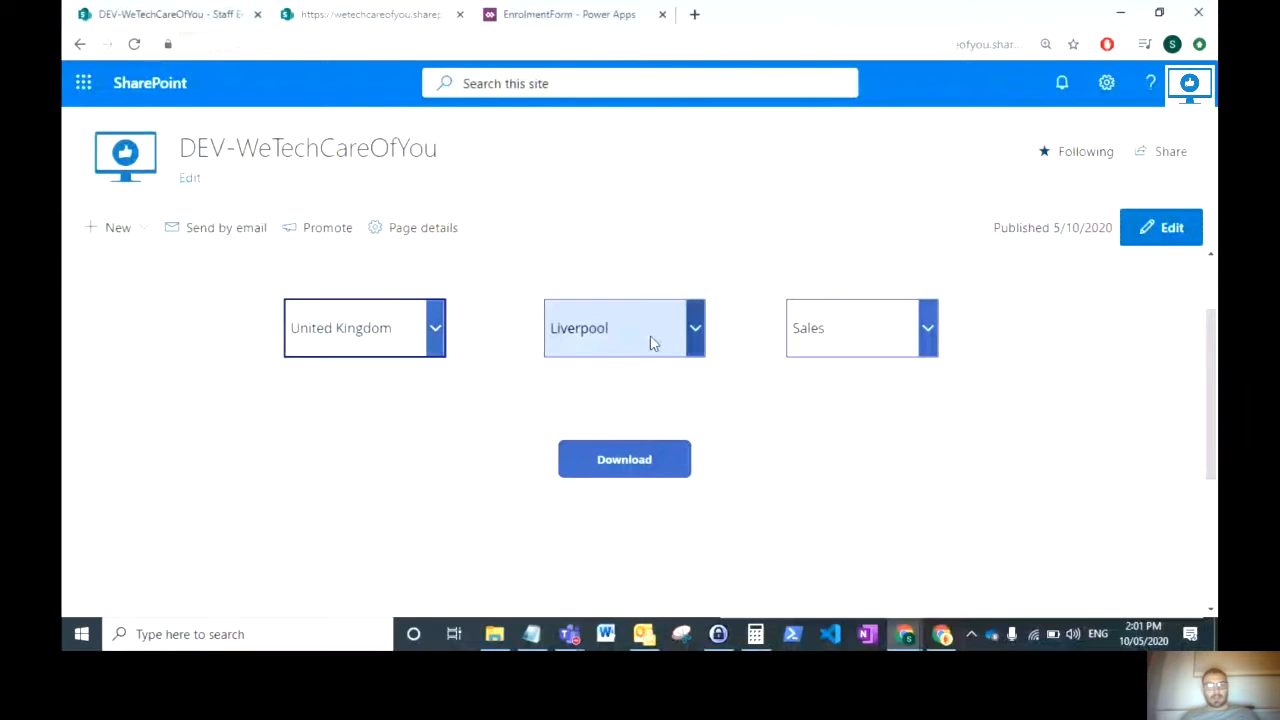
{"action": "mouse_move", "coordinate": [728, 330]}
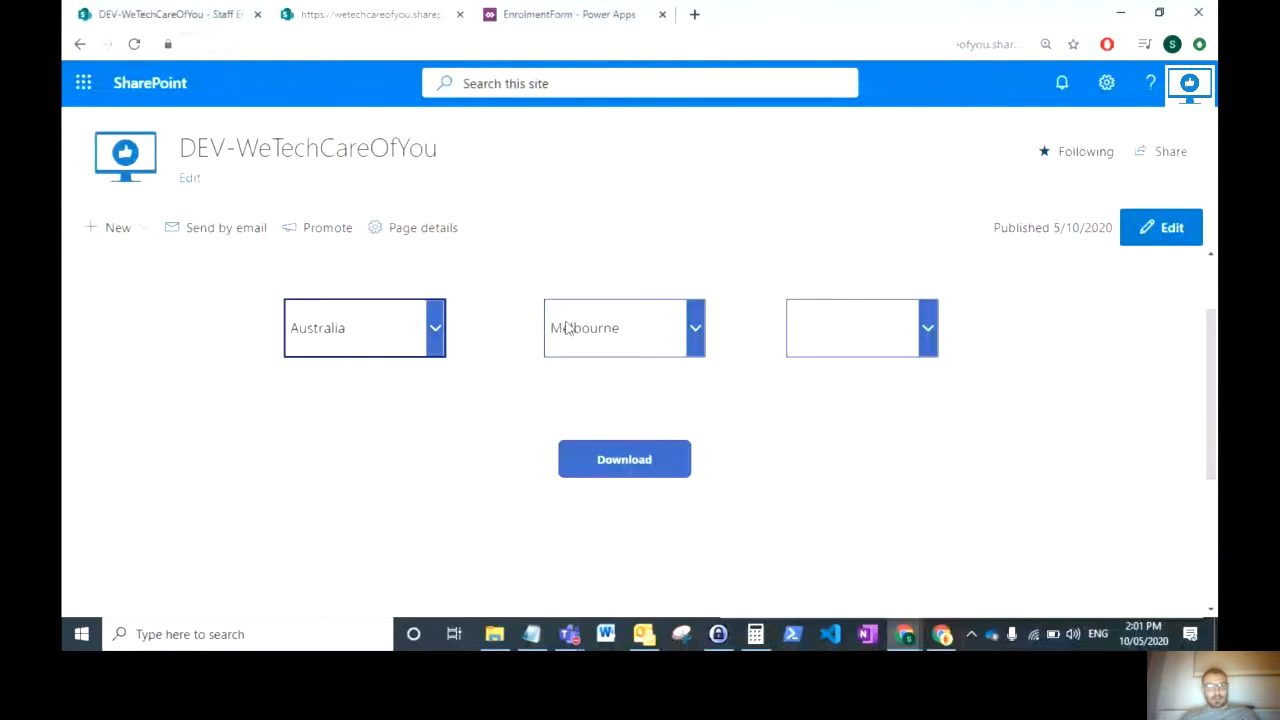
{"action": "left_click", "coordinate": [860, 328]}
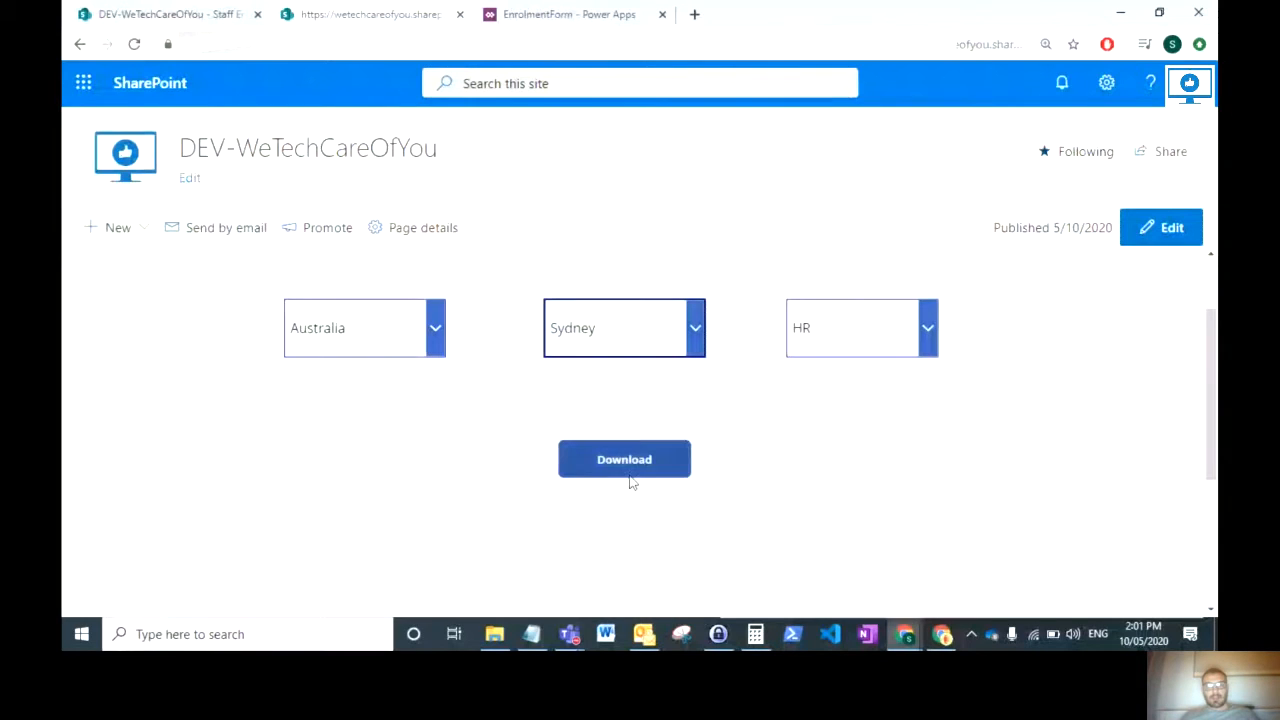
{"action": "left_click", "coordinate": [624, 458]}
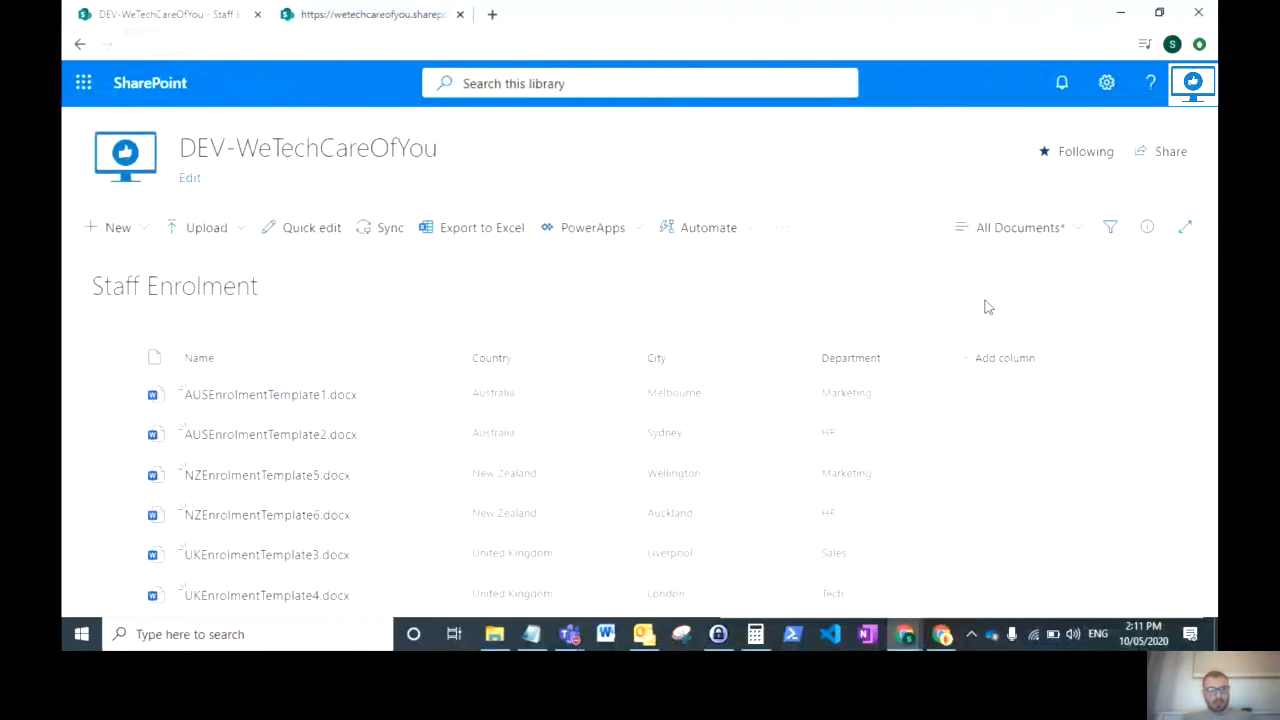
{"action": "mouse_move", "coordinate": [500, 368]}
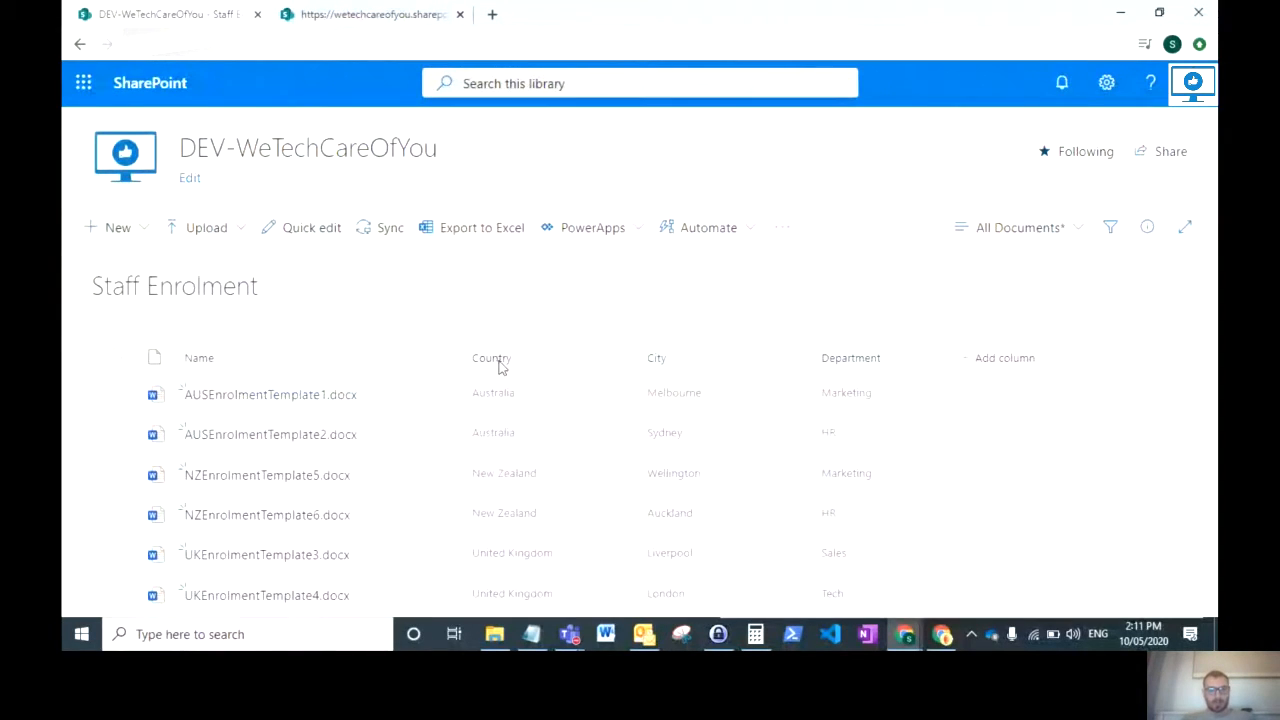
{"action": "mouse_move", "coordinate": [724, 368]}
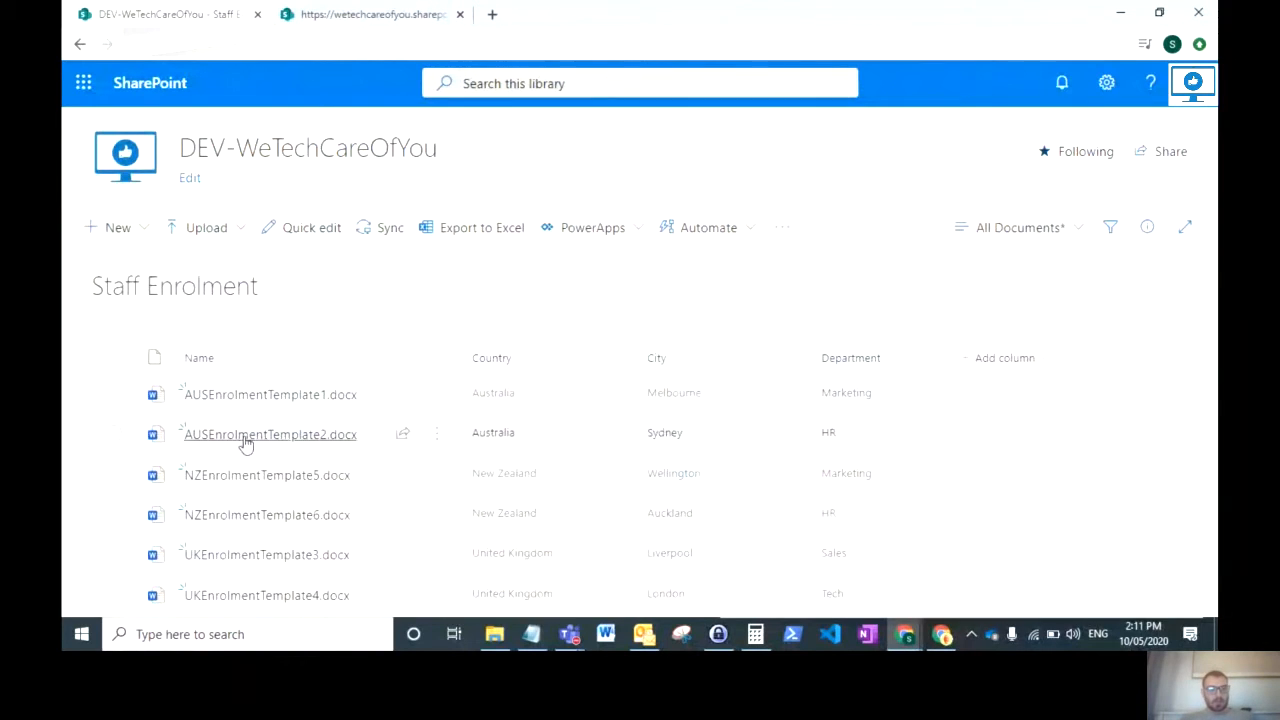
{"action": "mouse_move", "coordinate": [378, 396]}
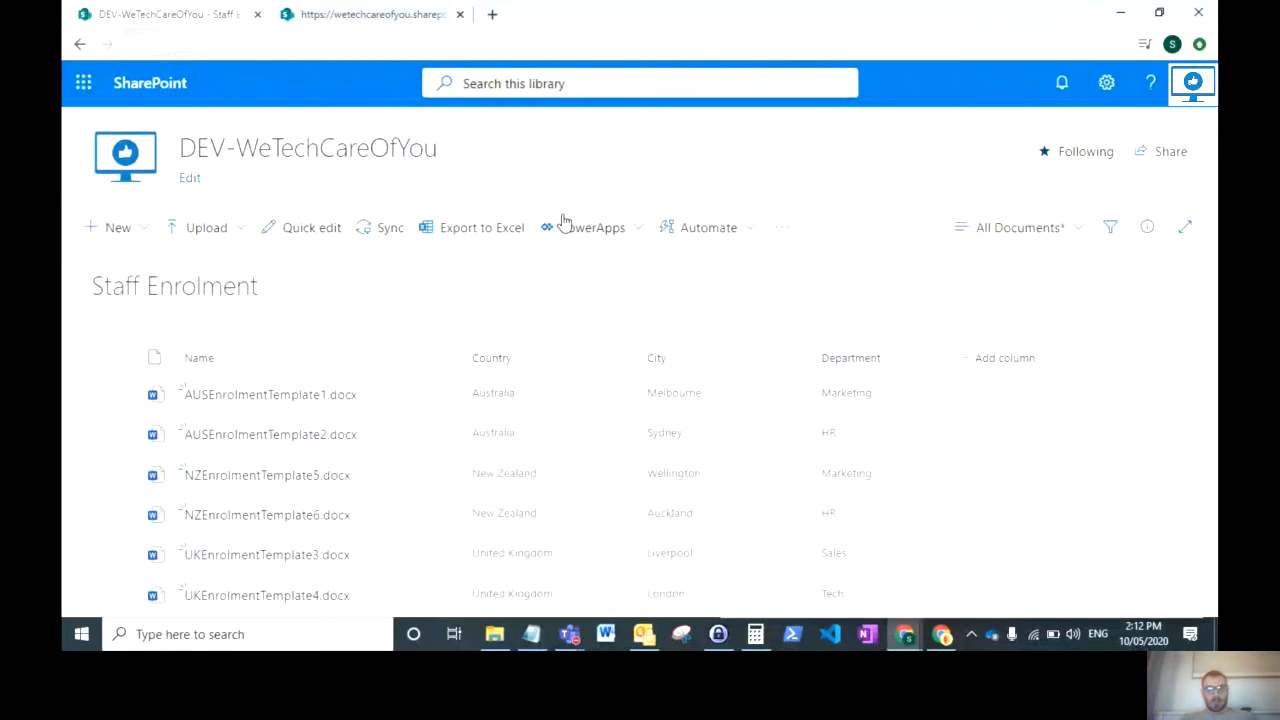
Step: From the Staff Enrolment library's PowerApps menu, go to See all apps
{"action": "left_click", "coordinate": [592, 228]}
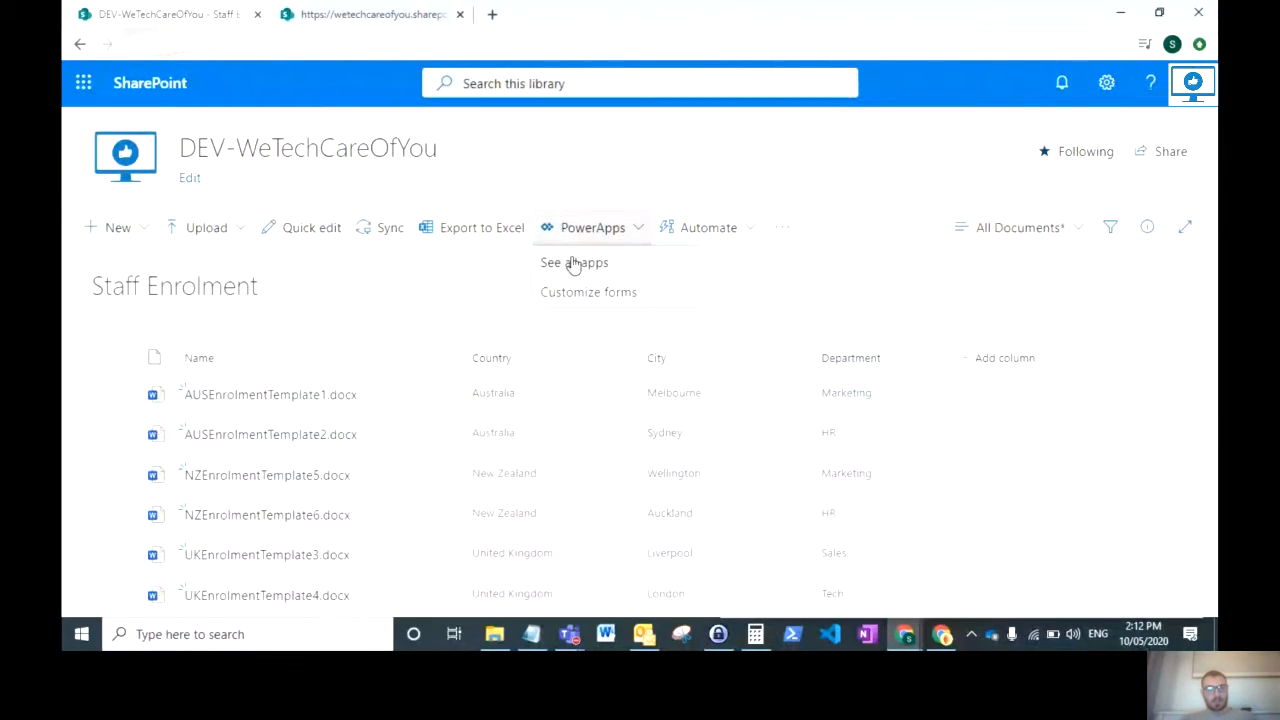
{"action": "left_click", "coordinate": [574, 262]}
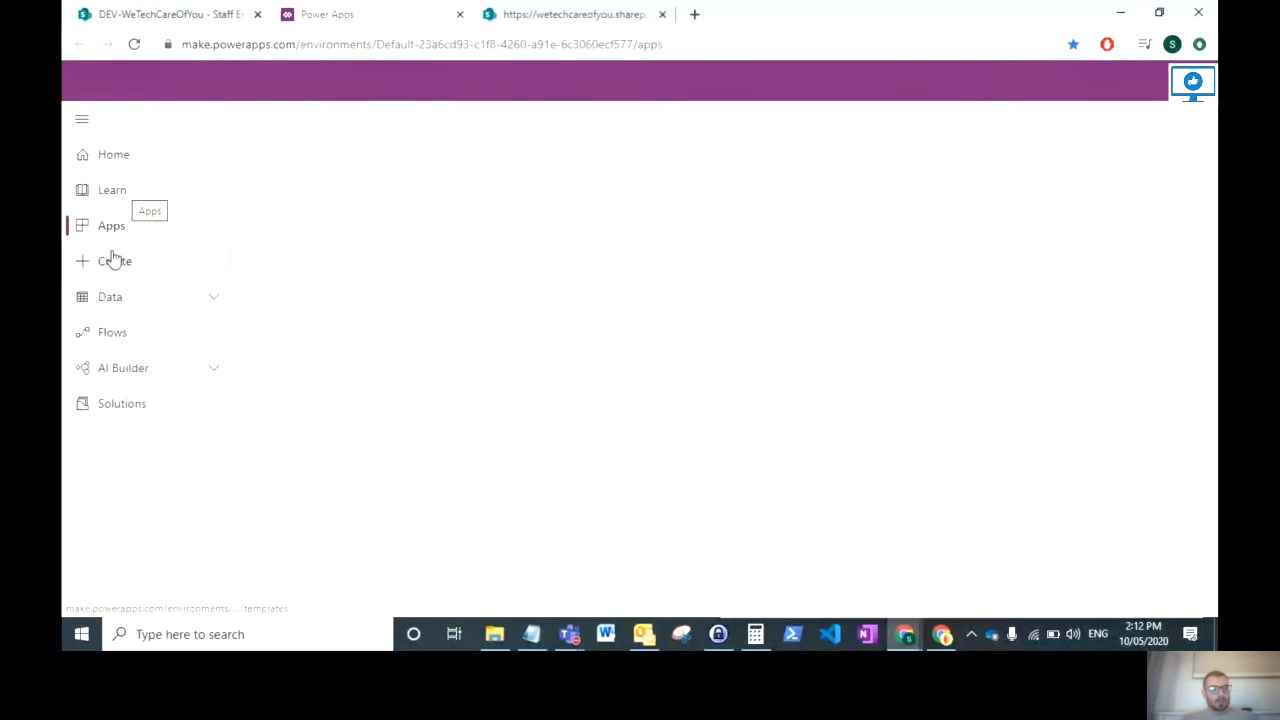
Step: Create a blank tablet canvas app named Powerapps Test
{"action": "left_click", "coordinate": [114, 260]}
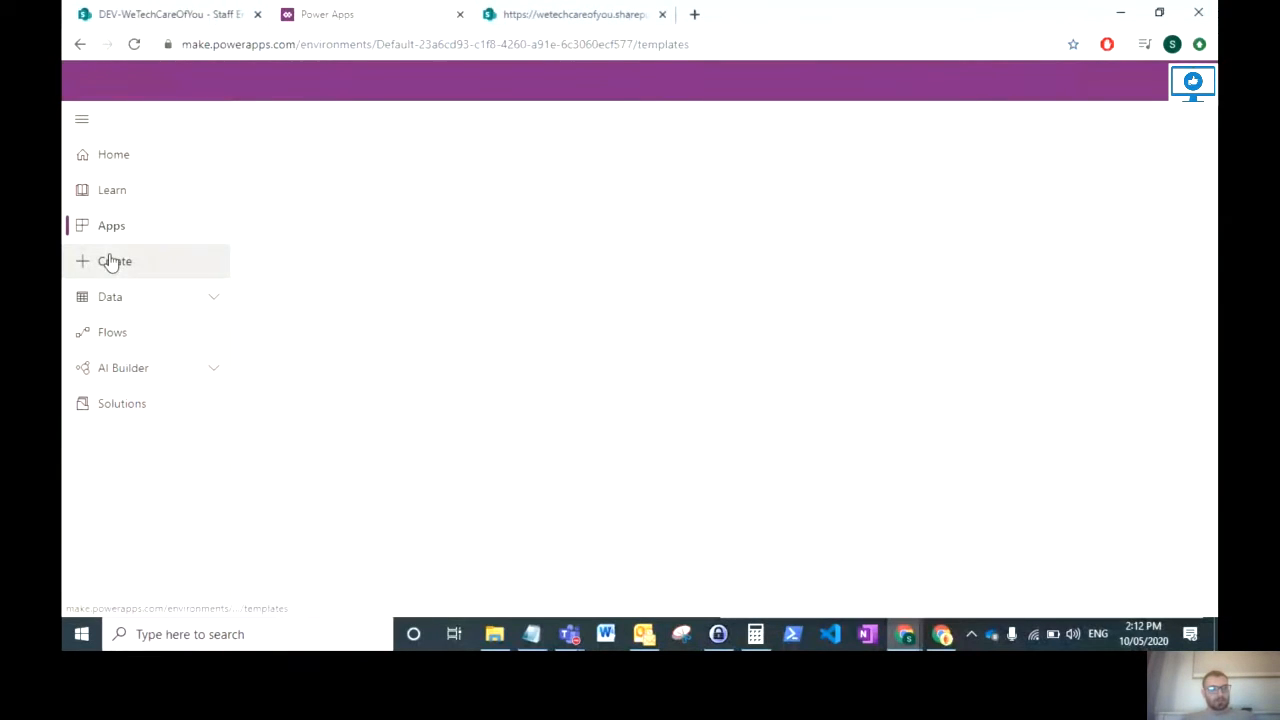
{"action": "left_click", "coordinate": [114, 260]}
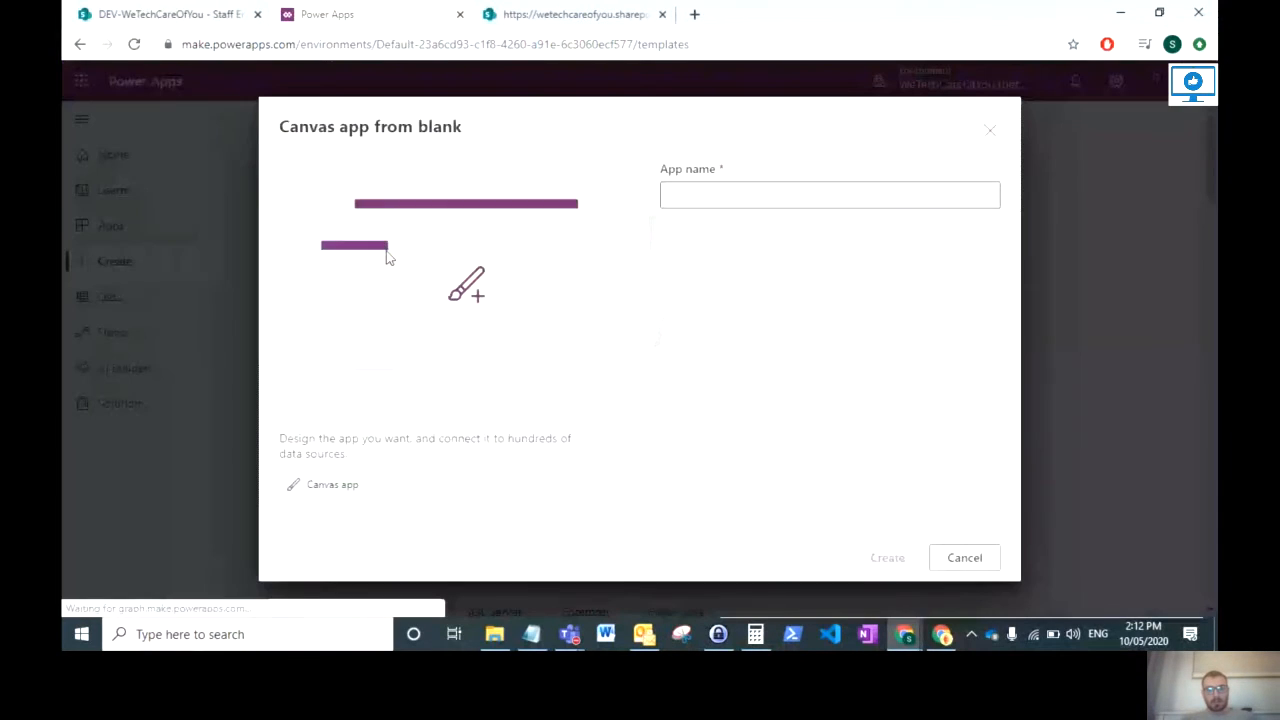
{"action": "left_click", "coordinate": [828, 196]}
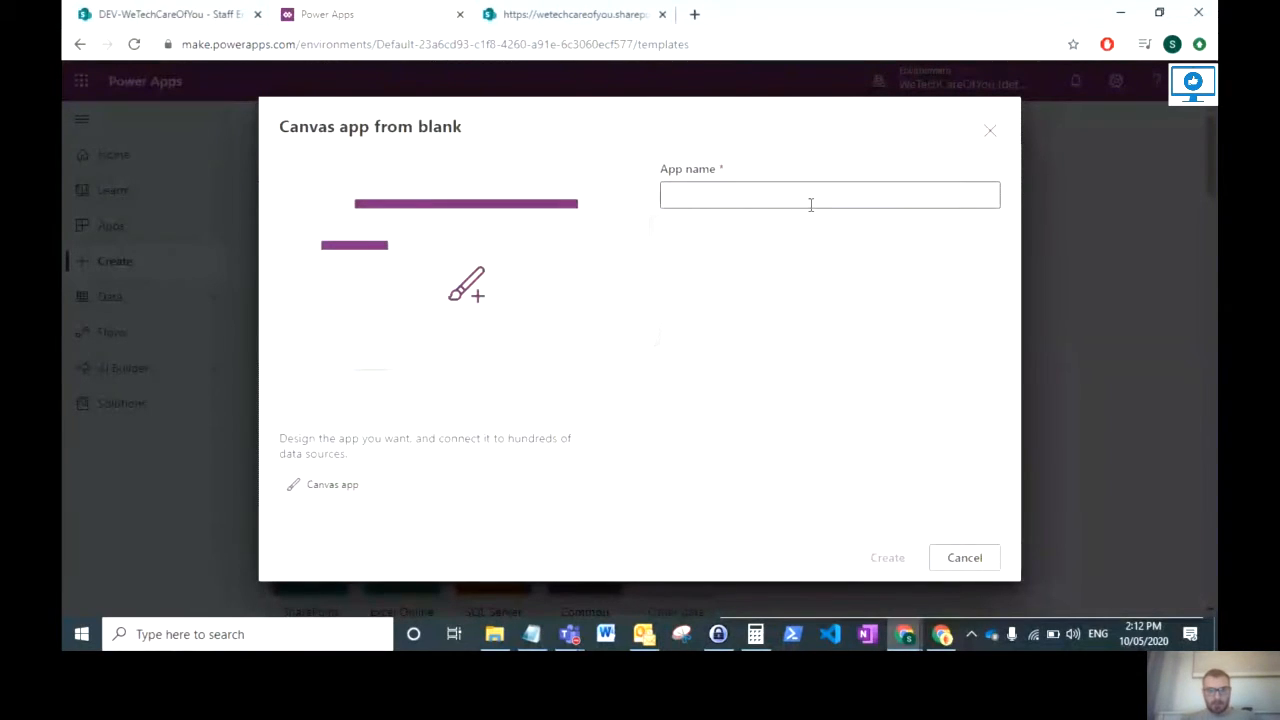
{"action": "type", "text": "Powerapps Test"}
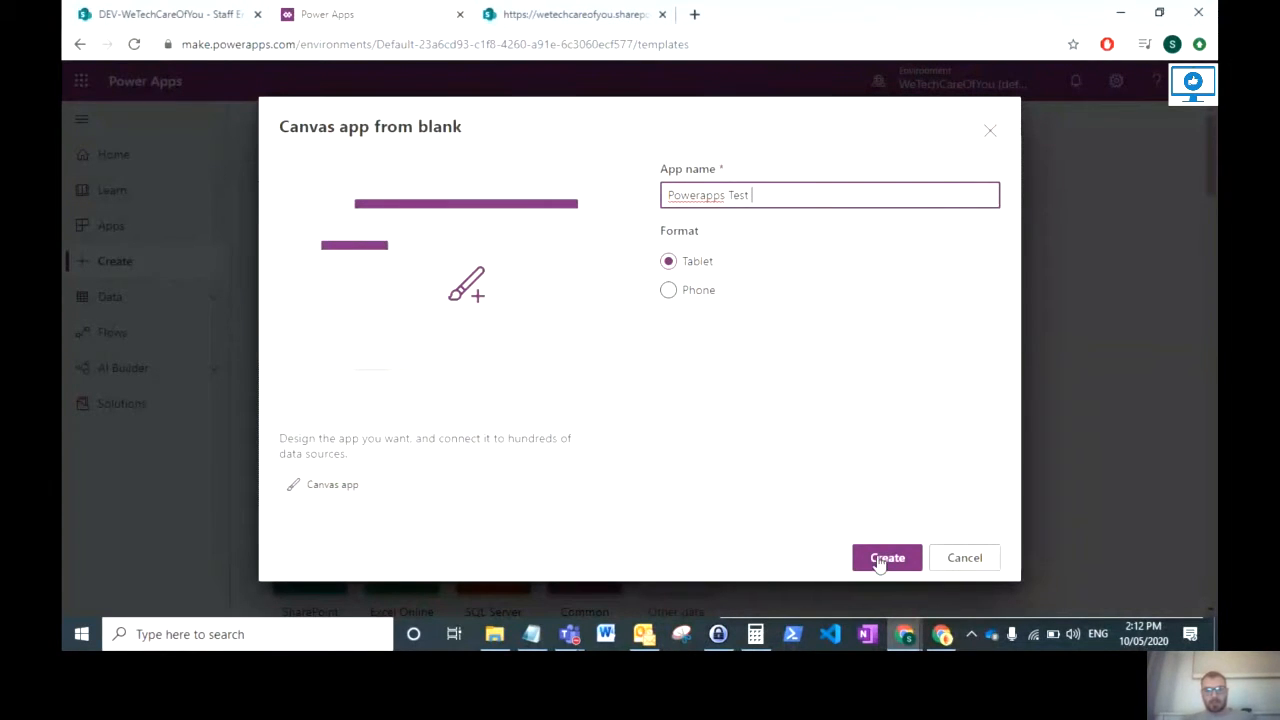
{"action": "left_click", "coordinate": [886, 556]}
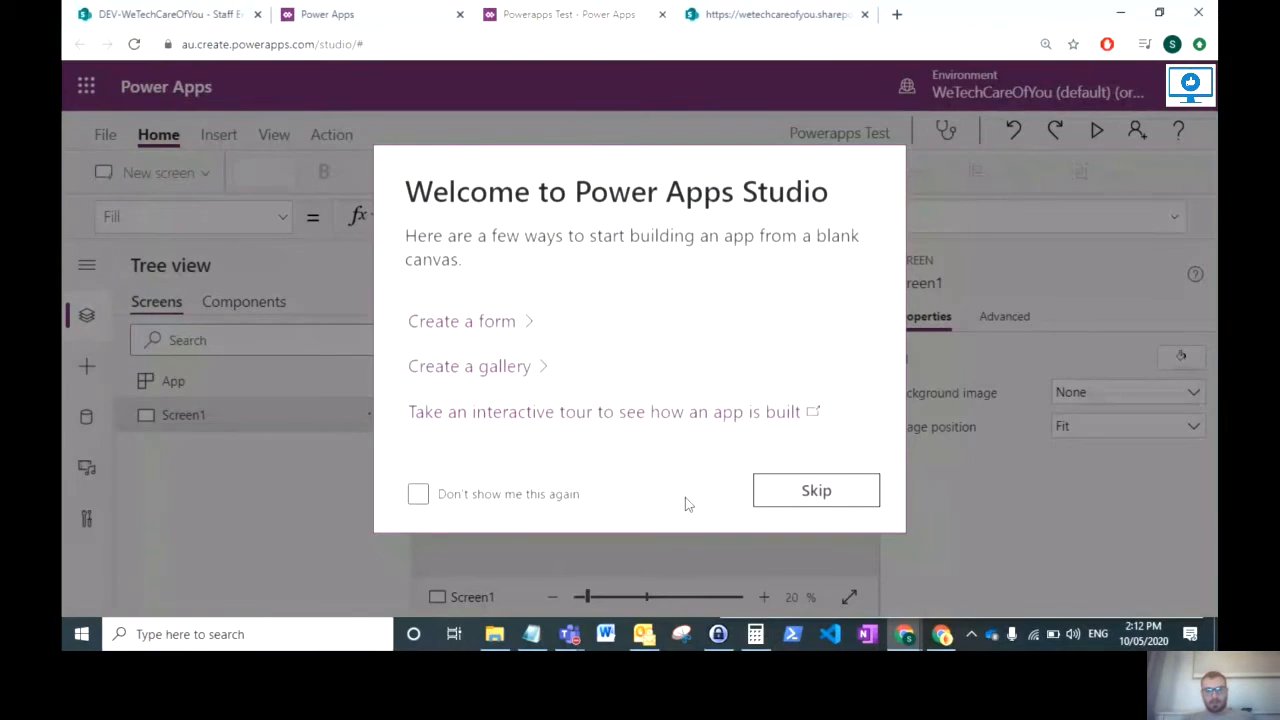
Step: Dismiss the welcome prompt and insert a first Drop down control from Insert > Input
{"action": "left_click", "coordinate": [816, 490]}
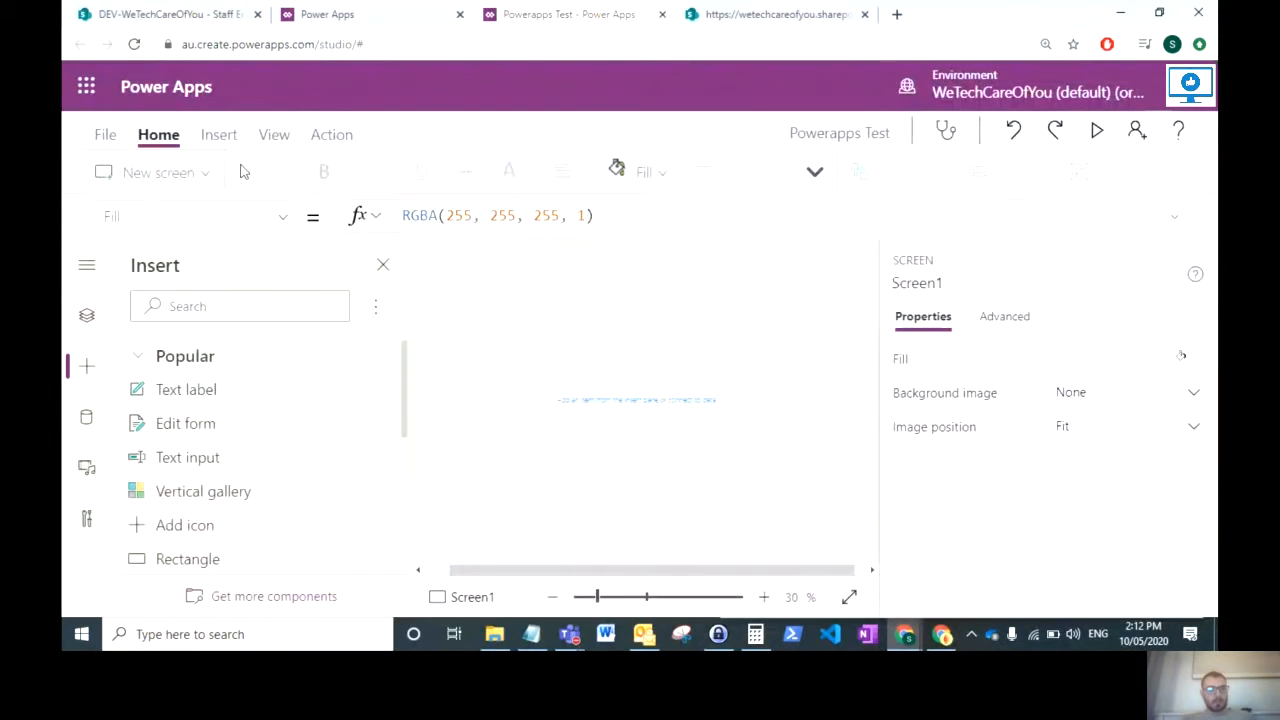
{"action": "left_click", "coordinate": [218, 134]}
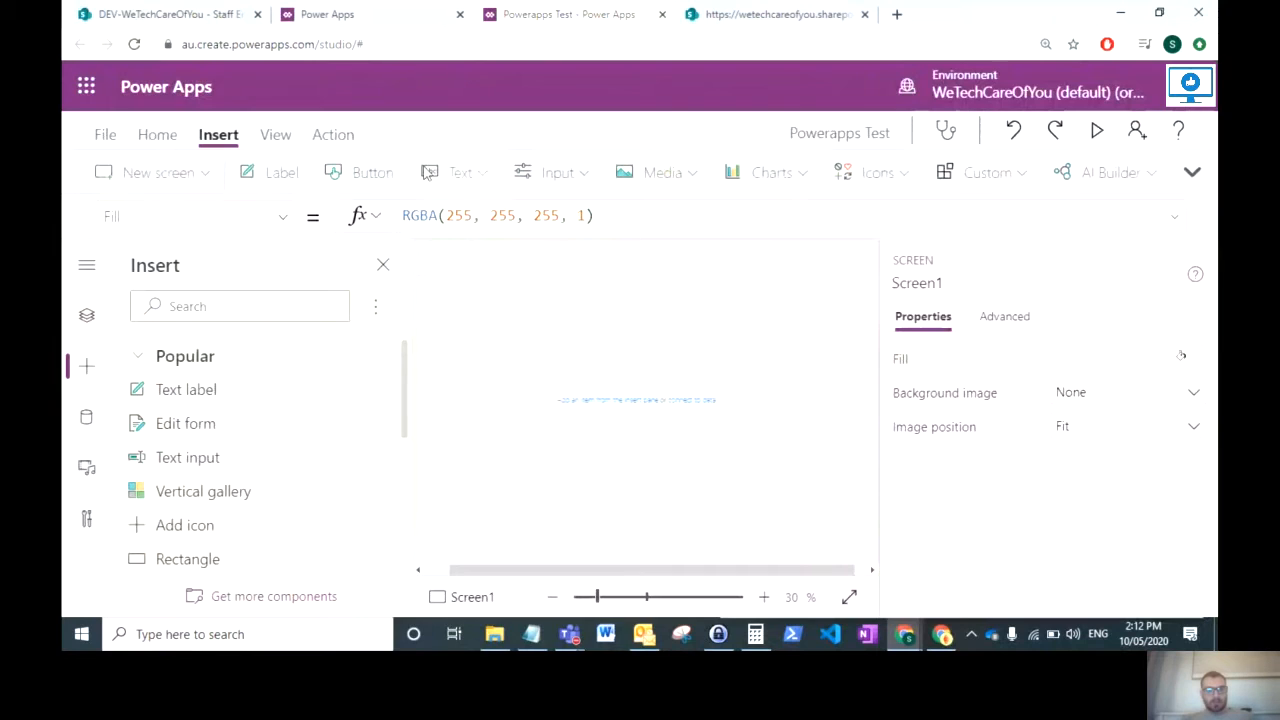
{"action": "left_click", "coordinate": [460, 172]}
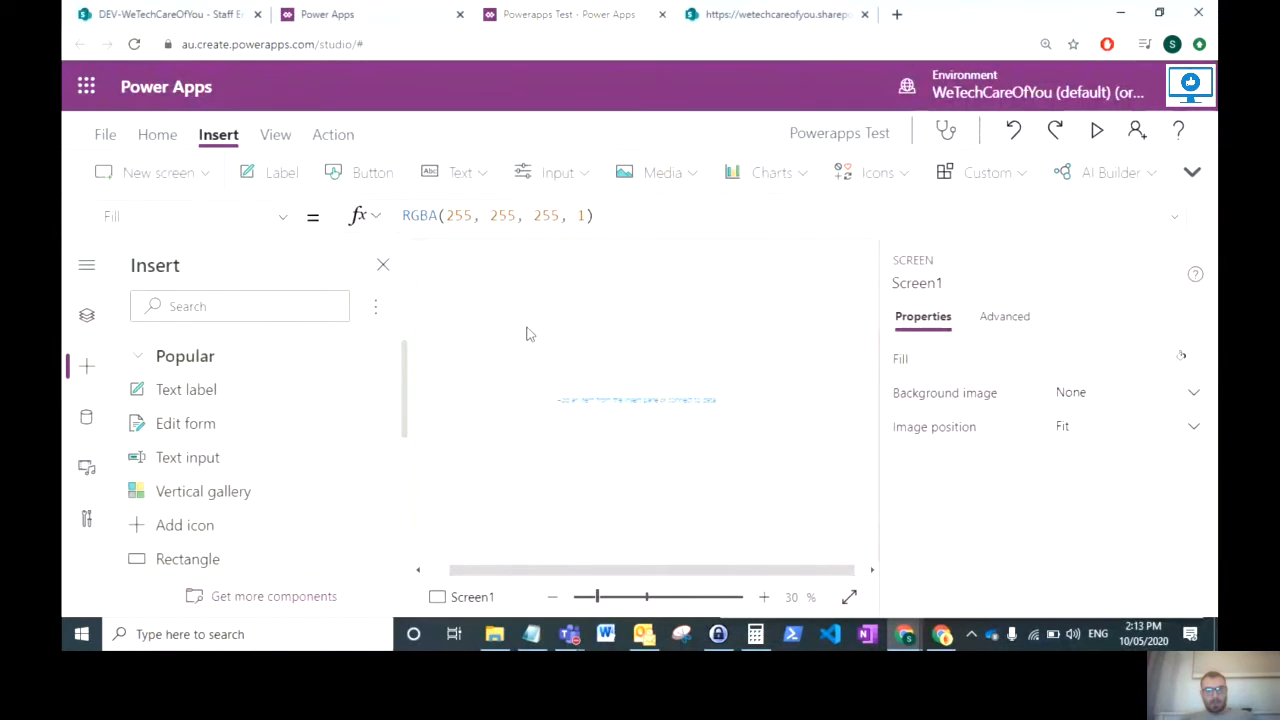
{"action": "left_click", "coordinate": [556, 172]}
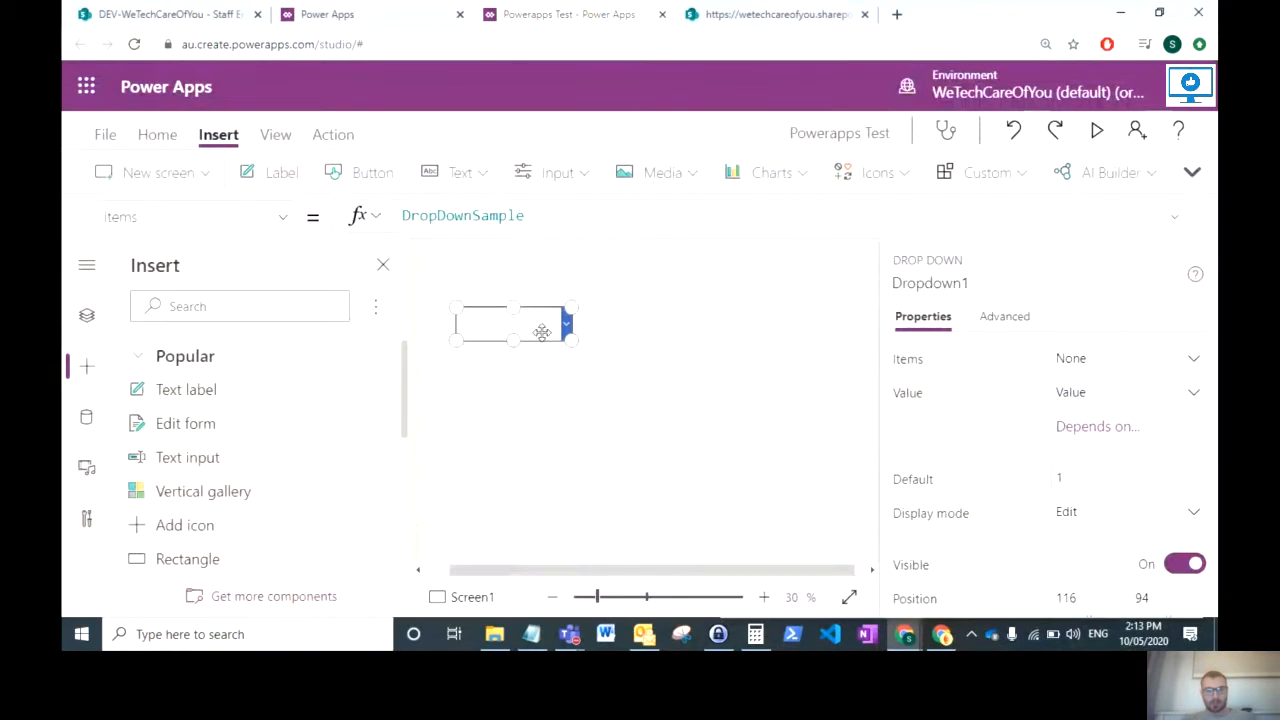
Step: Arrange the dropdowns in a row across the top of the screen
{"action": "left_click_drag", "start_coordinate": [540, 324], "coordinate": [512, 324]}
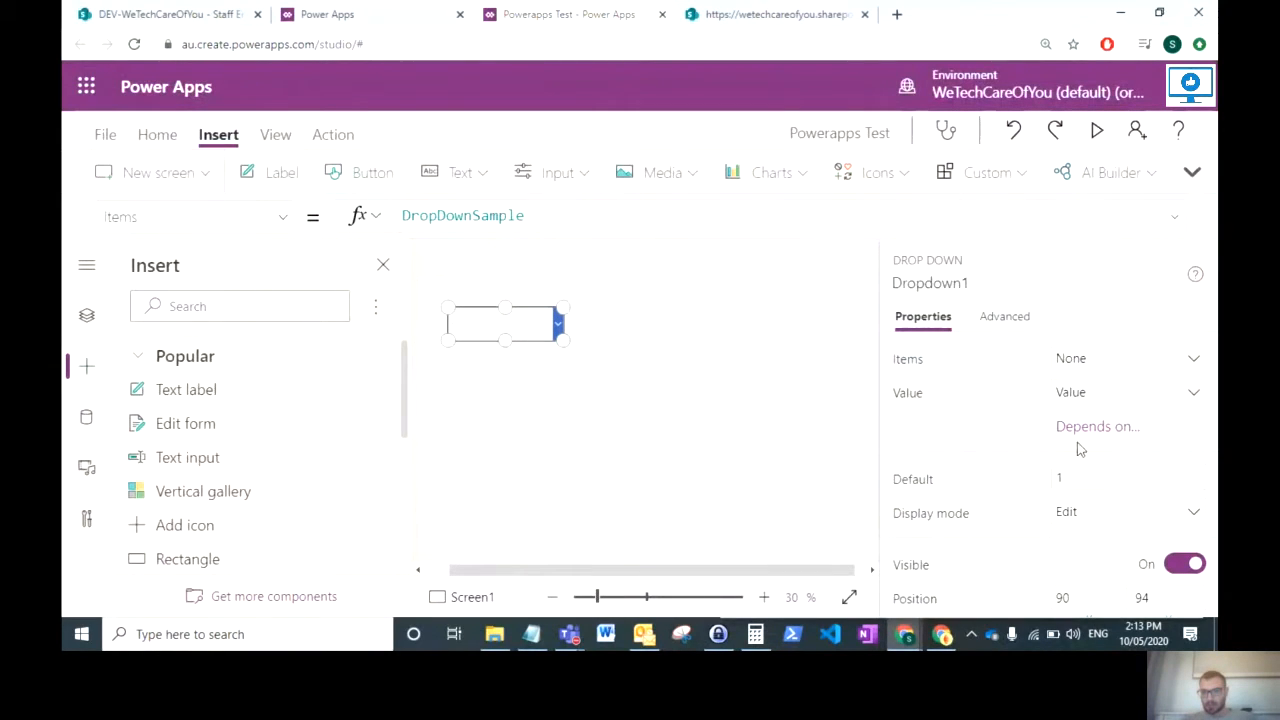
{"action": "scroll", "scroll_direction": "down", "scroll_amount": 3}
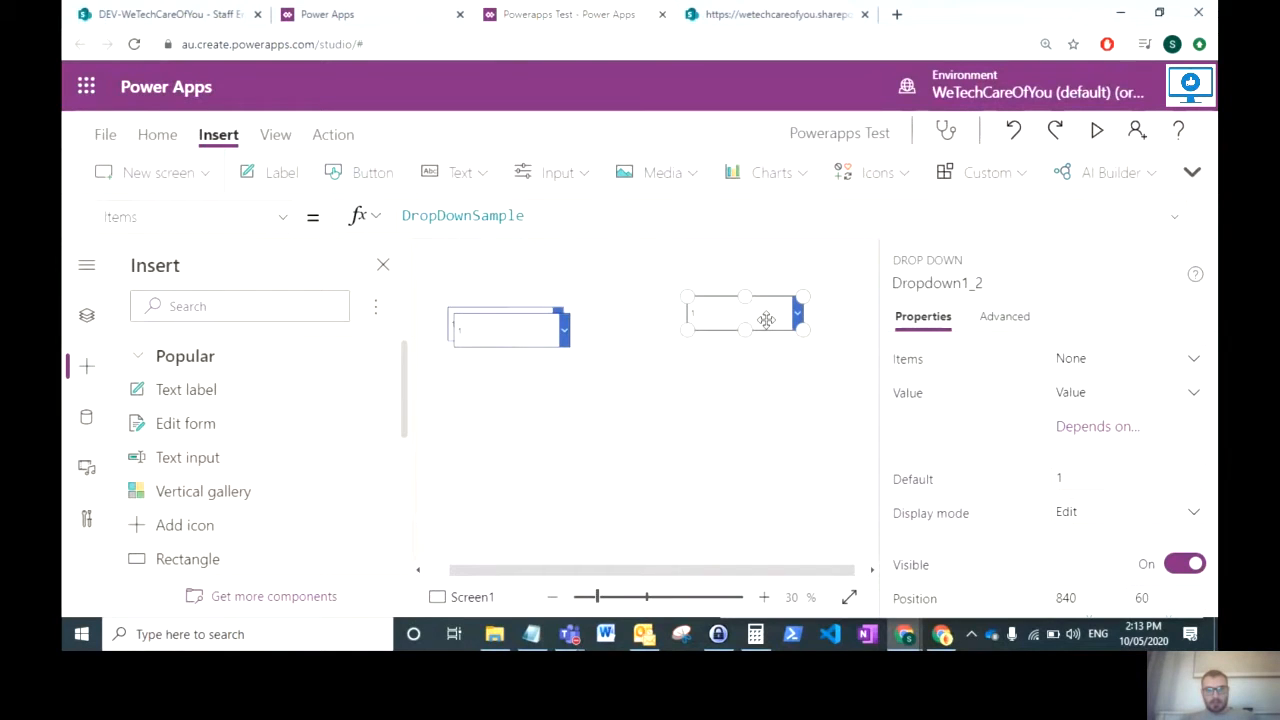
{"action": "left_click_drag", "start_coordinate": [764, 318], "coordinate": [586, 324]}
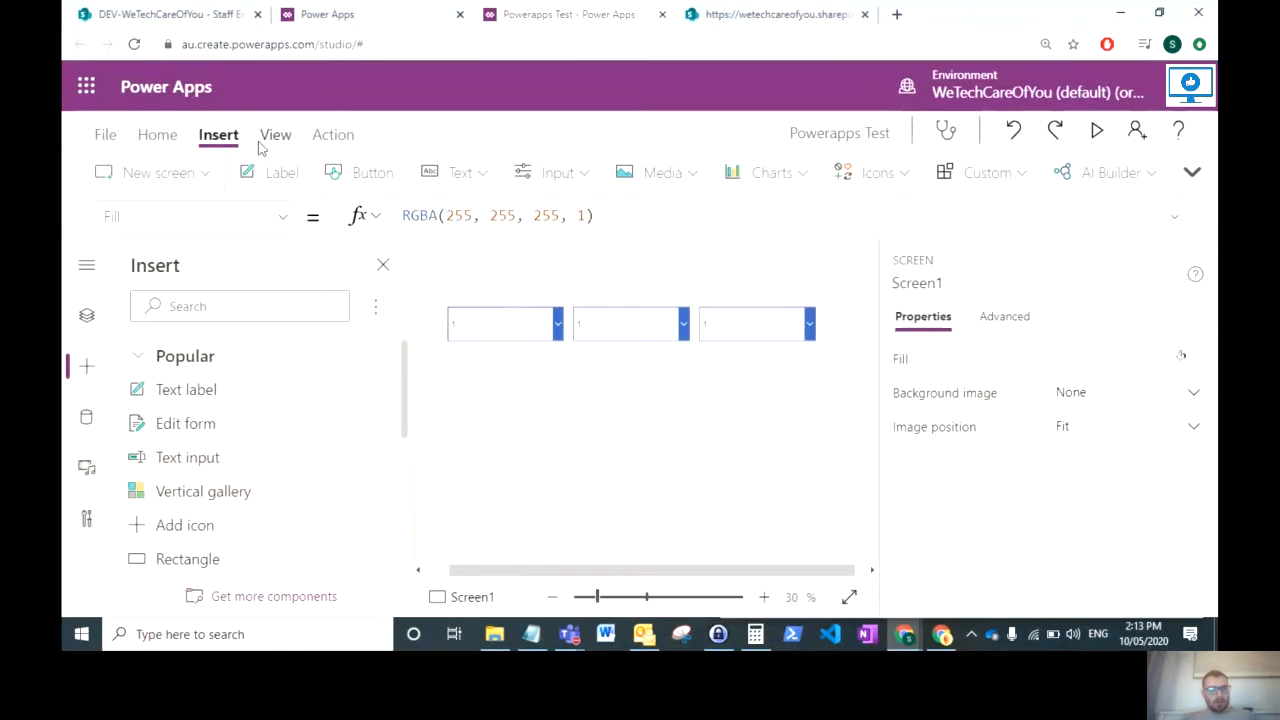
Step: Insert a button, move it below the dropdowns and enlarge it
{"action": "left_click", "coordinate": [372, 172]}
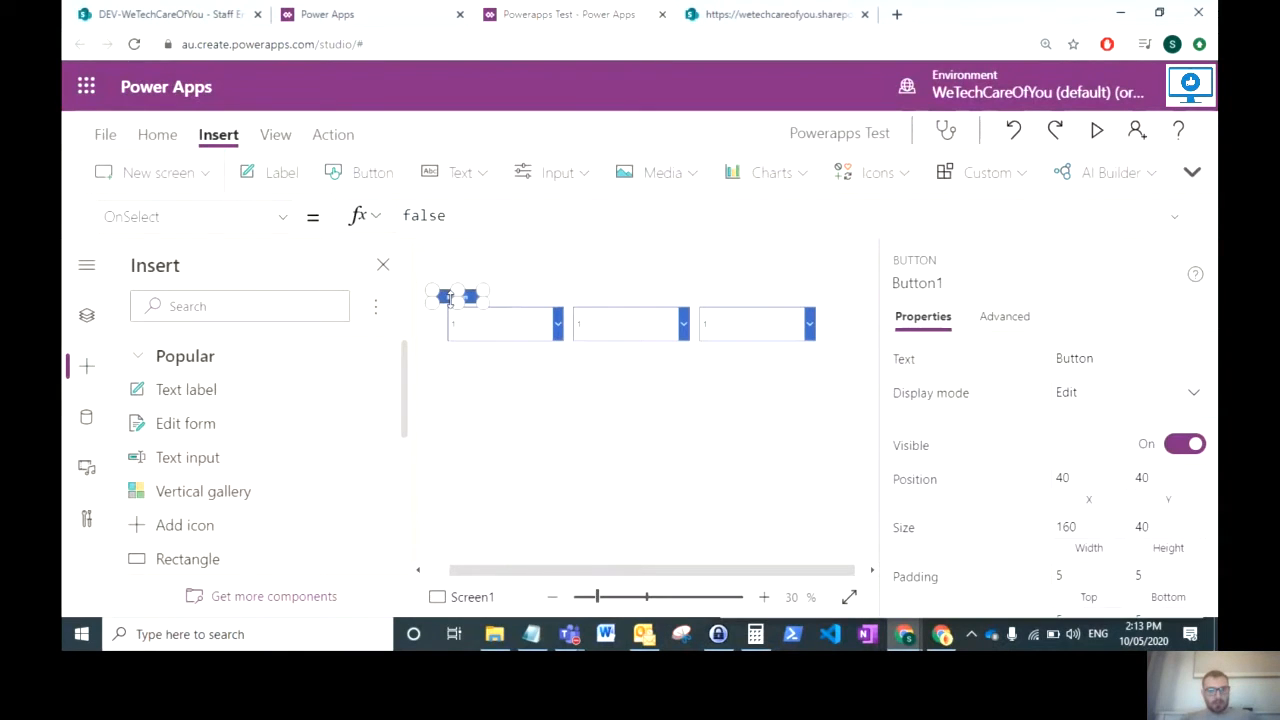
{"action": "left_click_drag", "start_coordinate": [456, 296], "coordinate": [608, 390]}
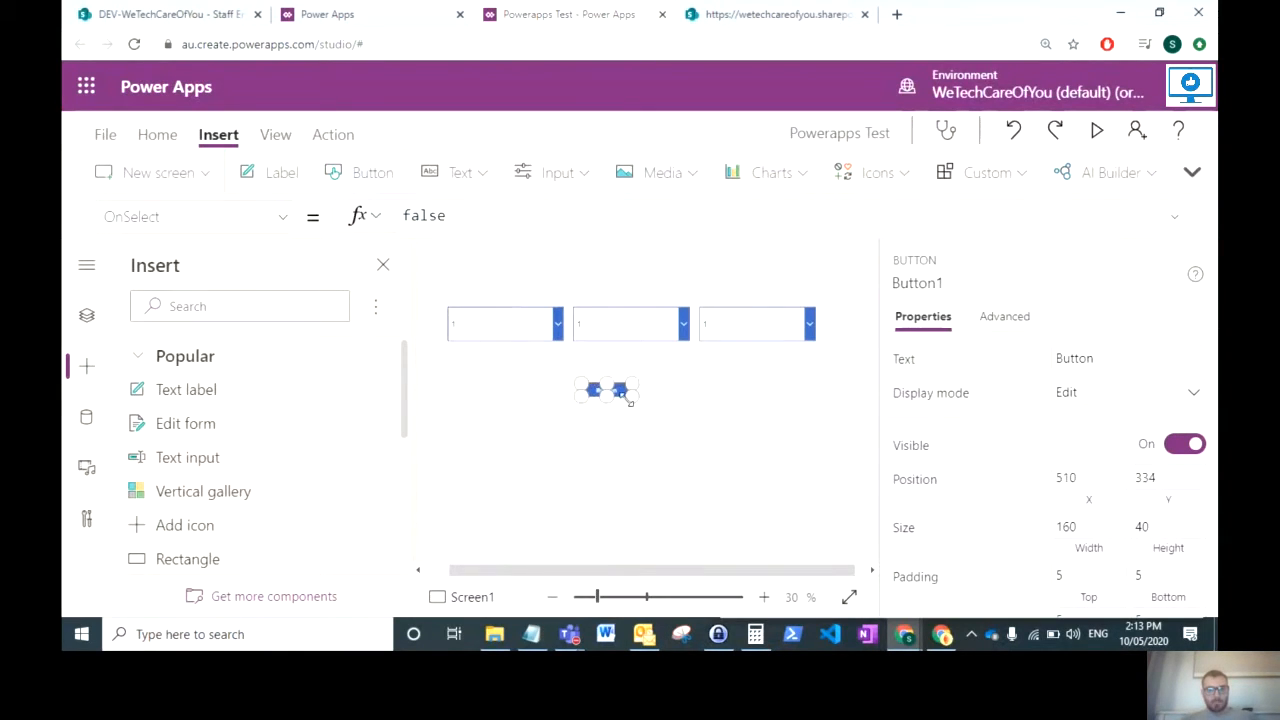
{"action": "left_click_drag", "start_coordinate": [630, 404], "coordinate": [692, 430]}
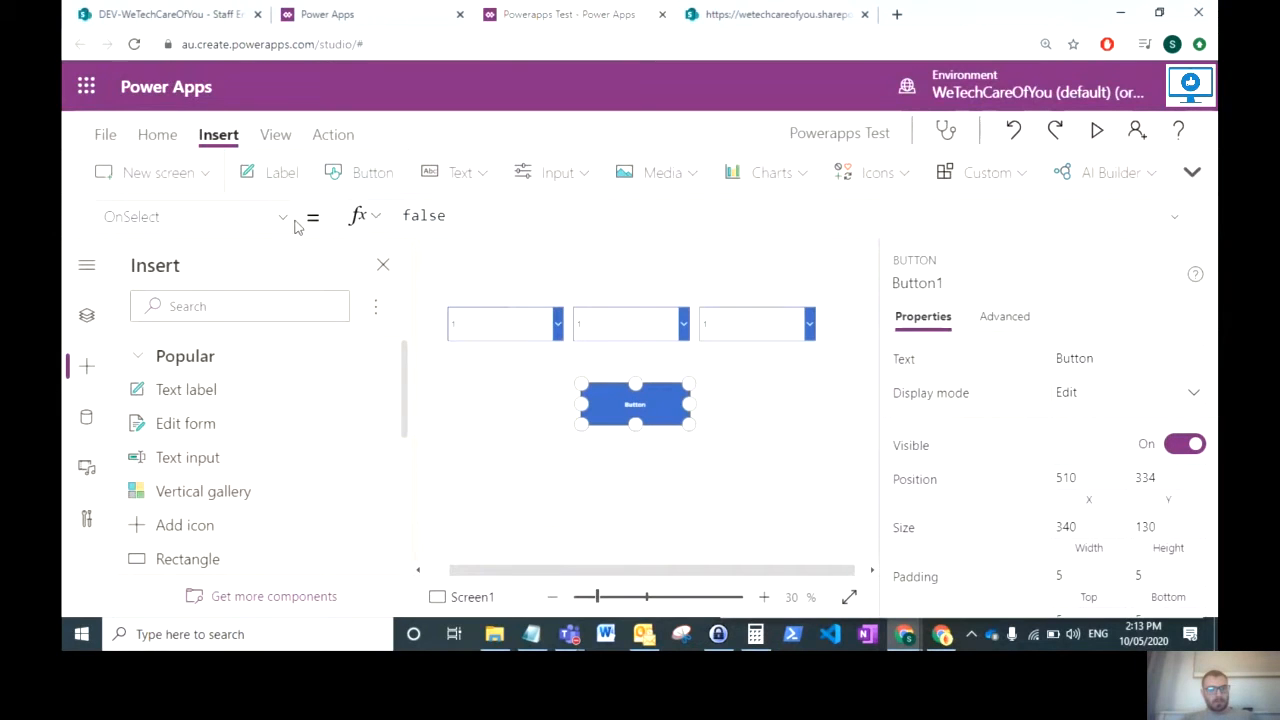
Step: Set the button's Text property to "Download" and return to the SharePoint library
{"action": "left_click", "coordinate": [284, 216]}
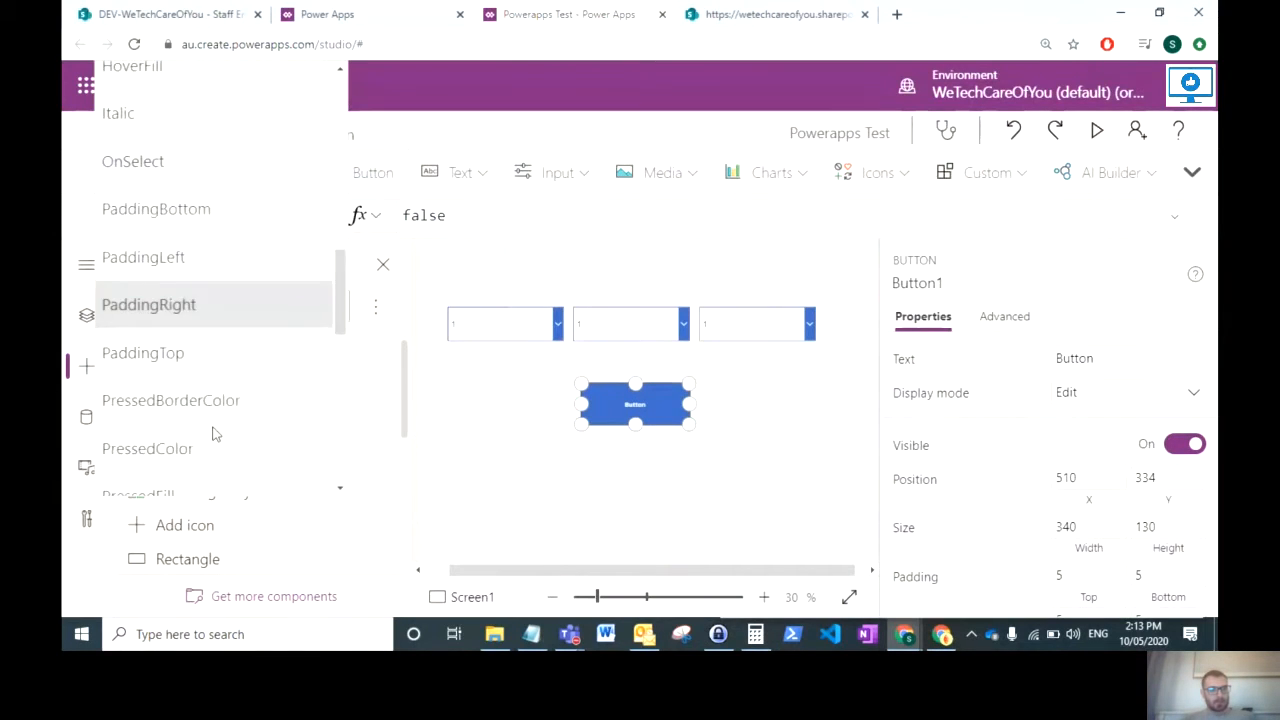
{"action": "scroll", "scroll_direction": "down", "scroll_amount": 3}
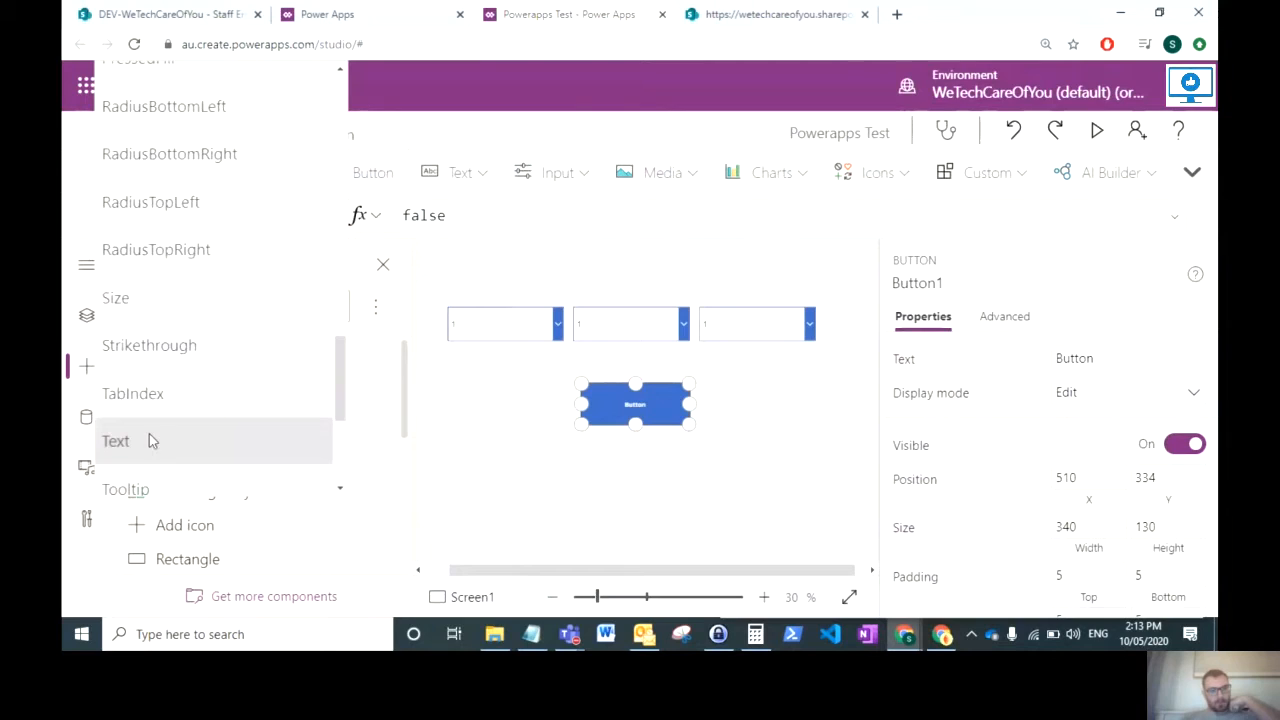
{"action": "left_click", "coordinate": [116, 442]}
{"action": "type", "text": "\"Download\""}
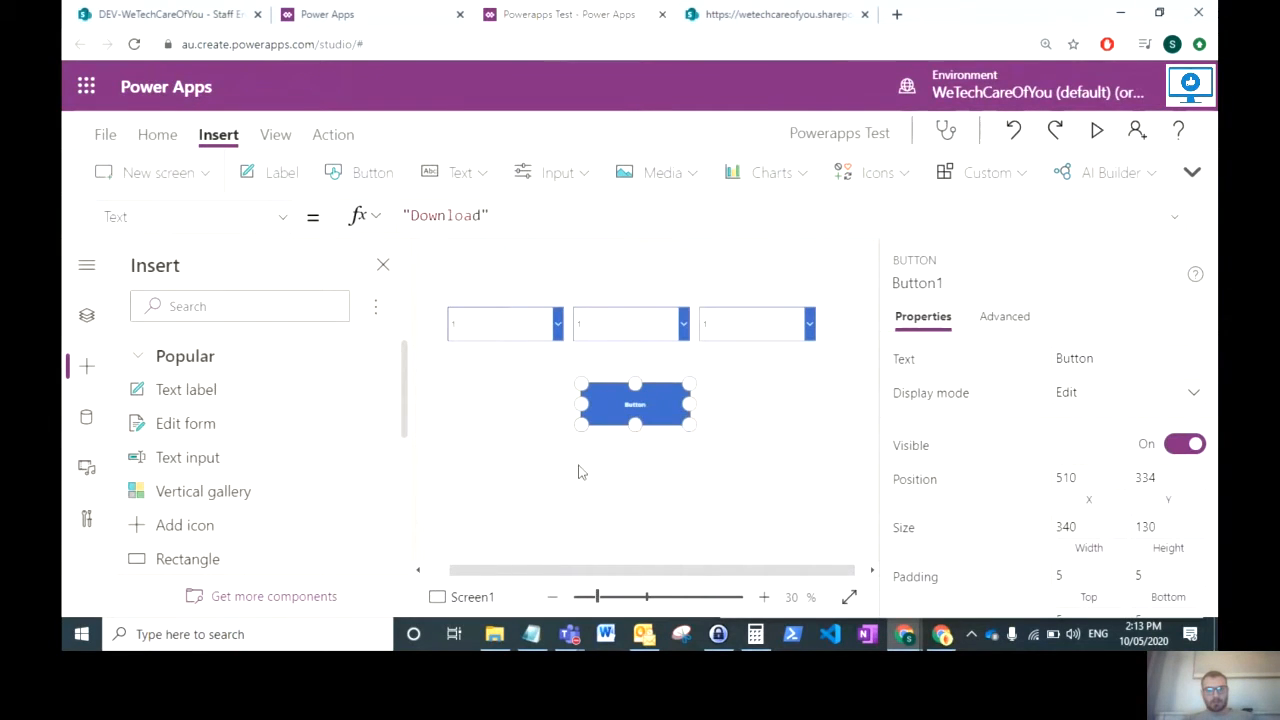
{"action": "left_click", "coordinate": [582, 472]}
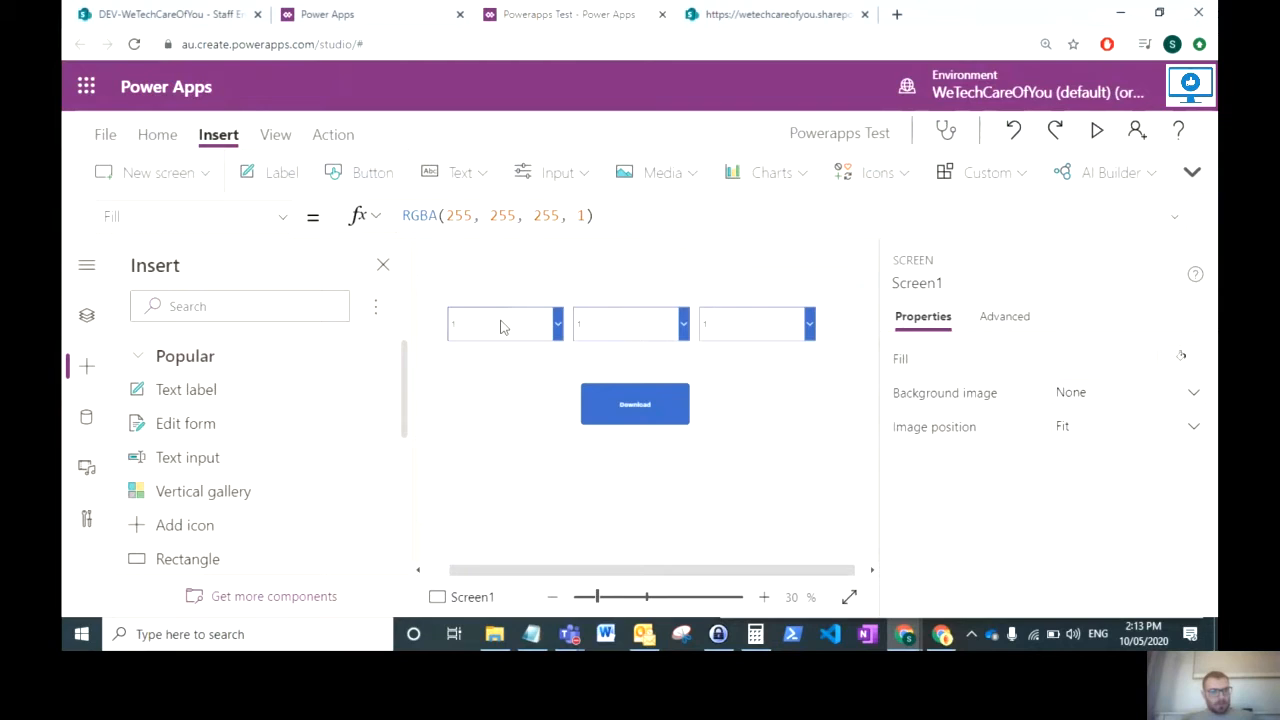
{"action": "left_click", "coordinate": [500, 324]}
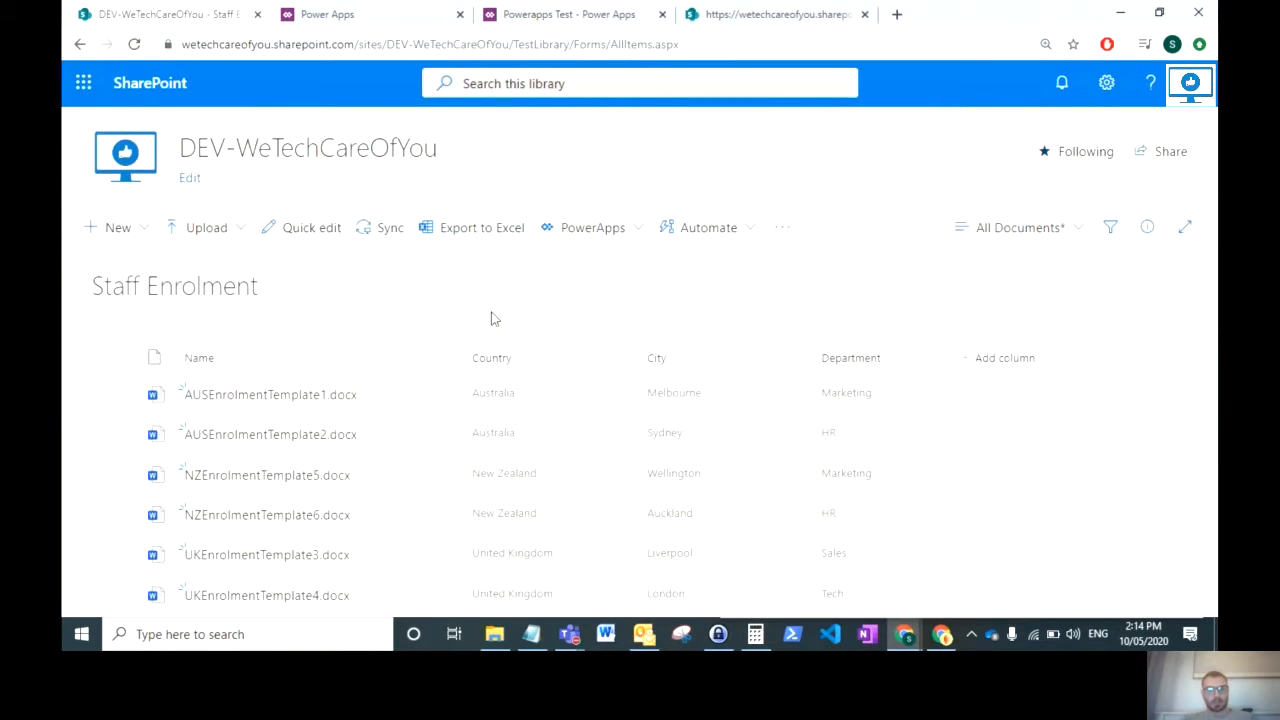
Step: Rename the first two dropdowns DropdownCountry and DropdownCity in Tree view
{"action": "left_click", "coordinate": [570, 14]}
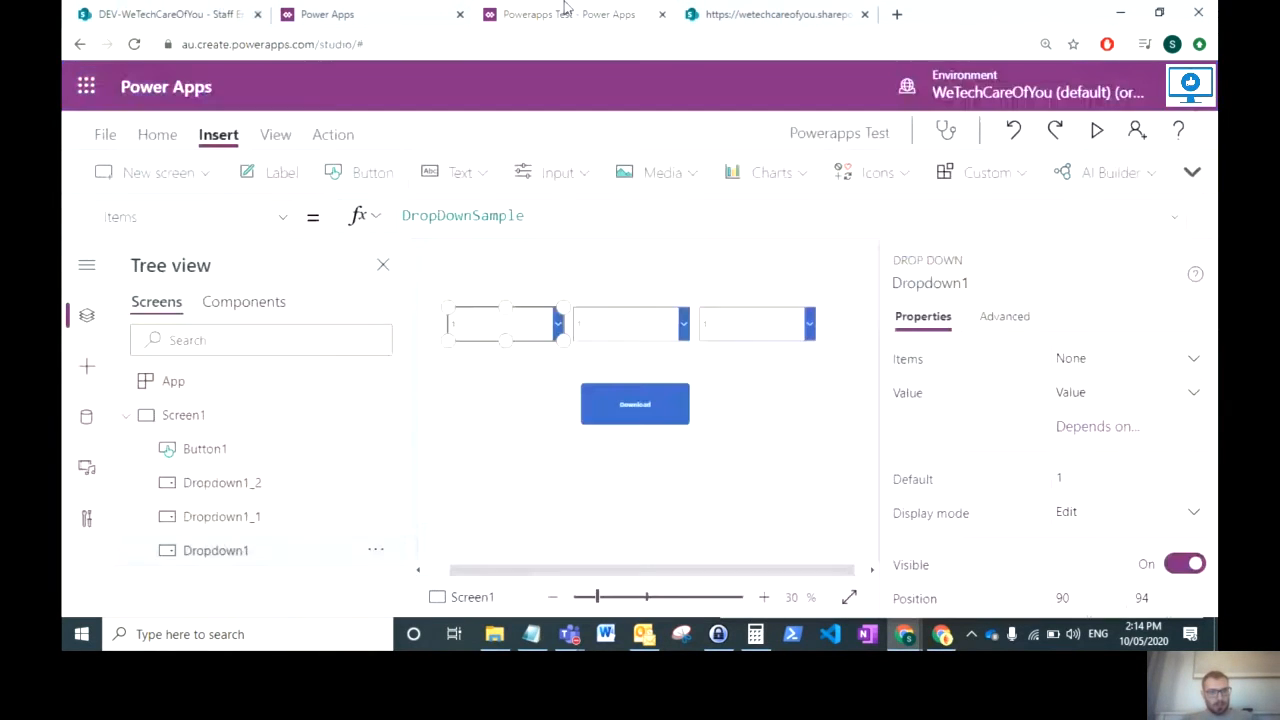
{"action": "double_click", "coordinate": [216, 550]}
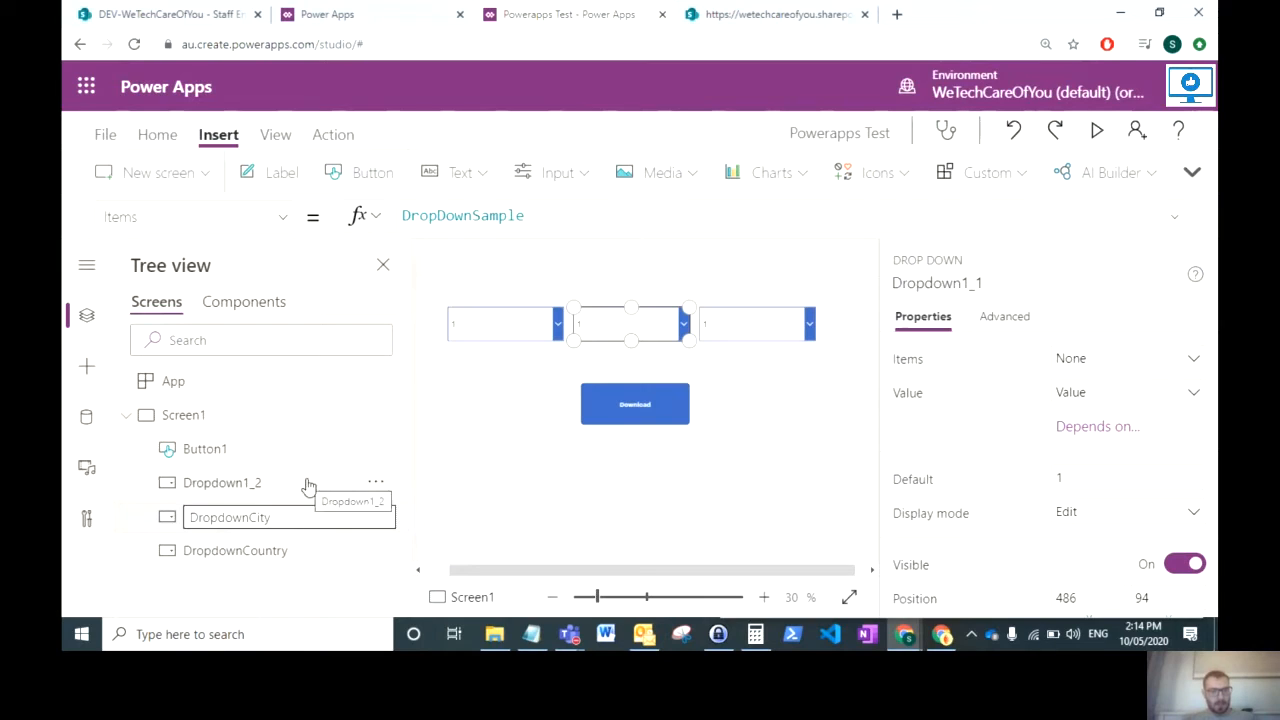
{"action": "left_click", "coordinate": [224, 516]}
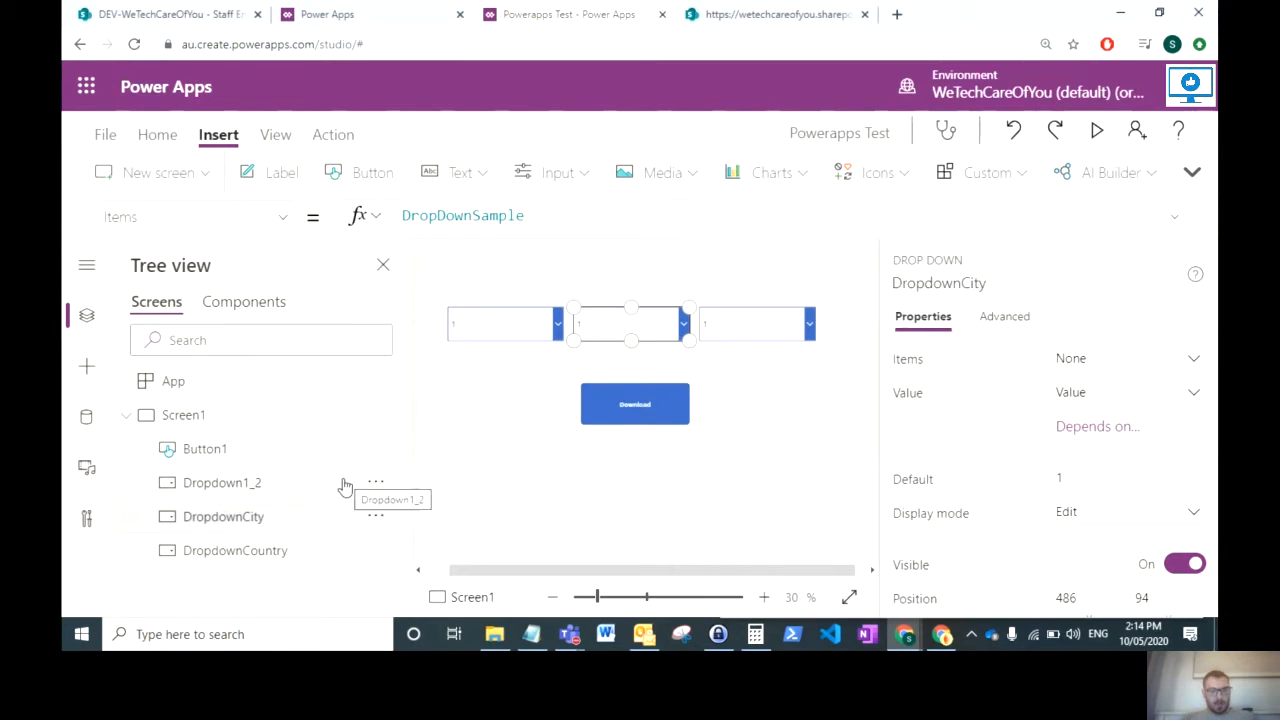
Step: Rename the third dropdown DropdownDepartment
{"action": "left_click", "coordinate": [222, 482]}
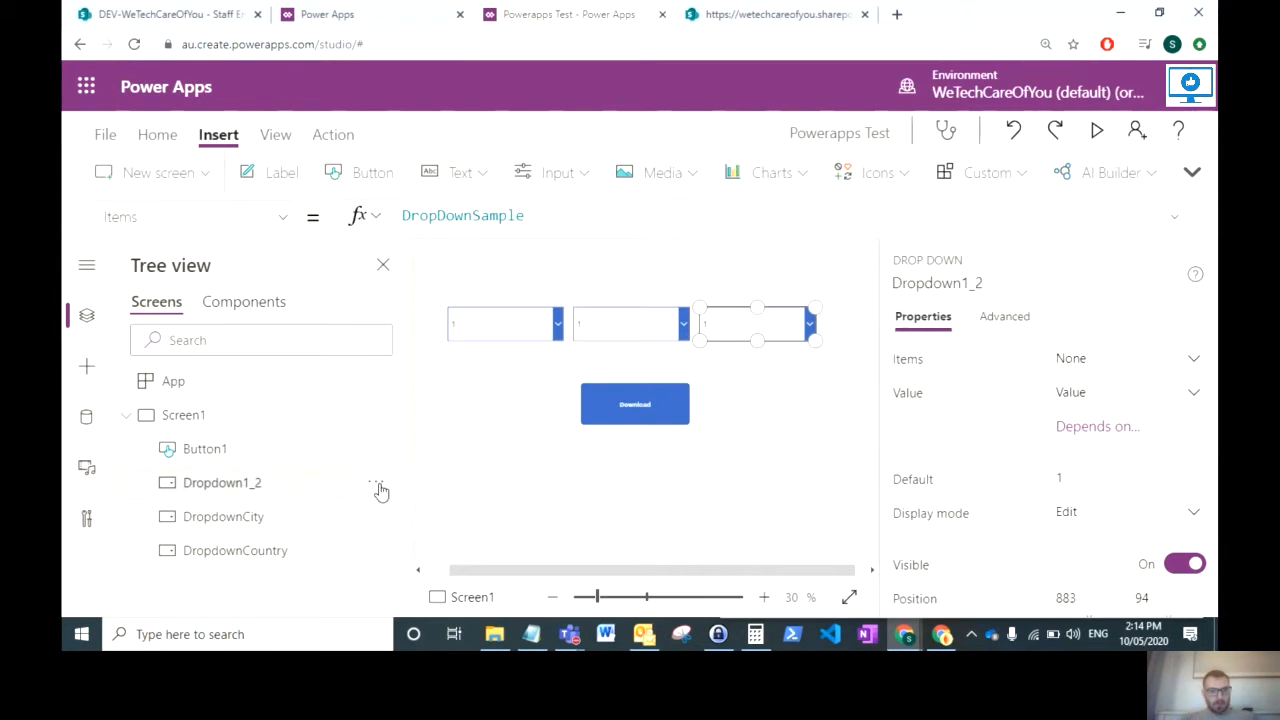
{"action": "double_click", "coordinate": [222, 482]}
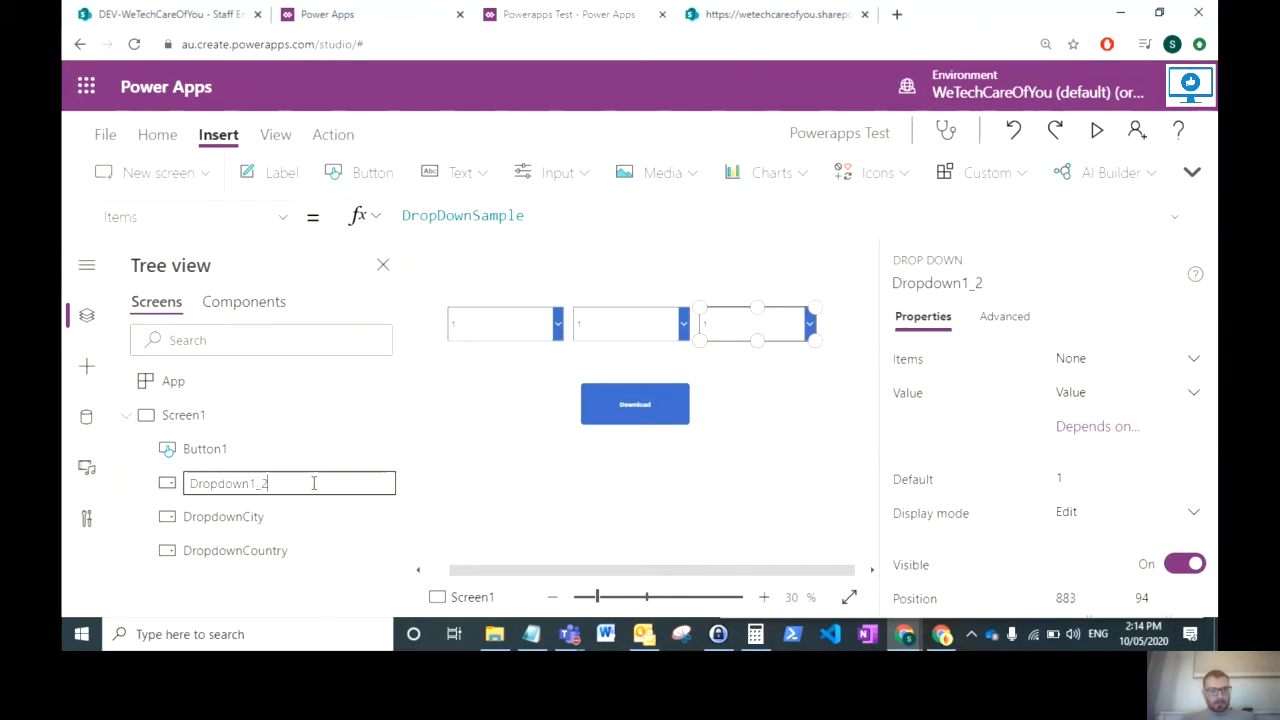
{"action": "type", "text": "DropdownDepartment"}
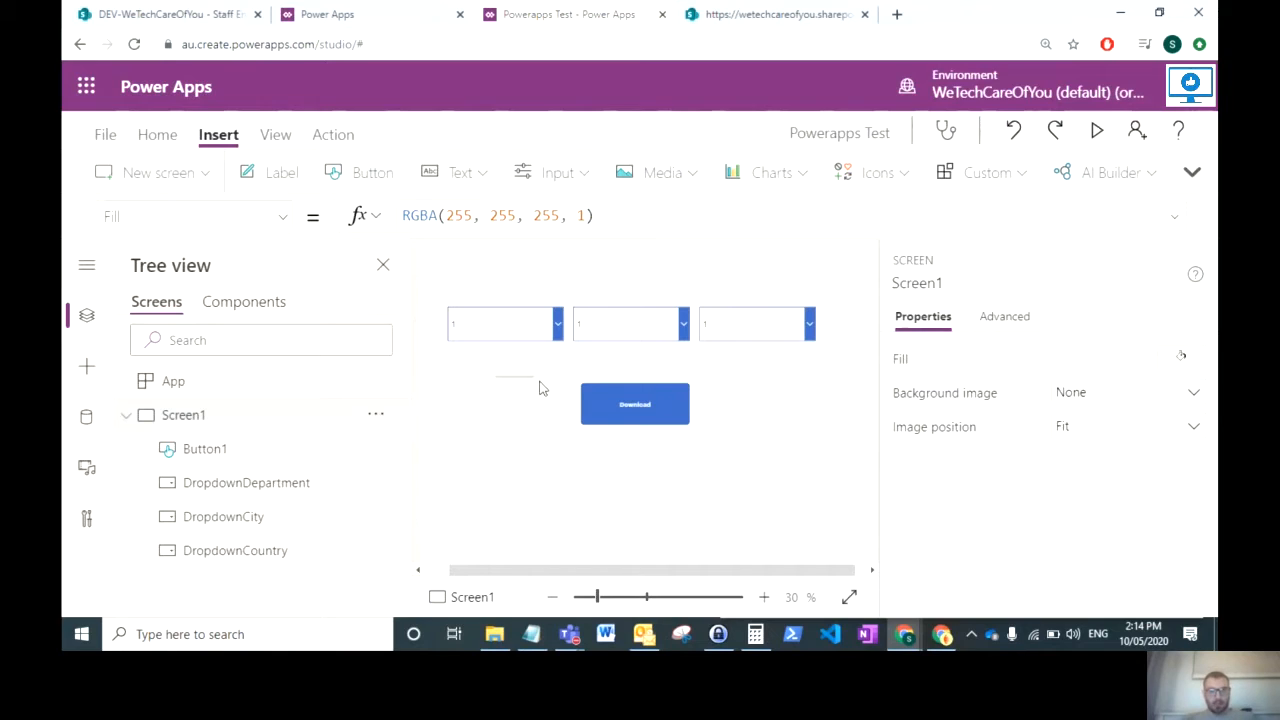
{"action": "mouse_move", "coordinate": [504, 390]}
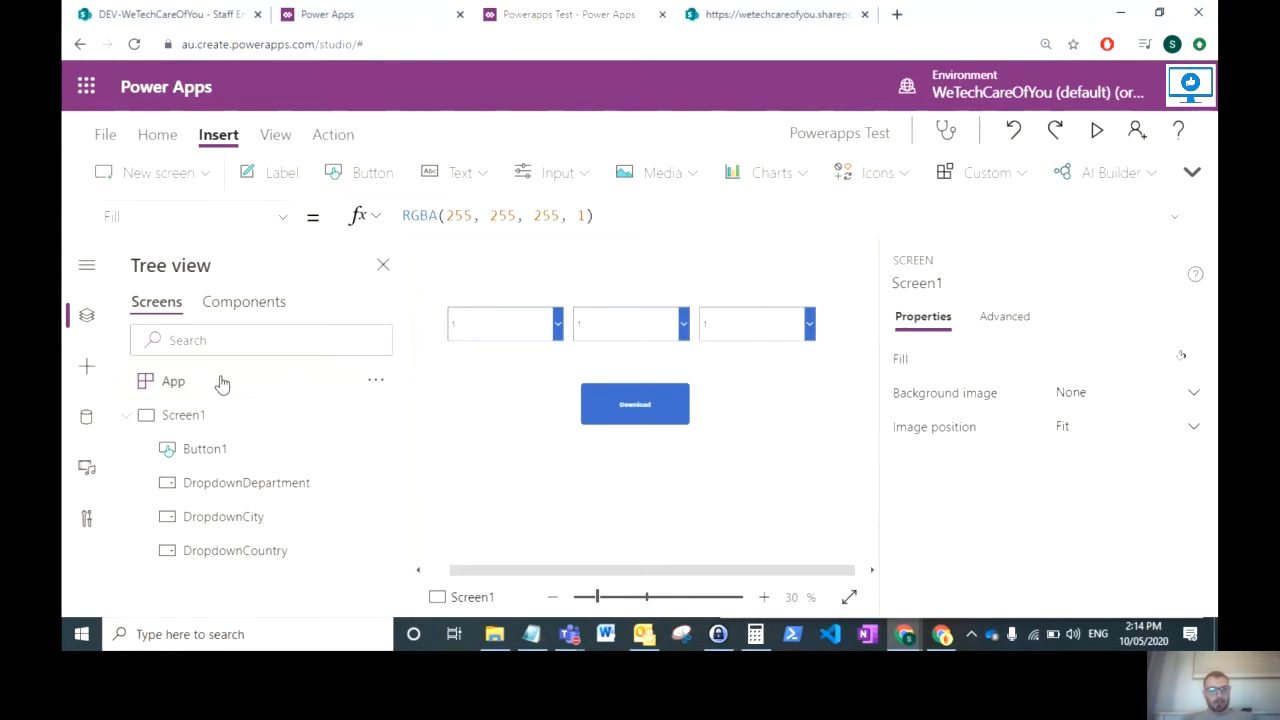
Step: Move Set( TemplateName, "") from the Notepad notes into the app's OnStart formula
{"action": "left_click", "coordinate": [172, 380]}
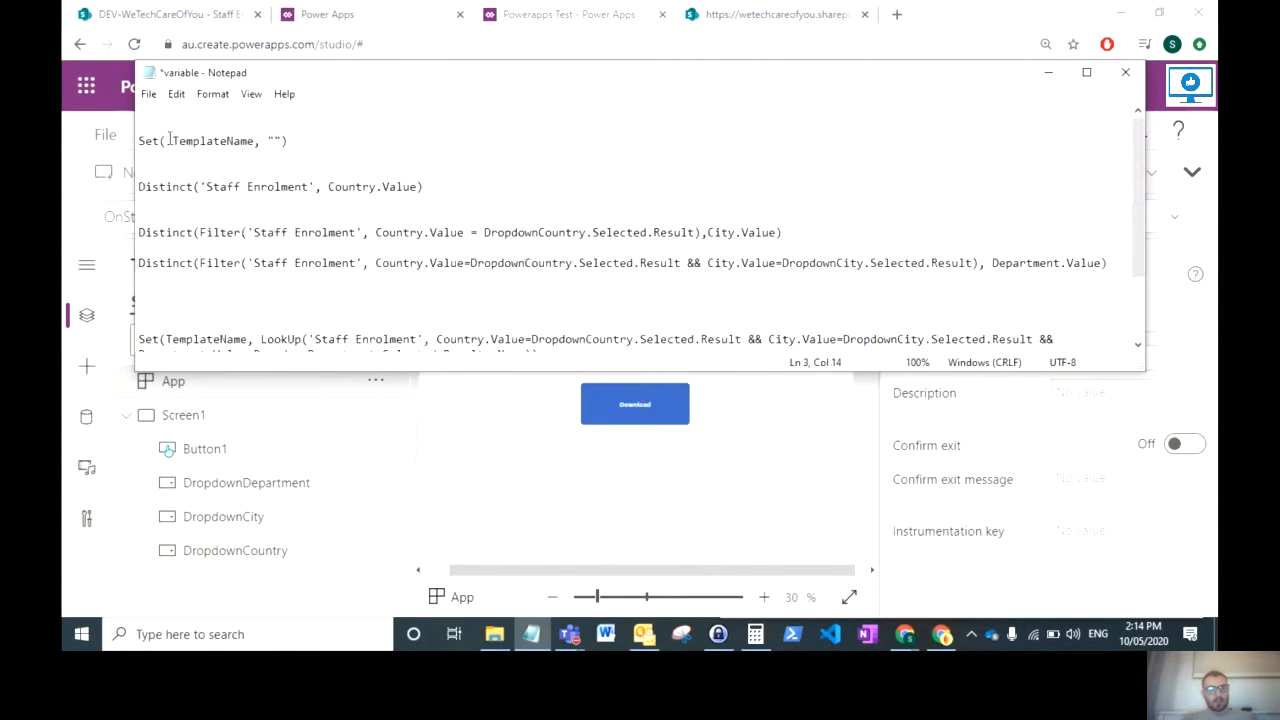
{"action": "double_click", "coordinate": [208, 140]}
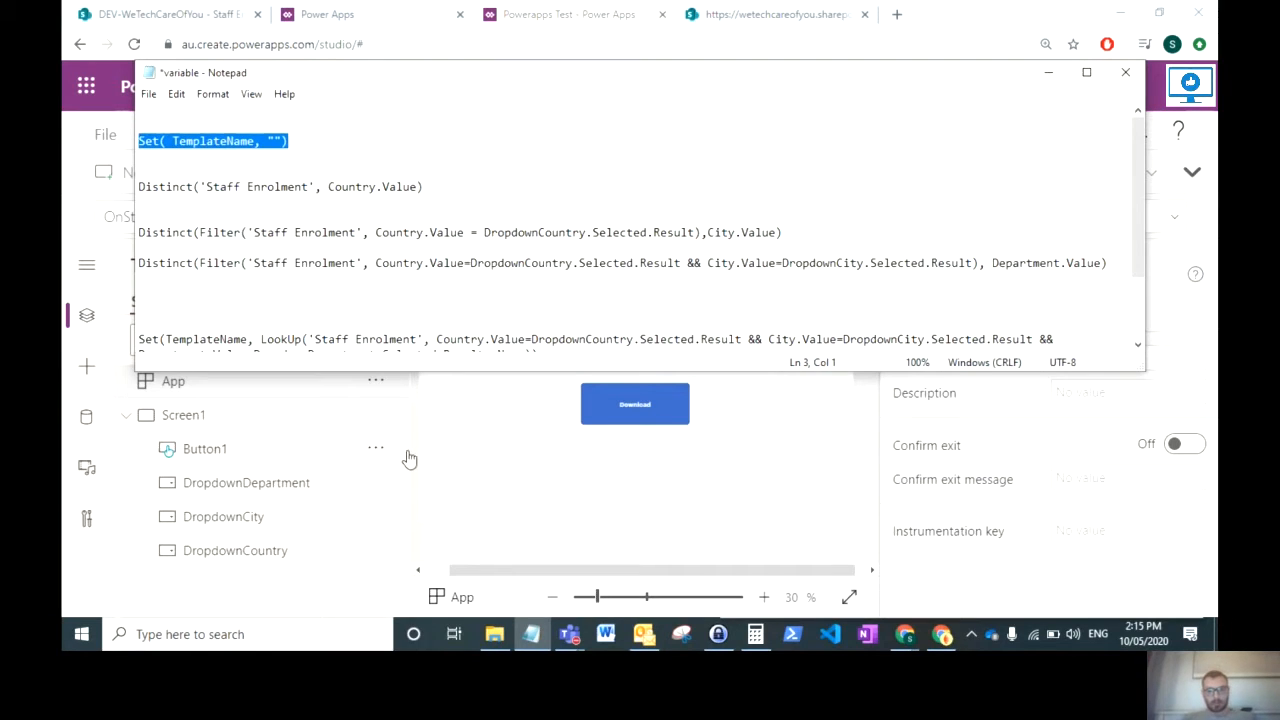
{"action": "key", "text": "Delete"}
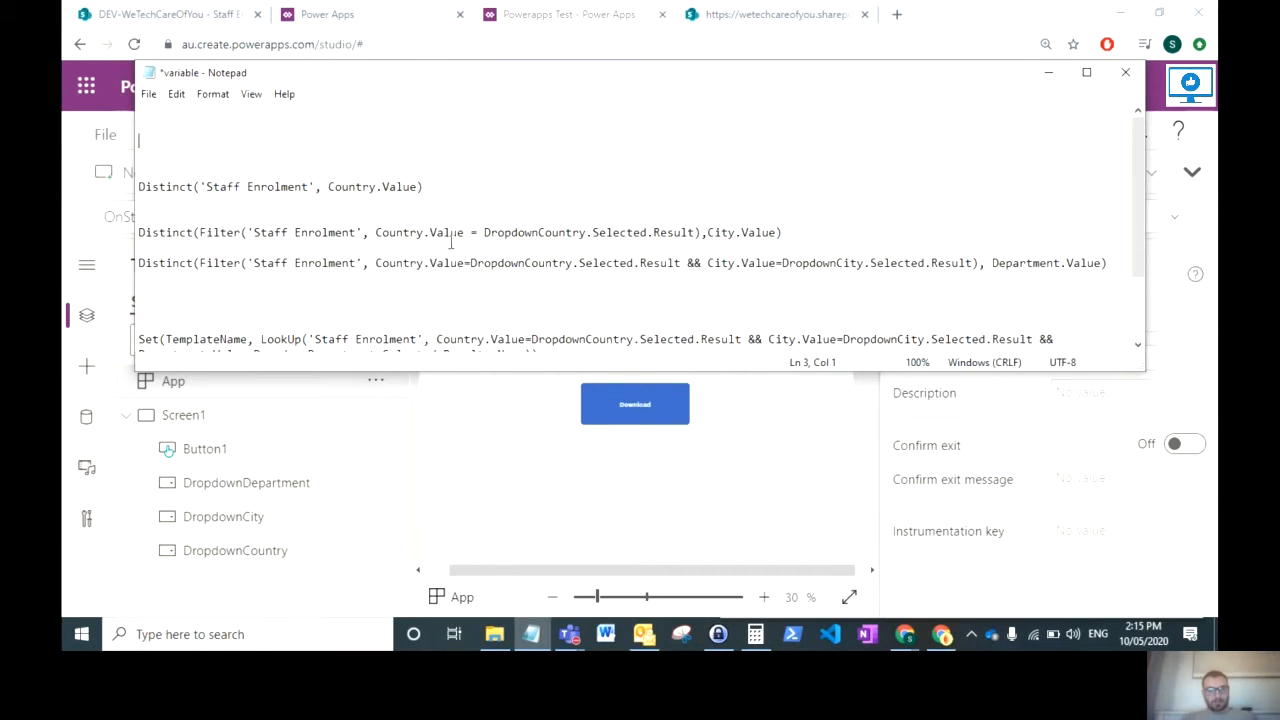
{"action": "type", "text": "Set( TemplateName, \"\")"}
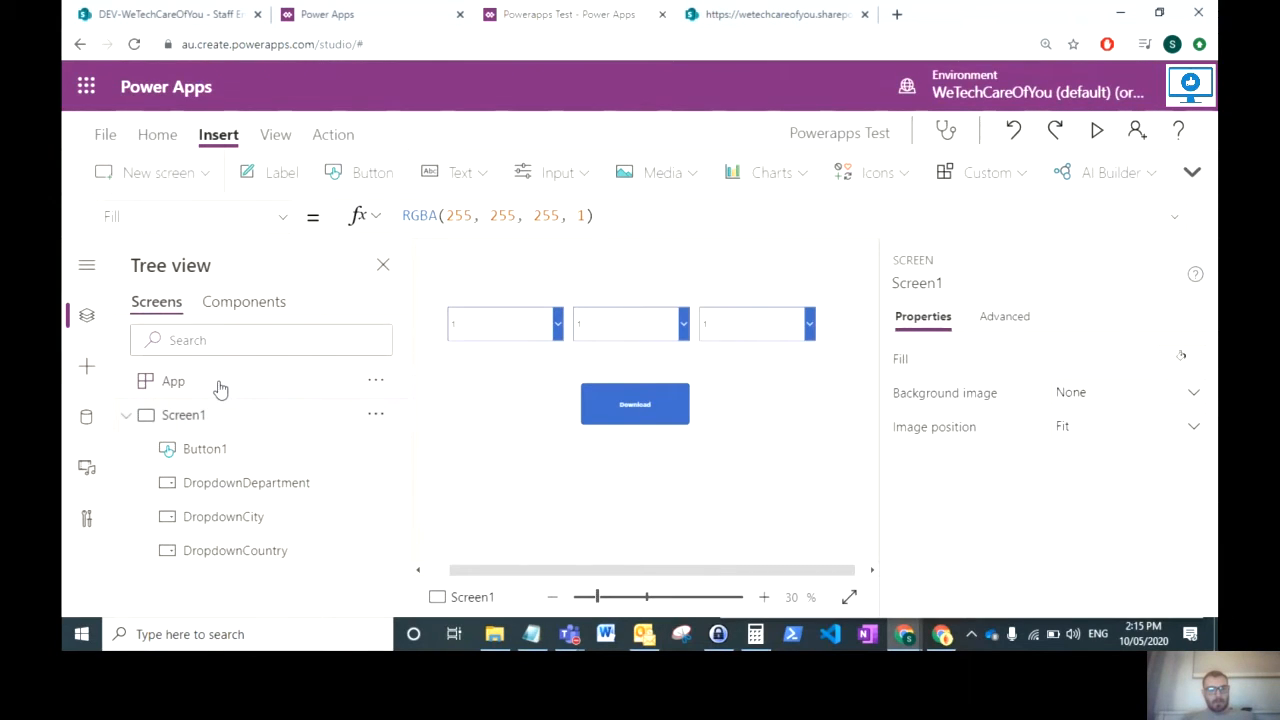
{"action": "left_click", "coordinate": [172, 380]}
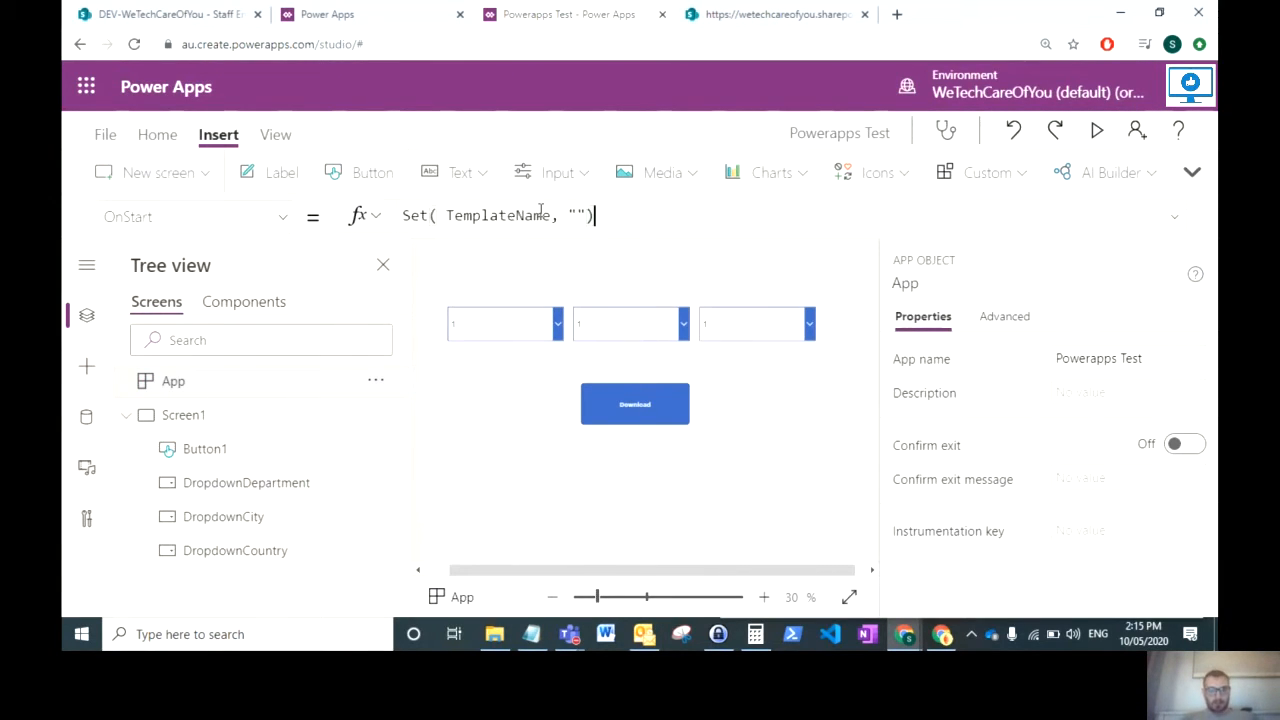
Step: Review the library's Country, City and Department columns and select the Distinct countries formula in Notepad
{"action": "left_click", "coordinate": [504, 460]}
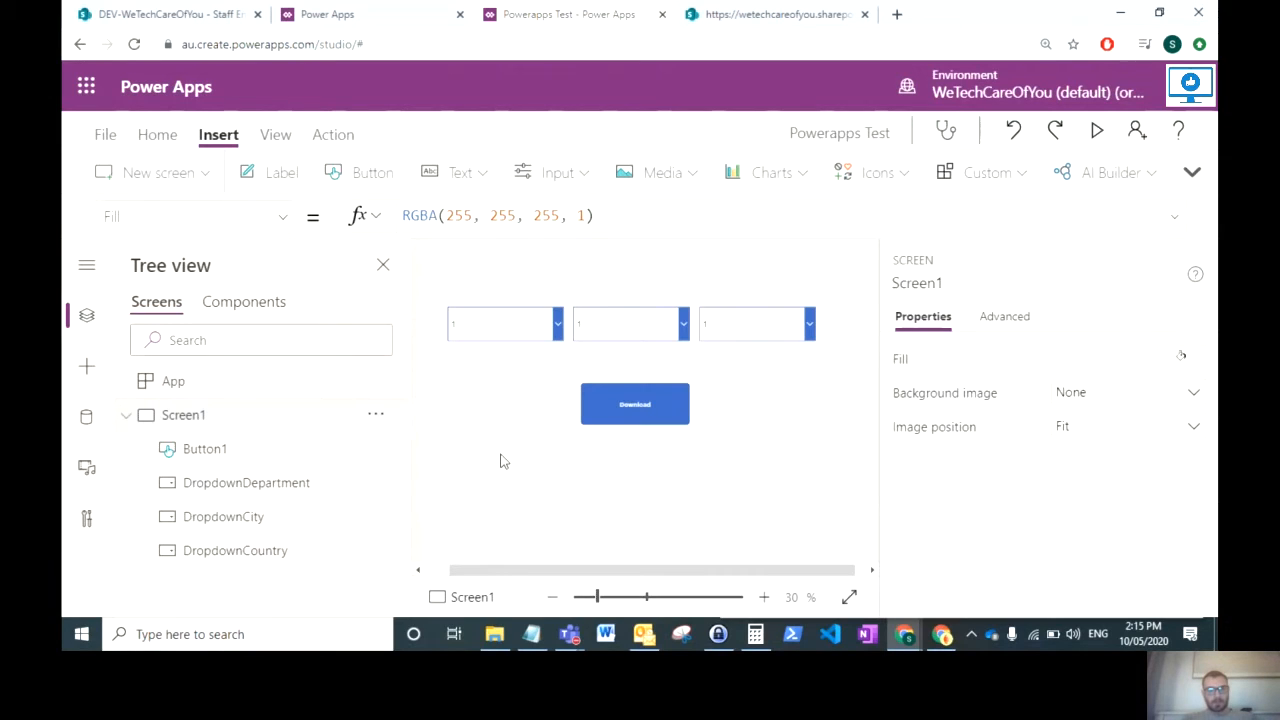
{"action": "left_click", "coordinate": [500, 324]}
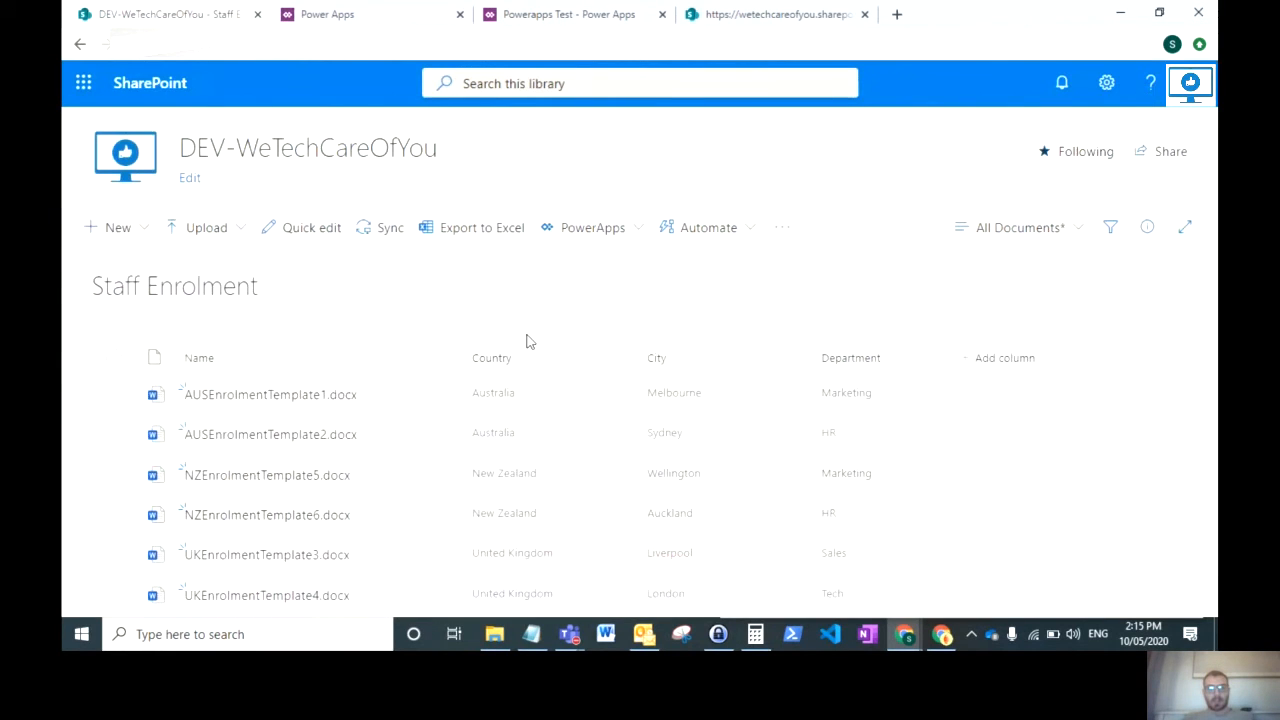
{"action": "mouse_move", "coordinate": [716, 492]}
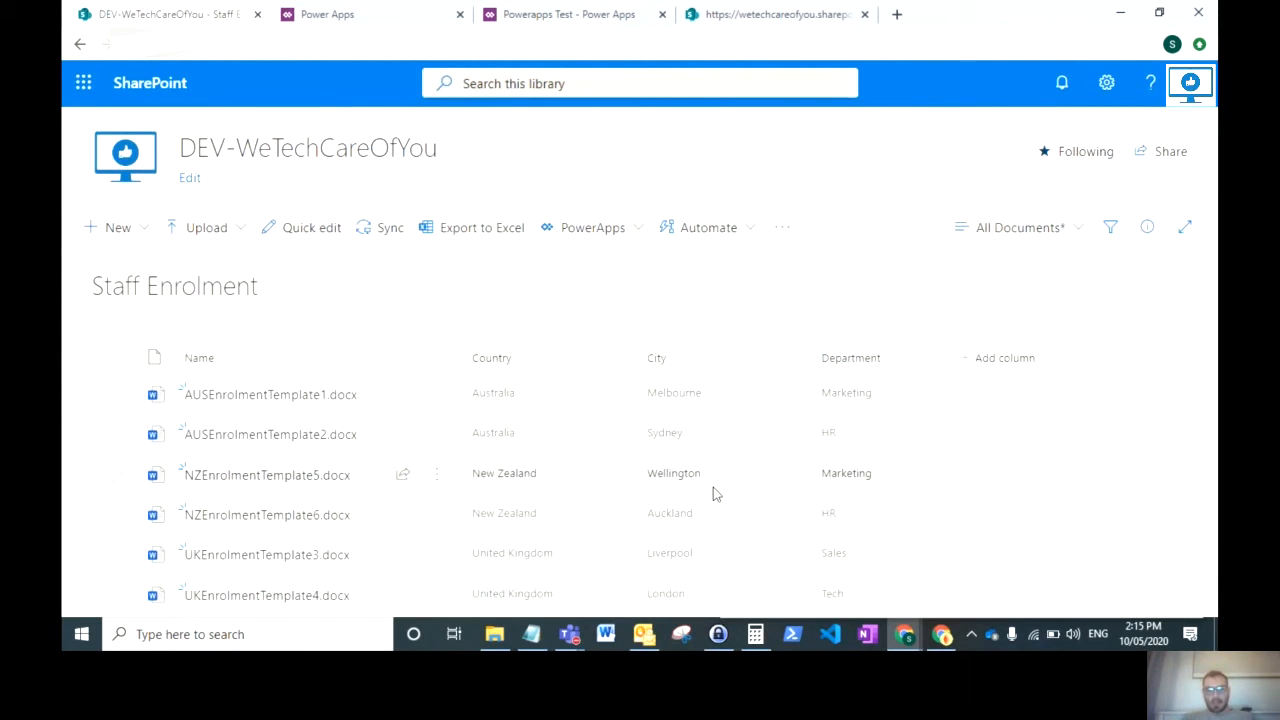
{"action": "mouse_move", "coordinate": [508, 472]}
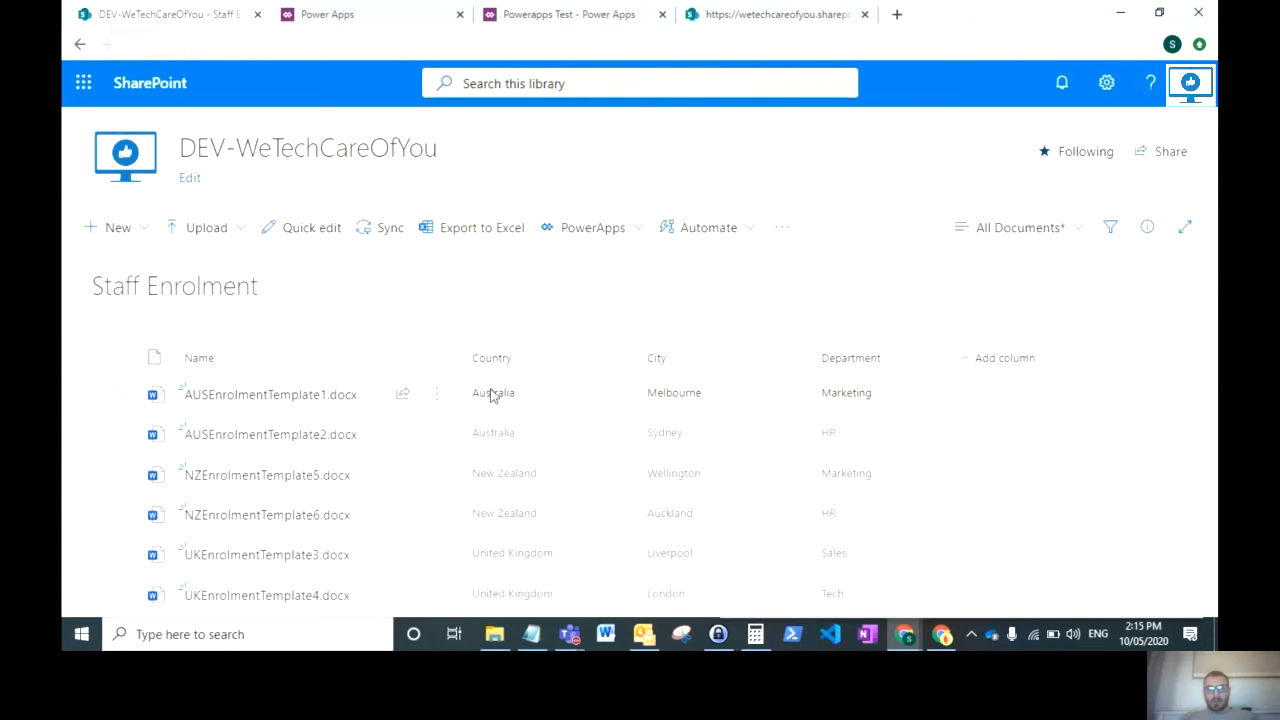
{"action": "mouse_move", "coordinate": [496, 432]}
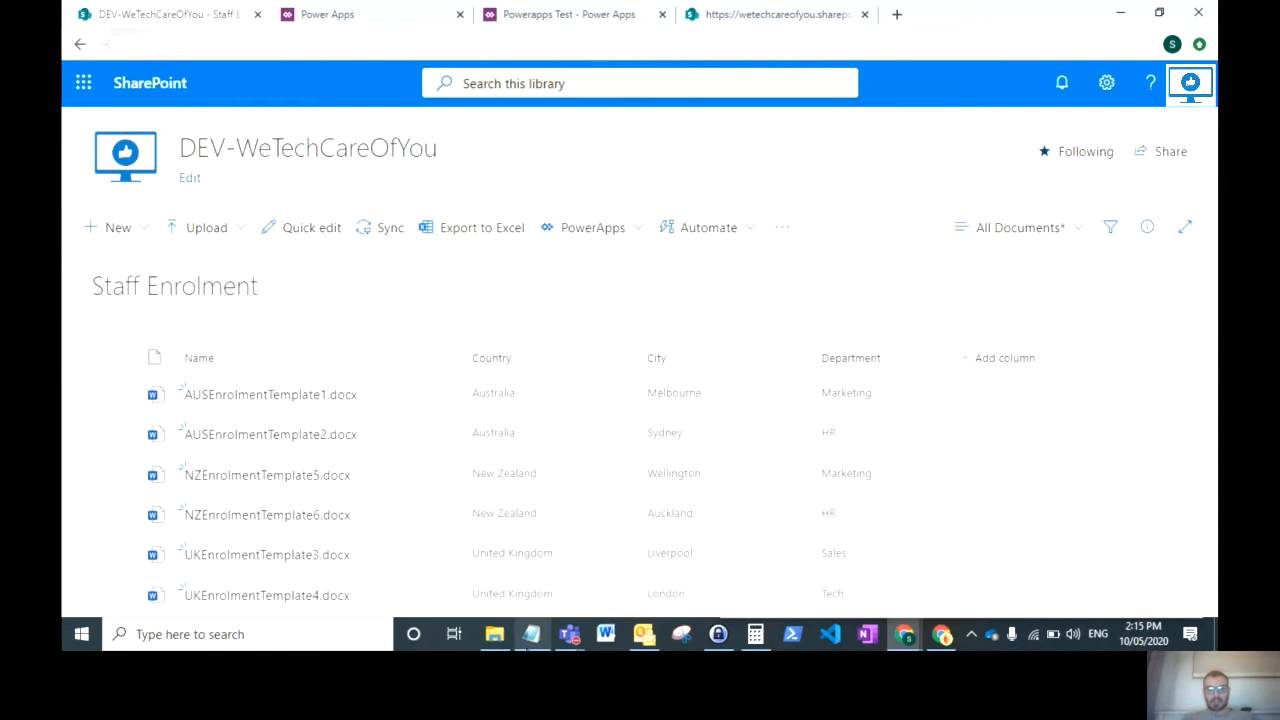
{"action": "left_click", "coordinate": [532, 634]}
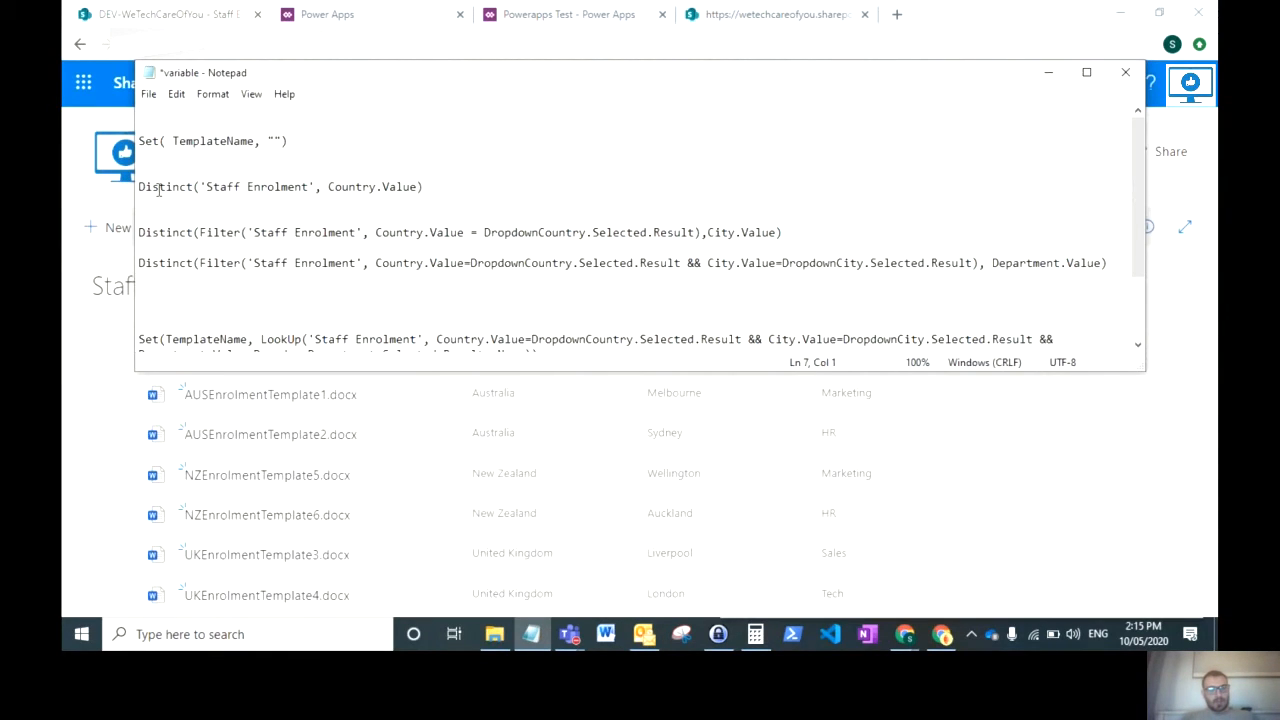
{"action": "left_click_drag", "start_coordinate": [138, 188], "coordinate": [312, 188]}
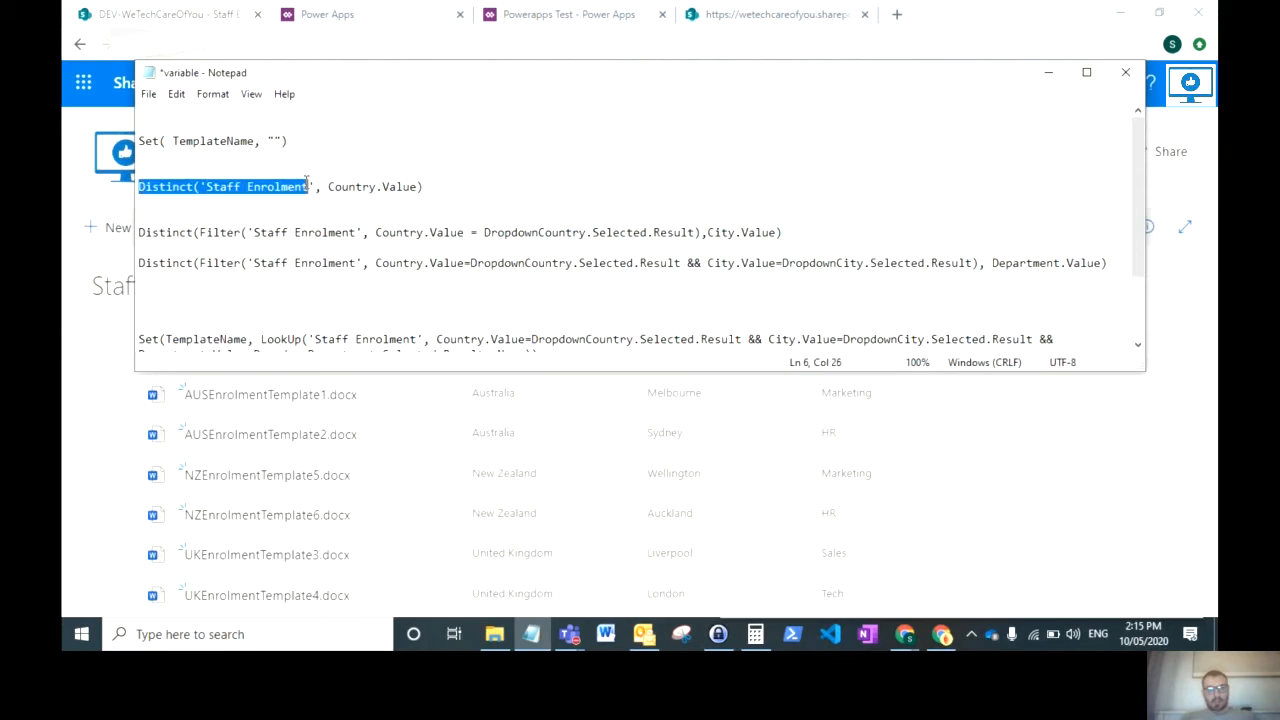
{"action": "left_click", "coordinate": [424, 188]}
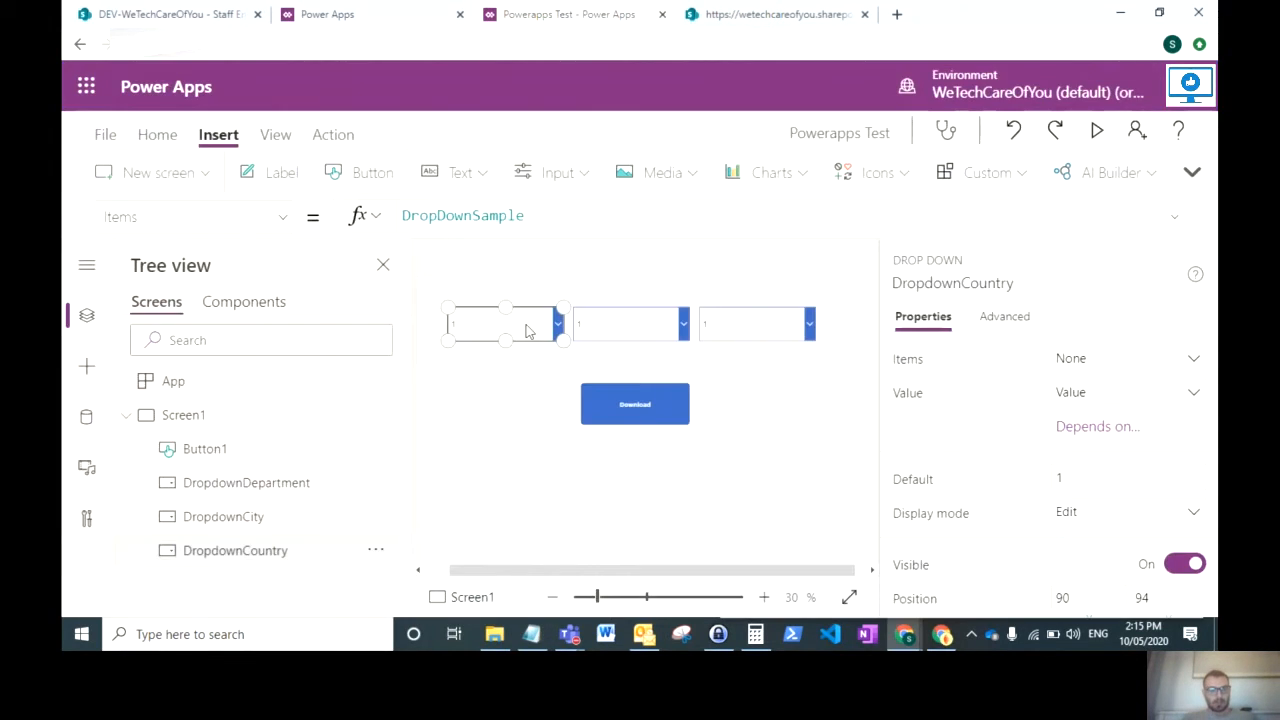
Step: Add a SharePoint data source using the existing connection and authenticate it
{"action": "left_click", "coordinate": [86, 418]}
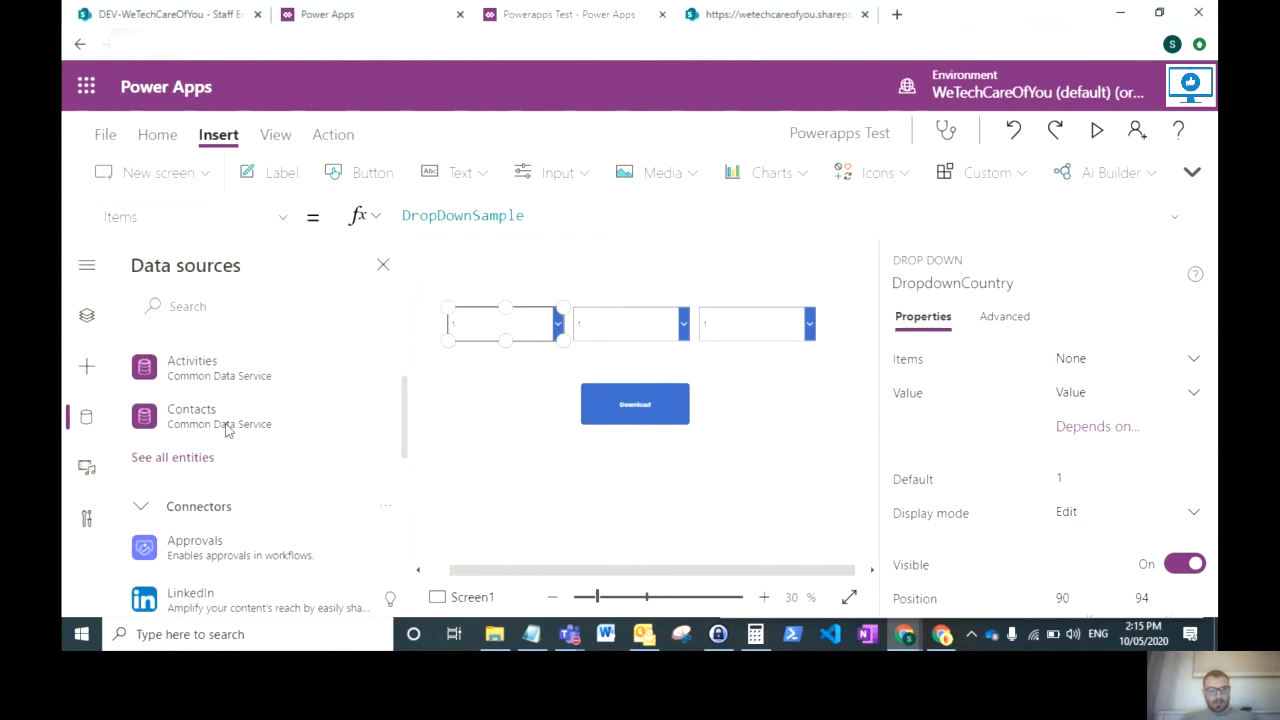
{"action": "scroll", "scroll_direction": "down", "scroll_amount": 3}
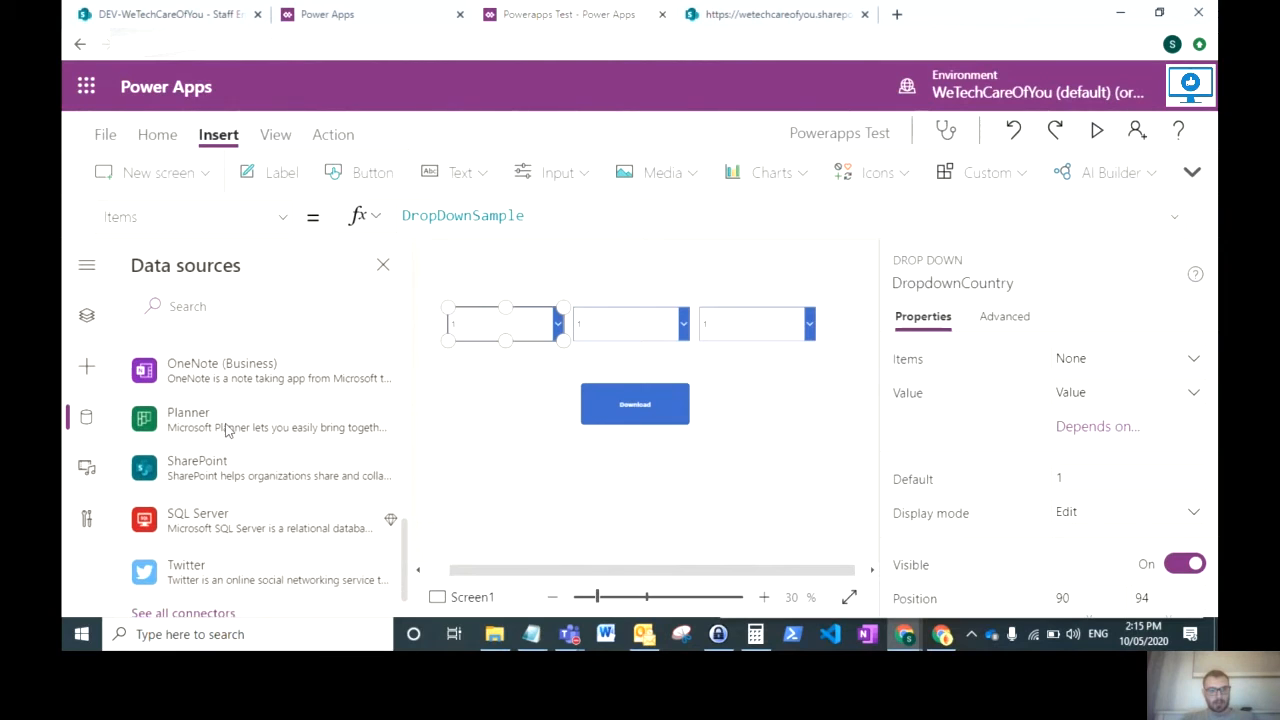
{"action": "left_click", "coordinate": [196, 468]}
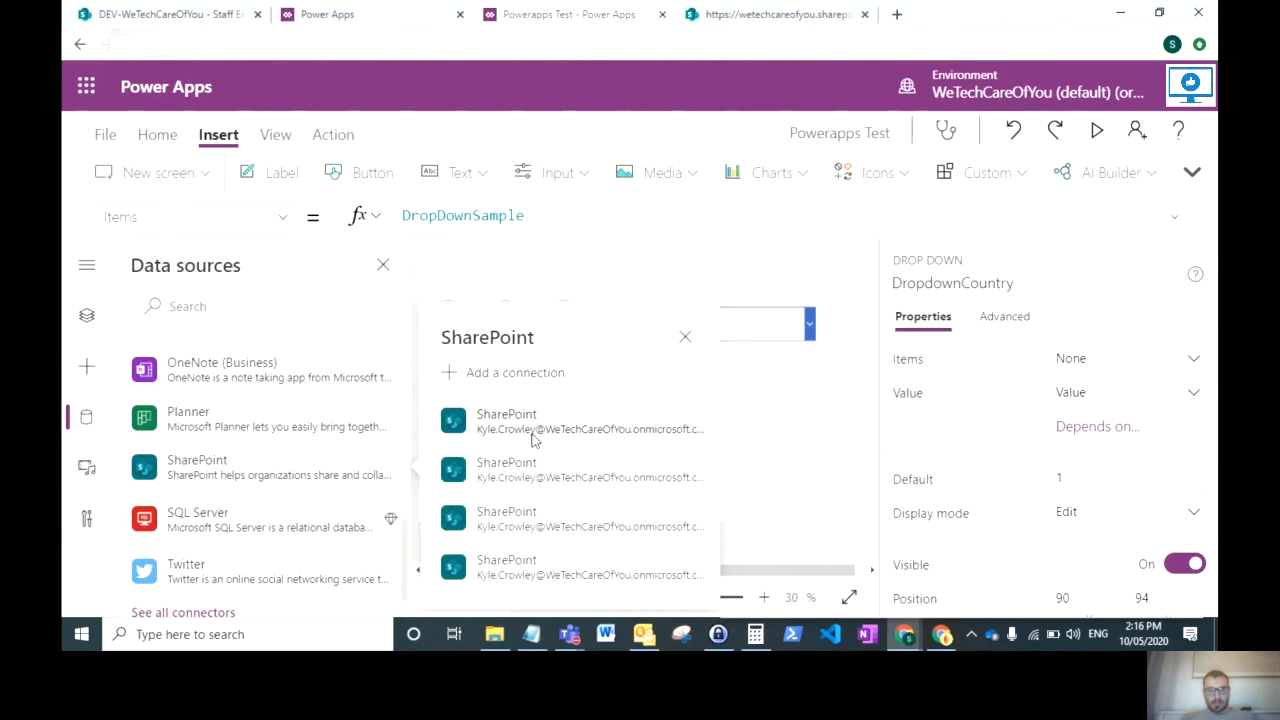
{"action": "left_click", "coordinate": [516, 372]}
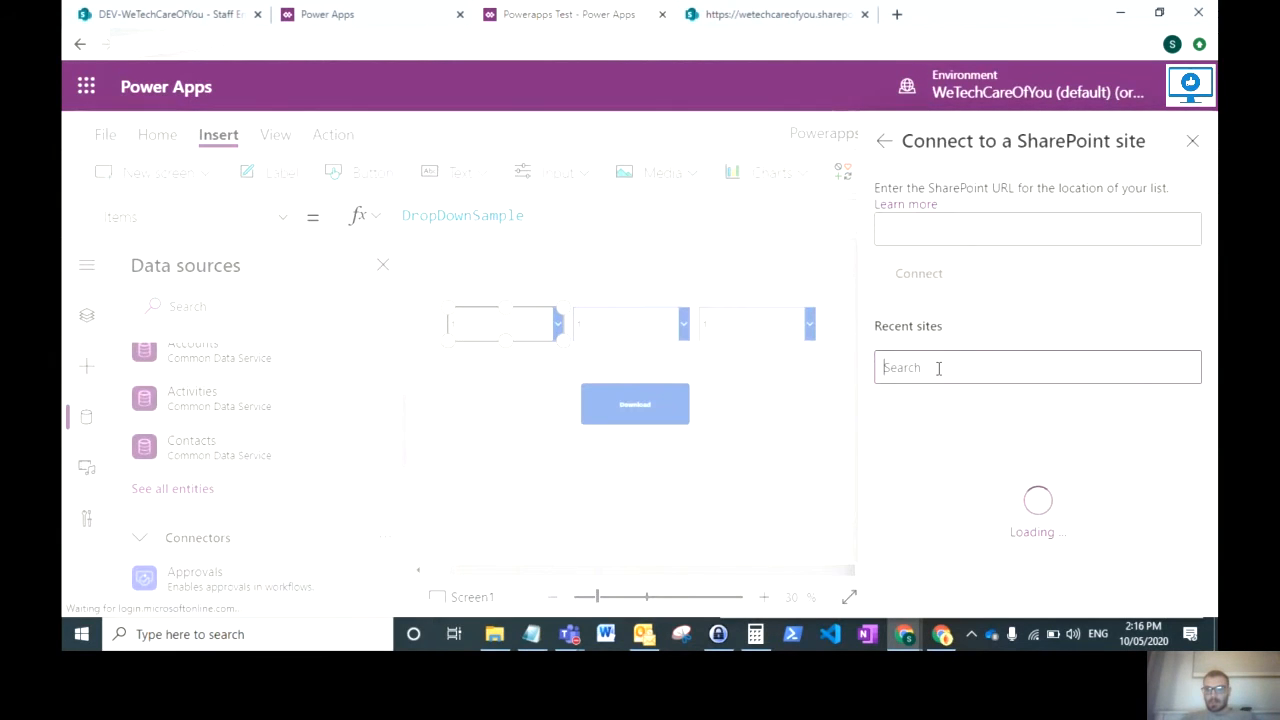
{"action": "left_click", "coordinate": [1036, 228]}
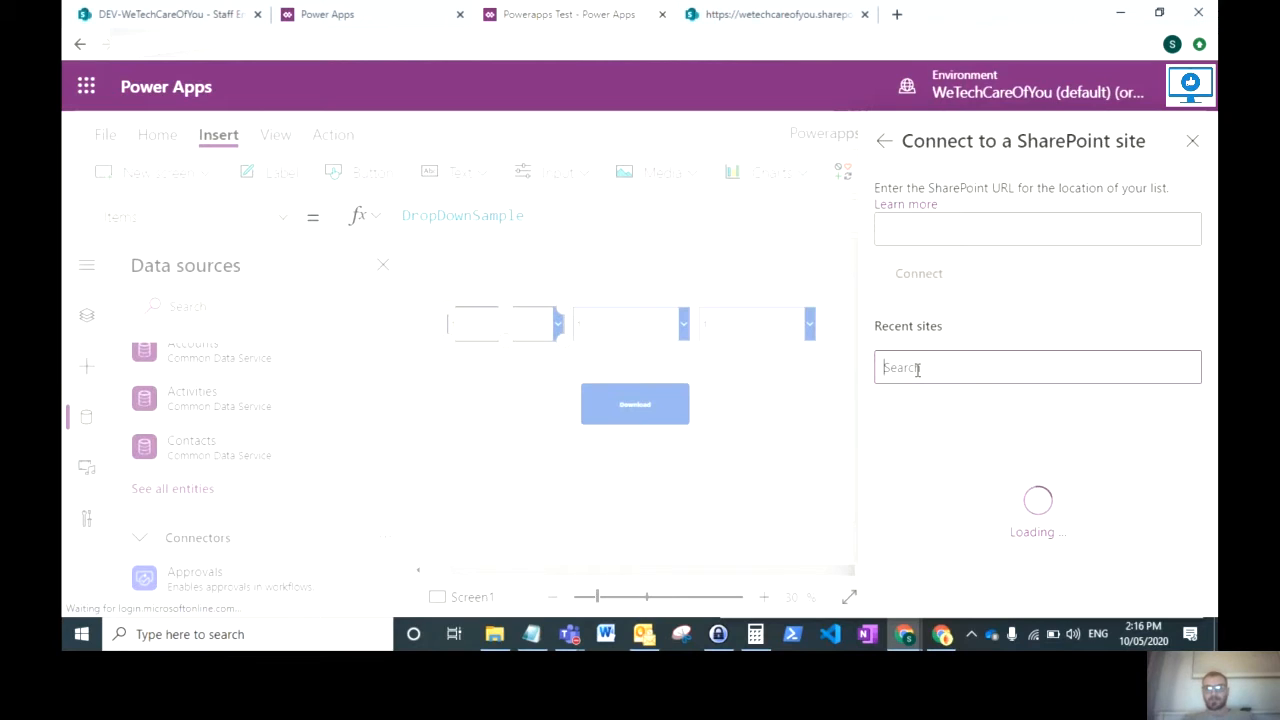
{"action": "mouse_move", "coordinate": [872, 314]}
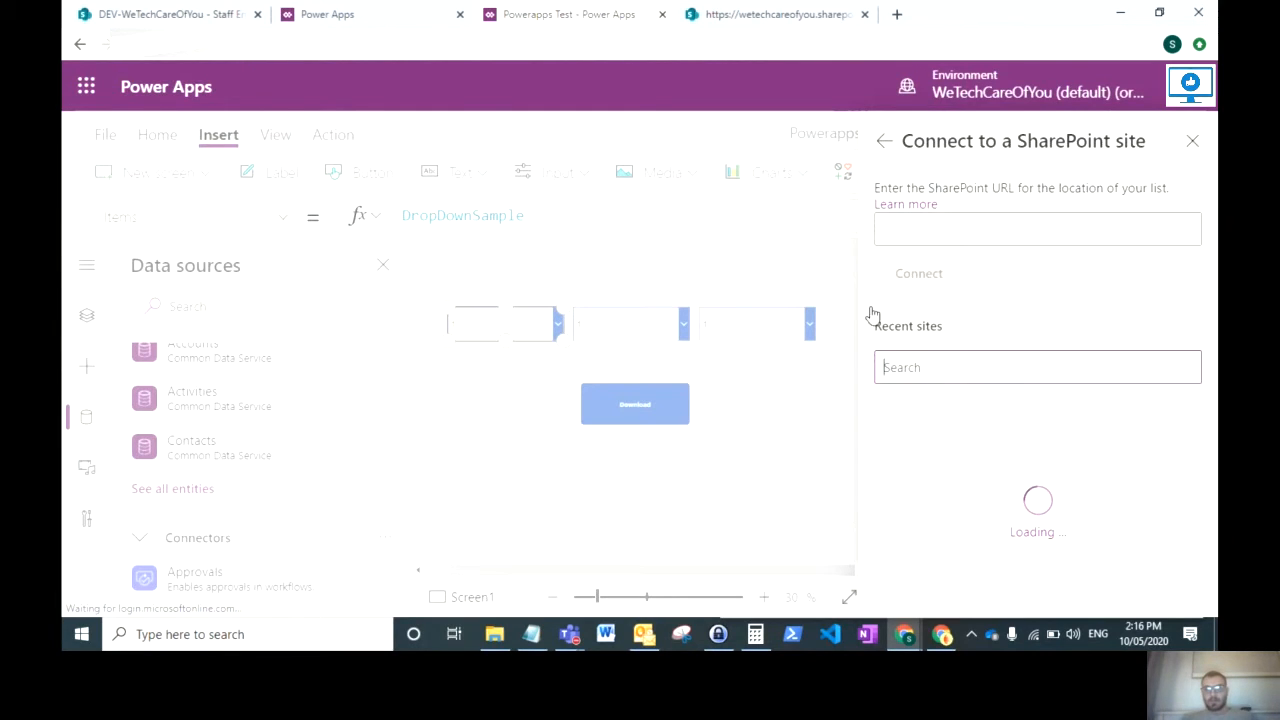
{"action": "left_click", "coordinate": [918, 272]}
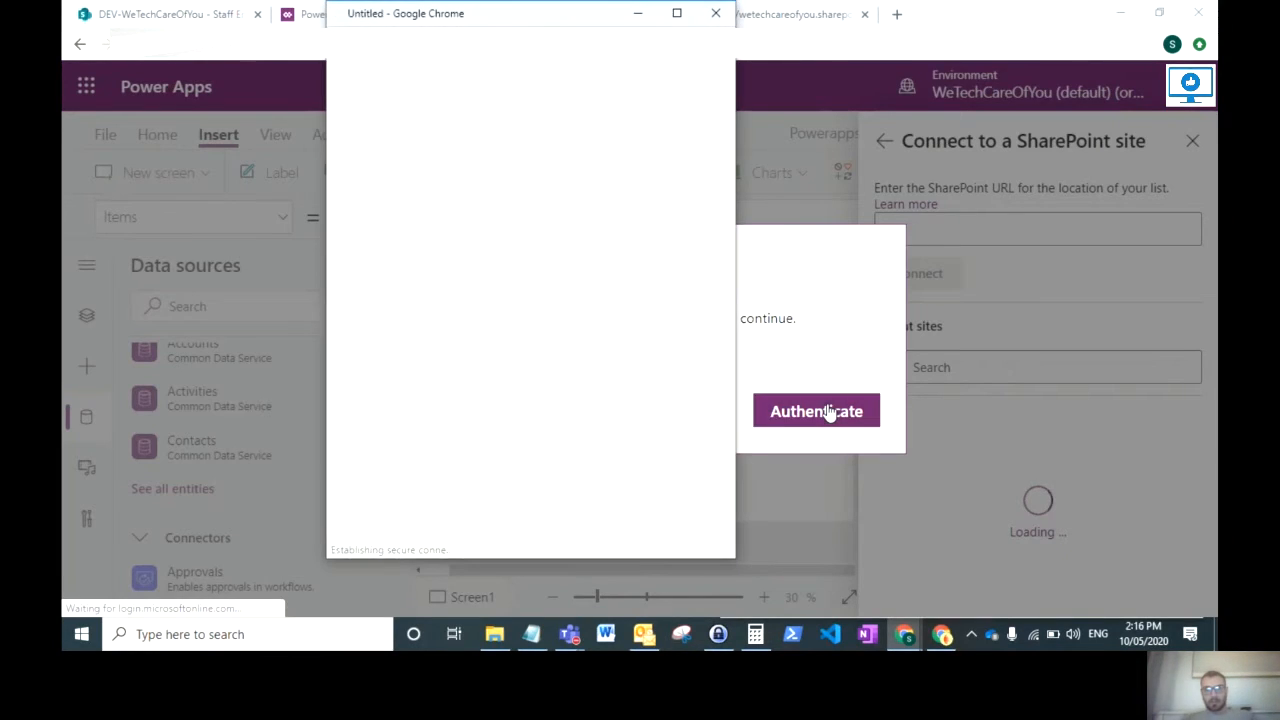
{"action": "left_click", "coordinate": [816, 412]}
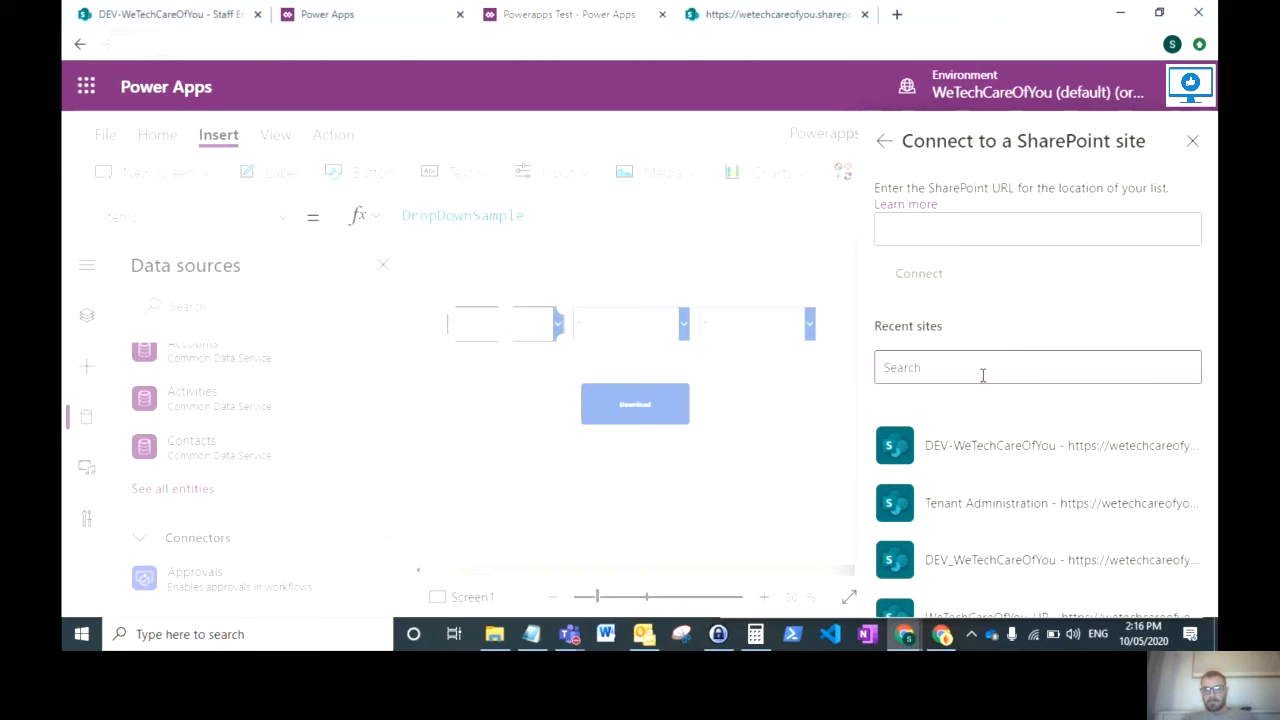
{"action": "mouse_move", "coordinate": [990, 444]}
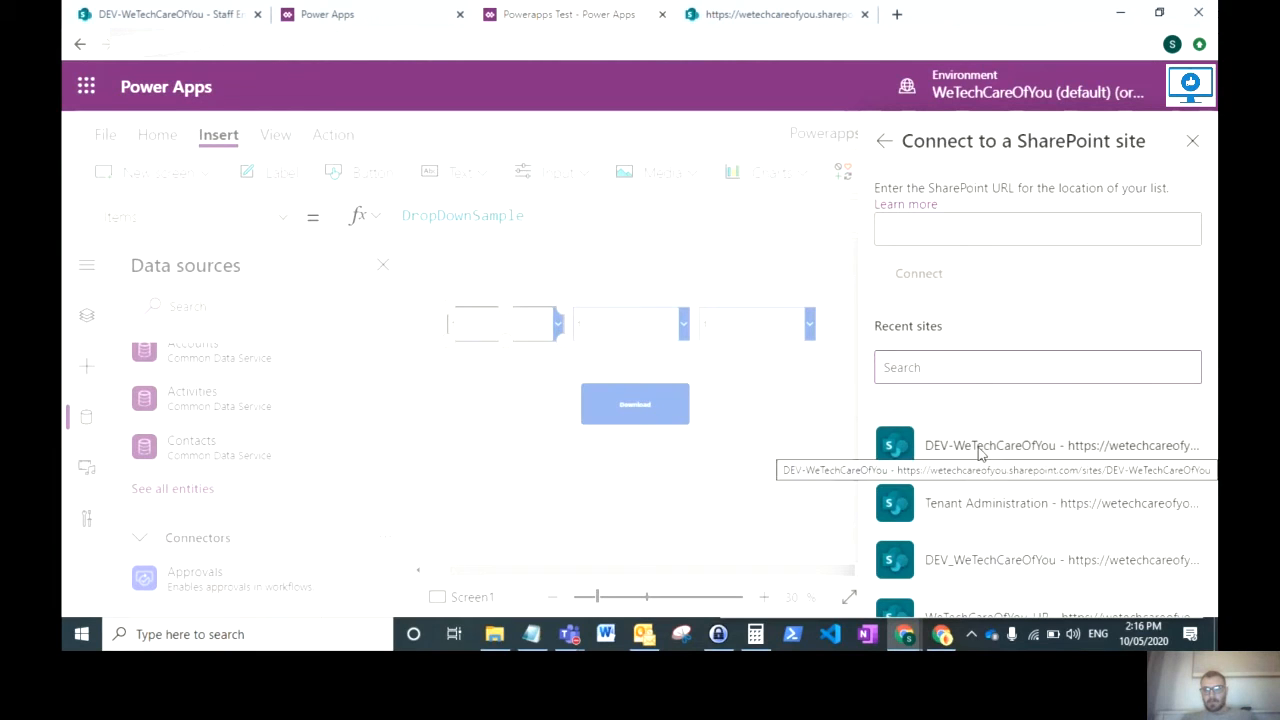
Step: Connect the Staff Enrolment list from the DEV-WeTechCareOfYou site
{"action": "left_click", "coordinate": [1036, 444]}
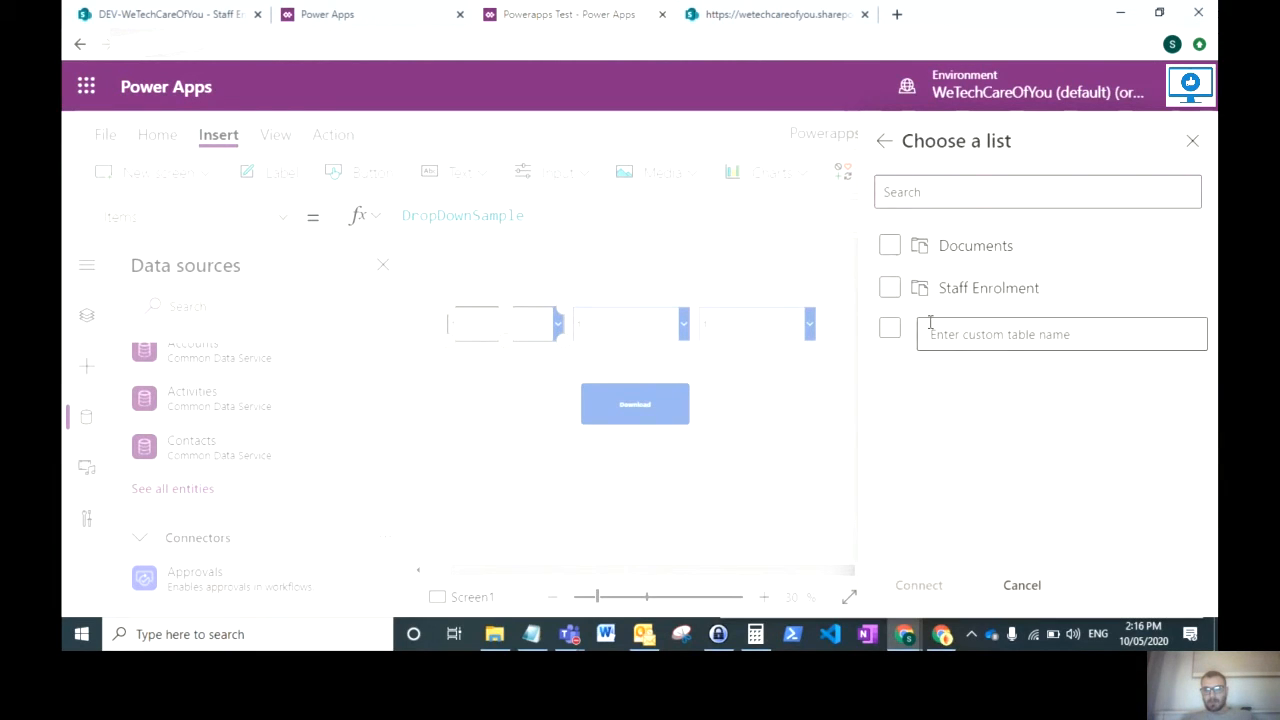
{"action": "left_click", "coordinate": [888, 288]}
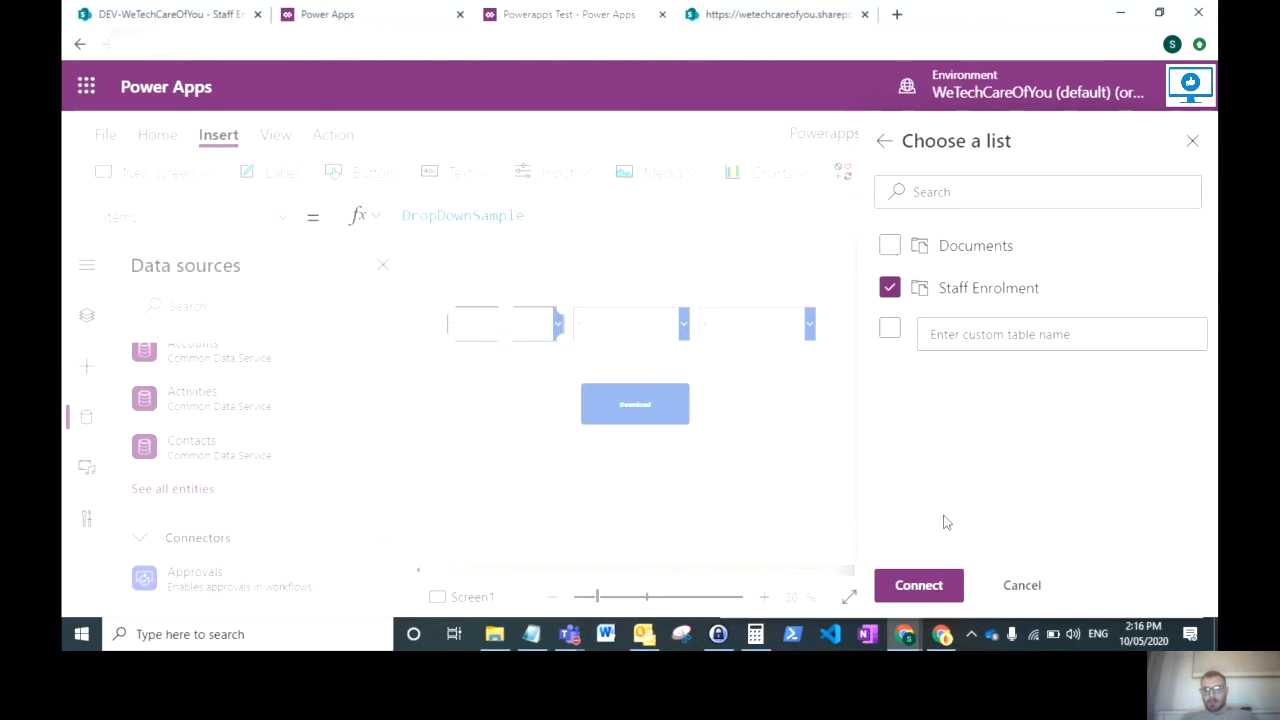
{"action": "left_click", "coordinate": [918, 584]}
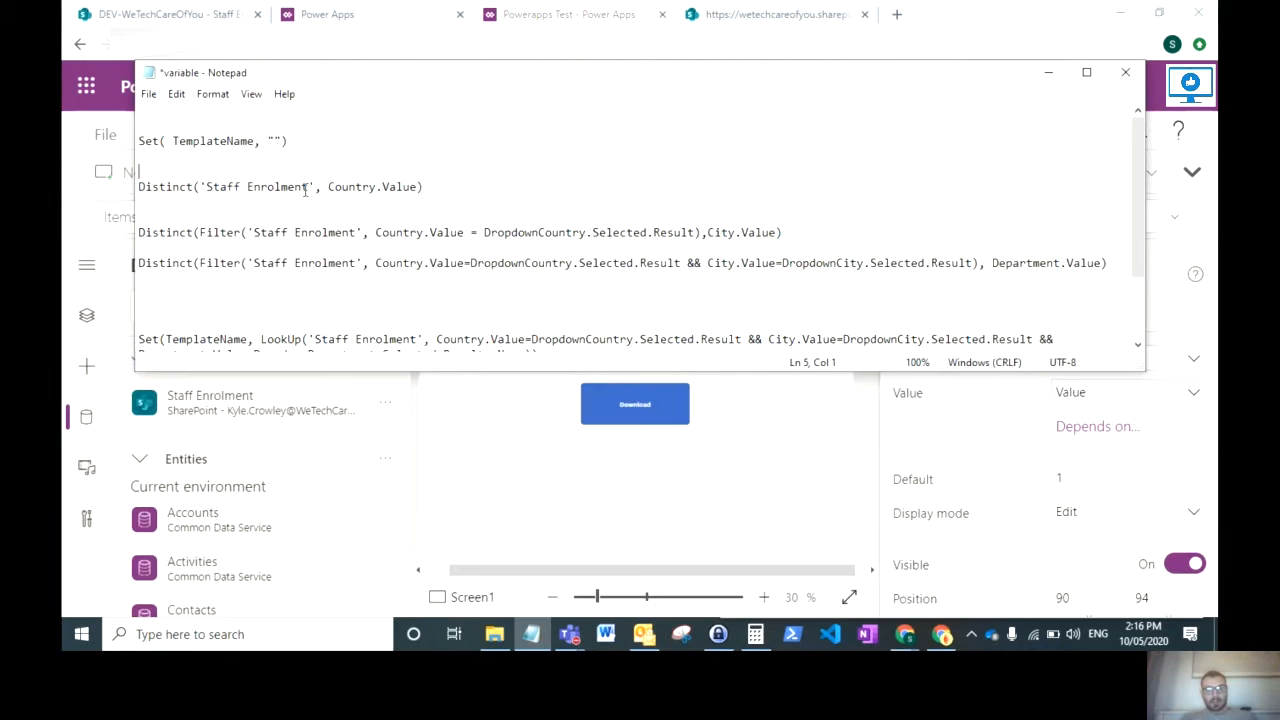
Step: Set DropdownCountry's Items to Distinct('Staff Enrolment', Country.Value)
{"action": "double_click", "coordinate": [260, 188]}
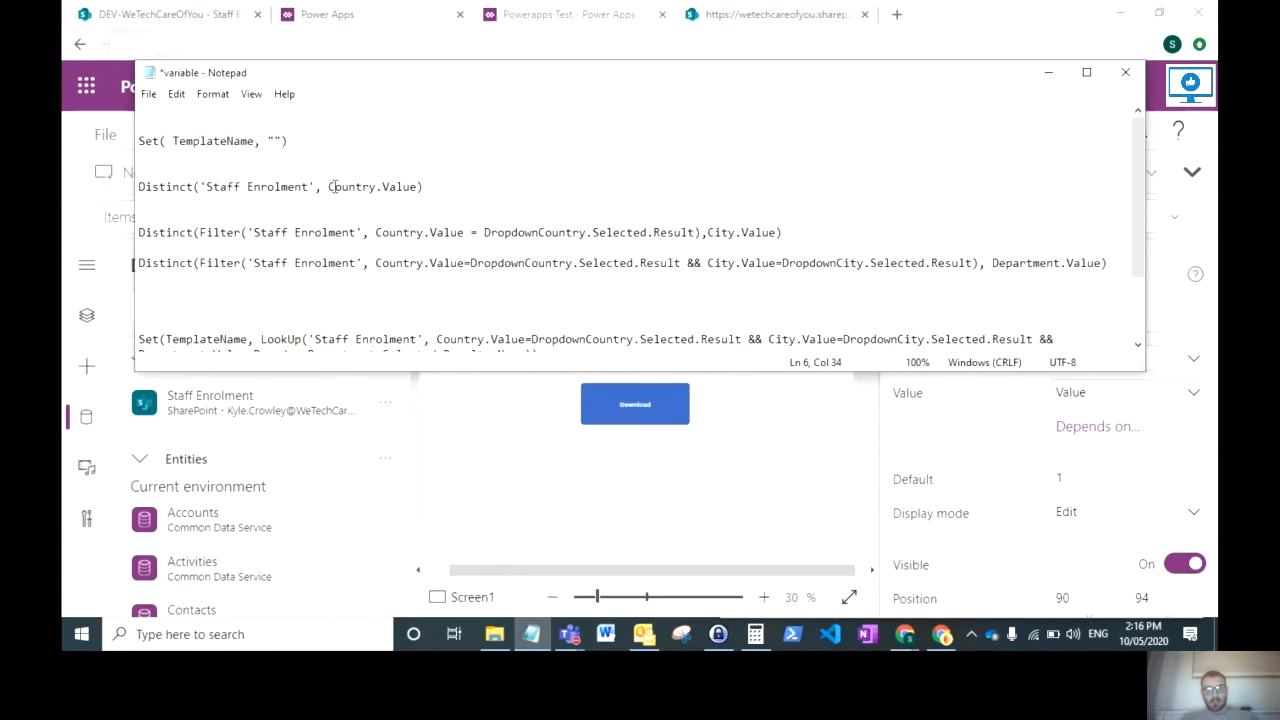
{"action": "left_click", "coordinate": [140, 200]}
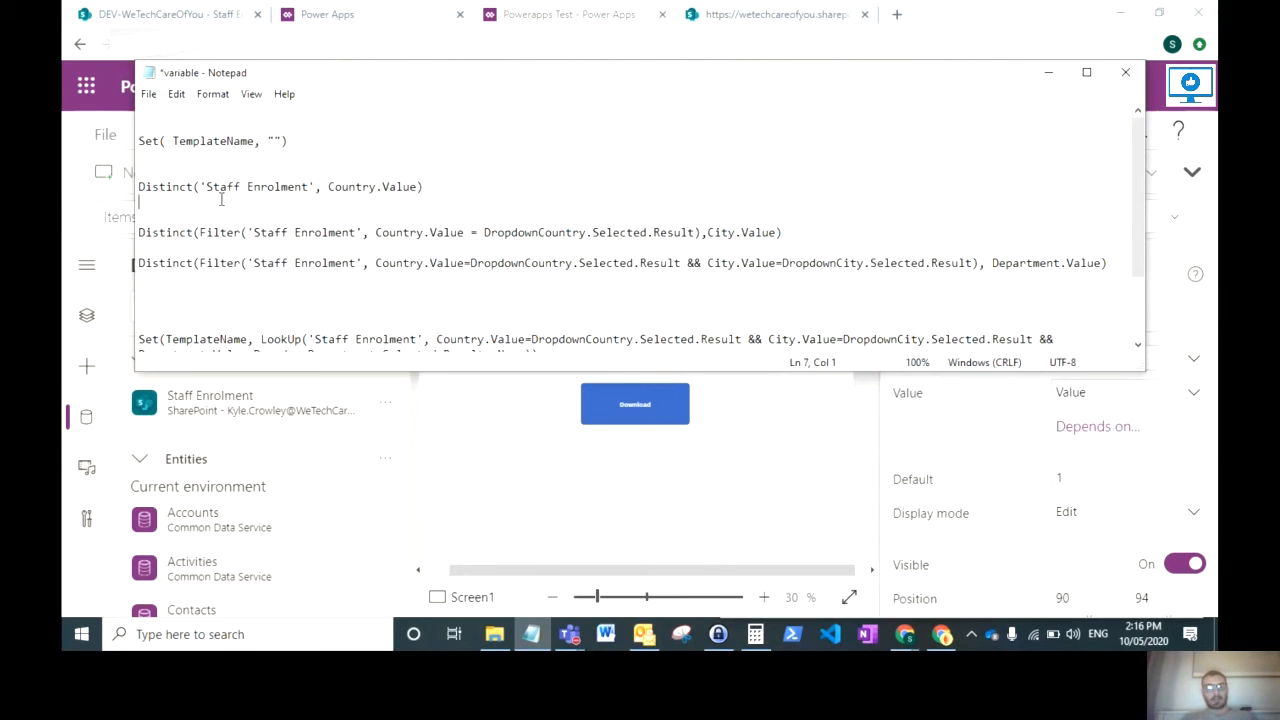
{"action": "triple_click", "coordinate": [280, 188]}
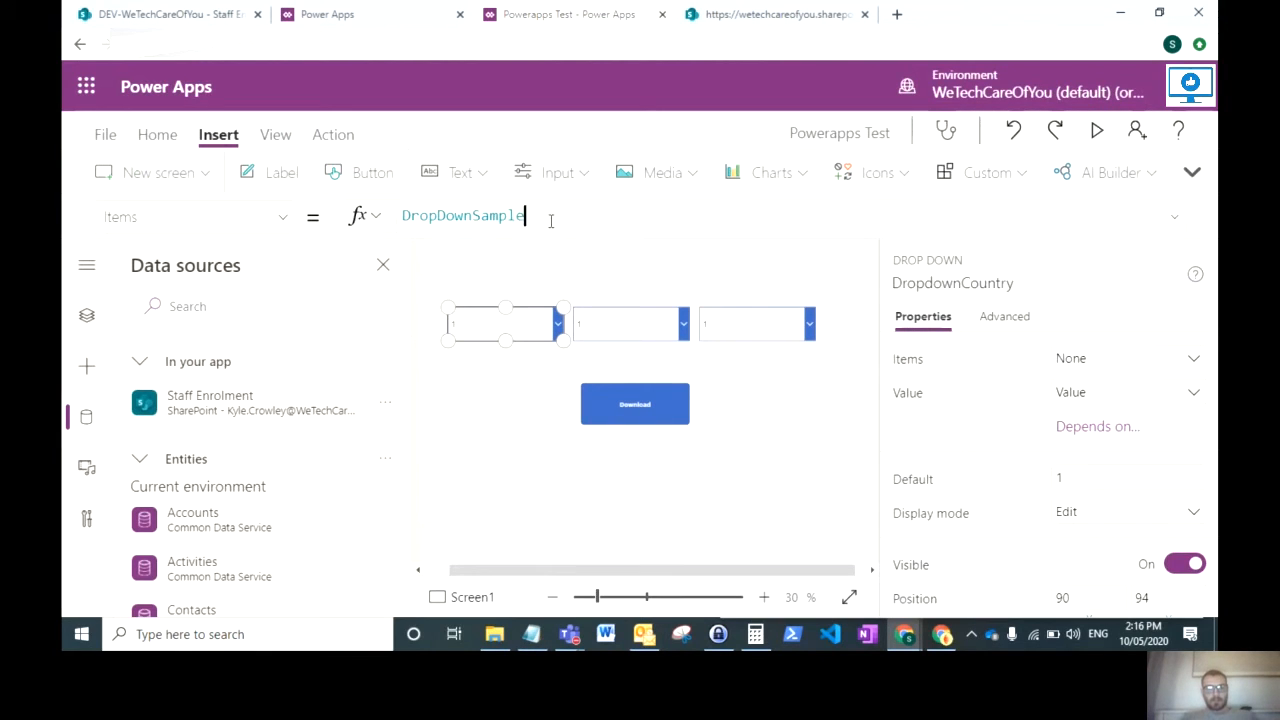
{"action": "type", "text": "Distinct('Staff Enrolment', Country.Value)"}
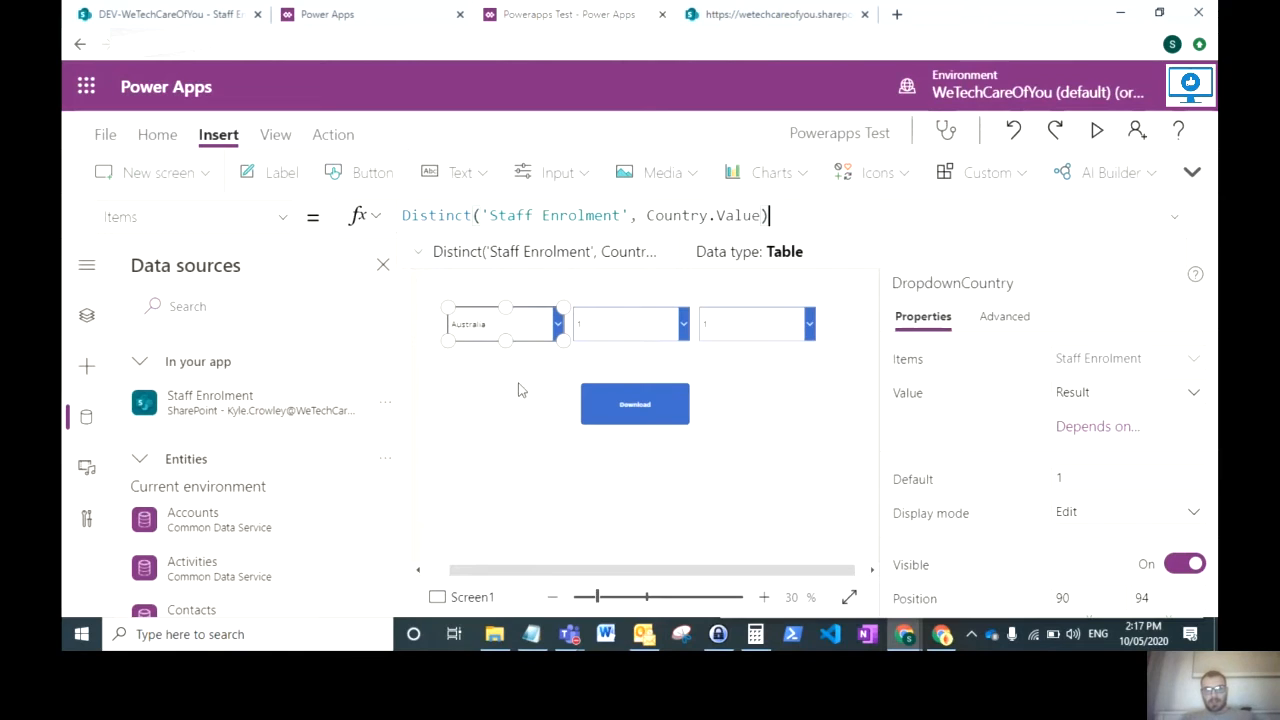
{"action": "mouse_move", "coordinate": [494, 360]}
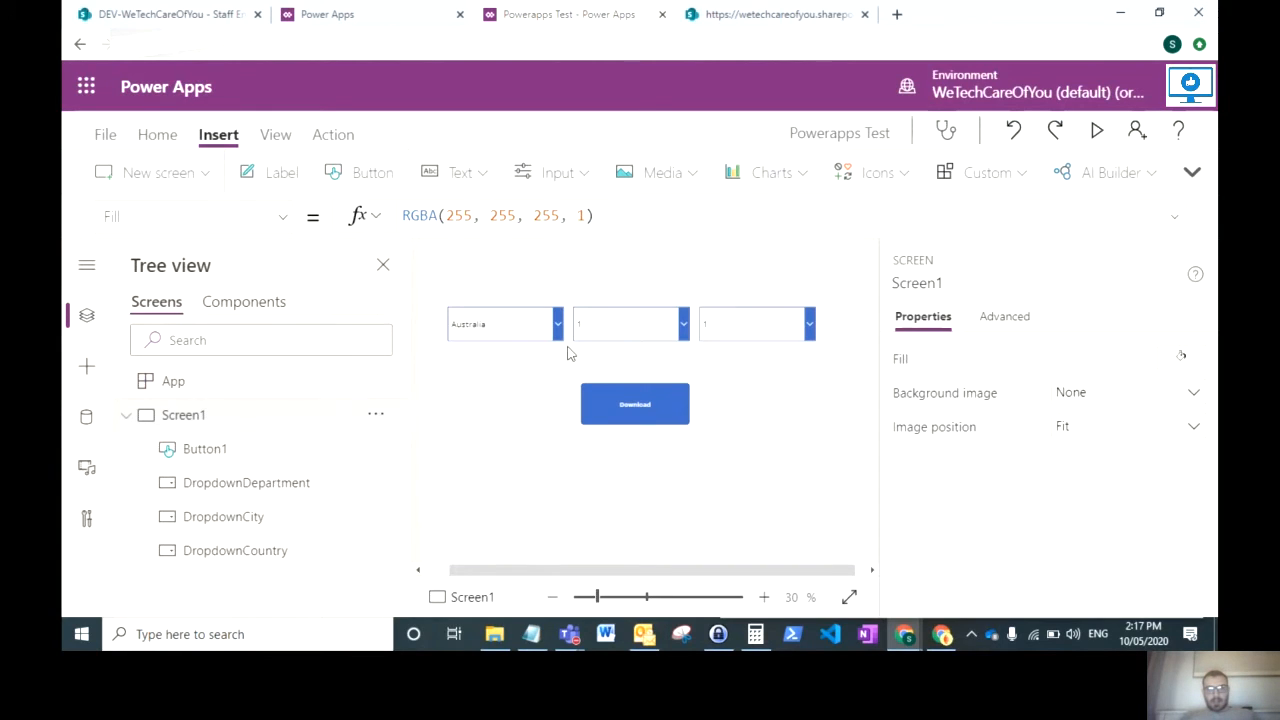
Step: Review and copy the Notepad city formula filtering Staff Enrolment cities by DropdownCountry.Selected.Result
{"action": "left_click", "coordinate": [630, 324]}
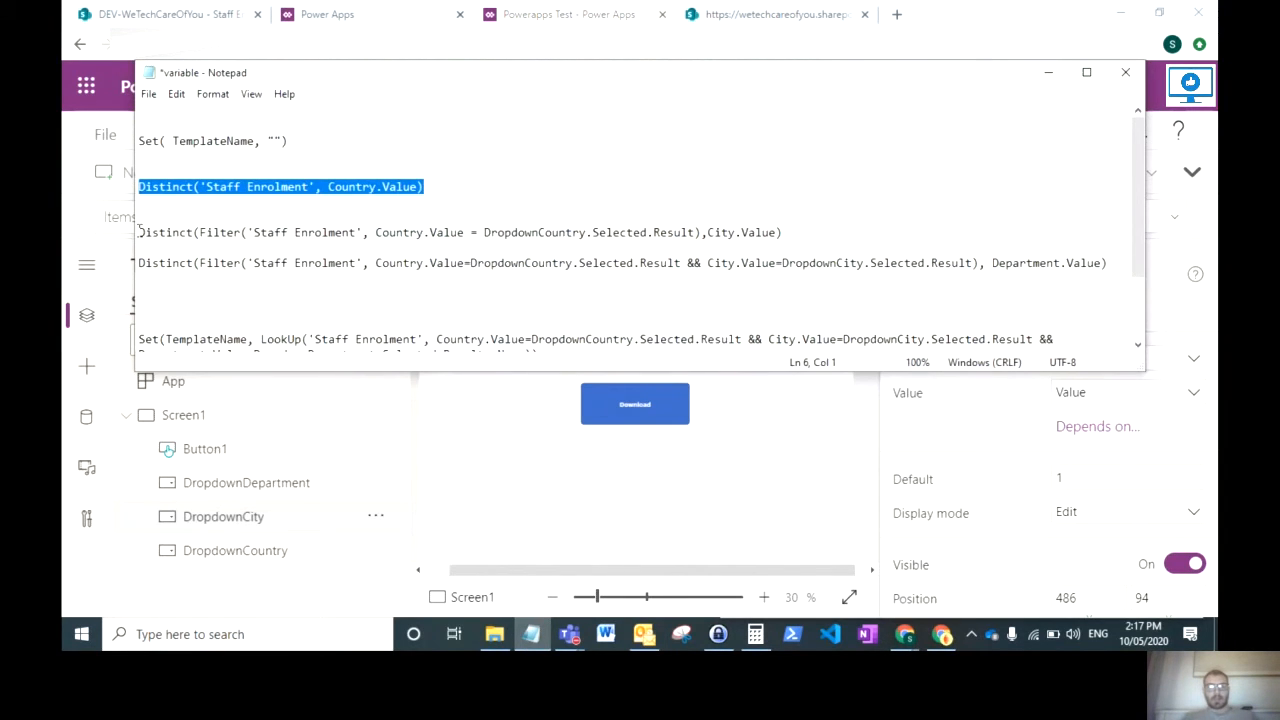
{"action": "left_click", "coordinate": [294, 232]}
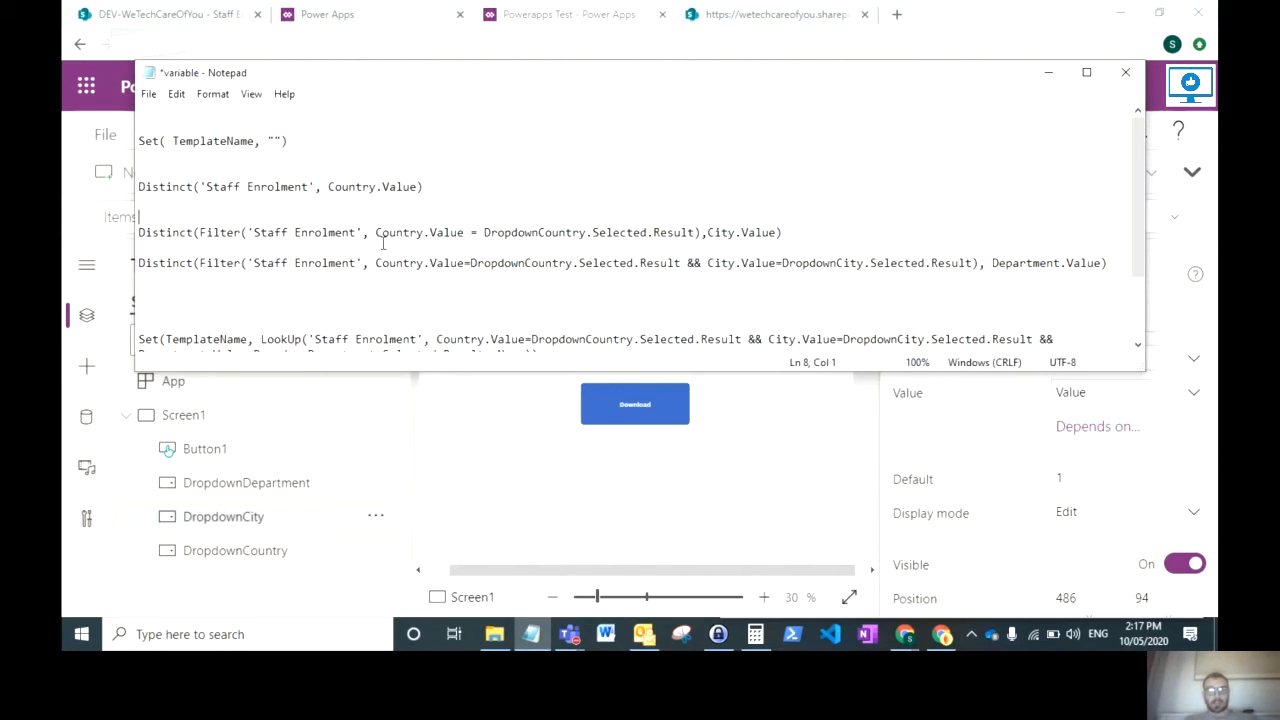
{"action": "left_click", "coordinate": [140, 232]}
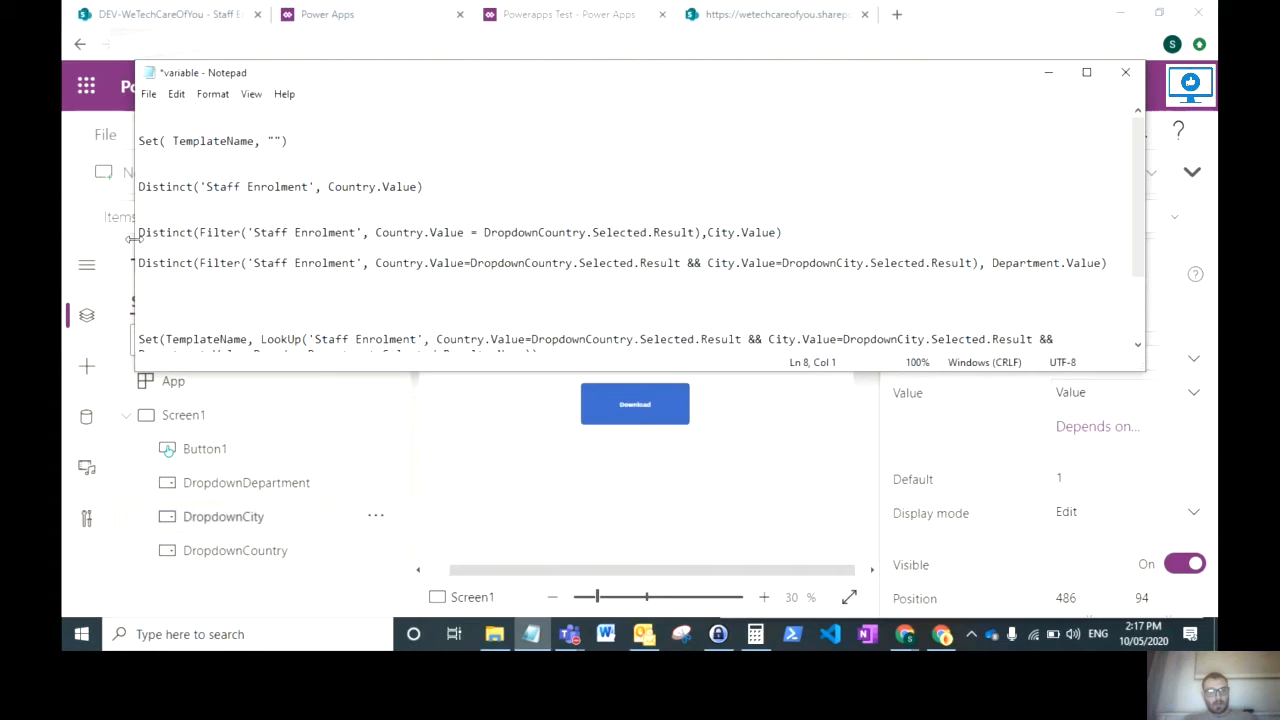
{"action": "left_click_drag", "start_coordinate": [138, 232], "coordinate": [240, 232]}
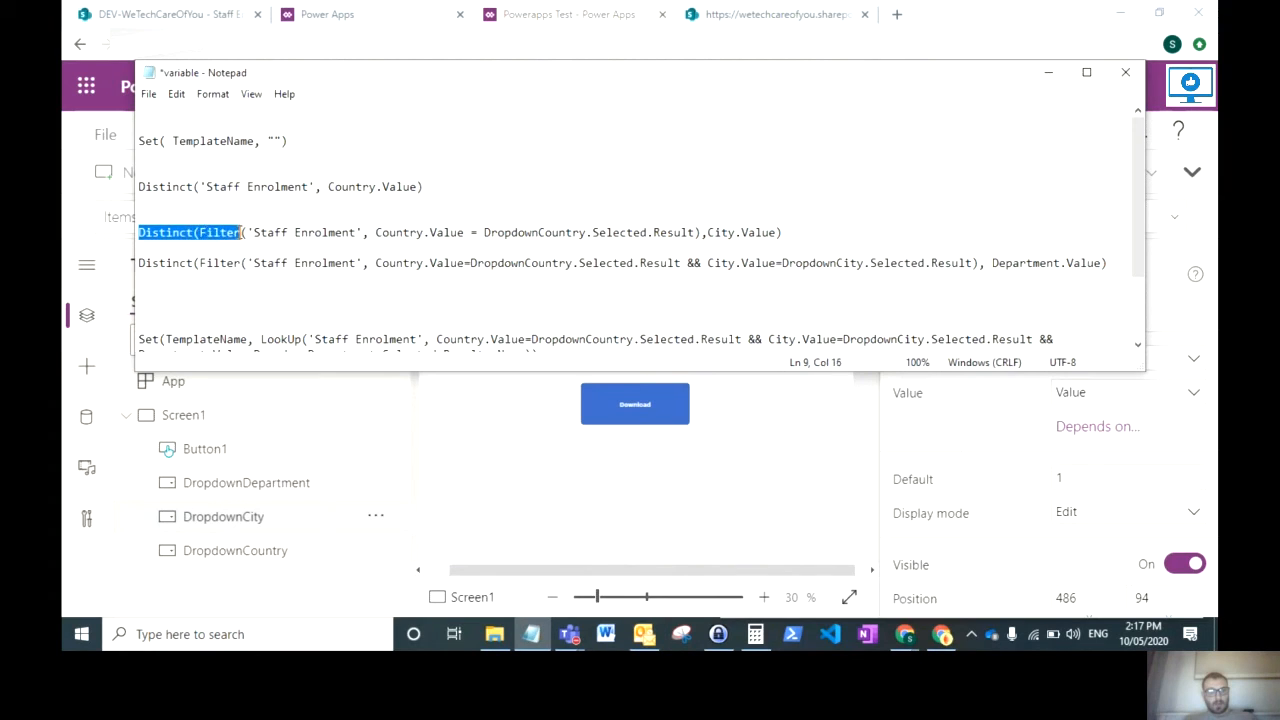
{"action": "left_click", "coordinate": [250, 232]}
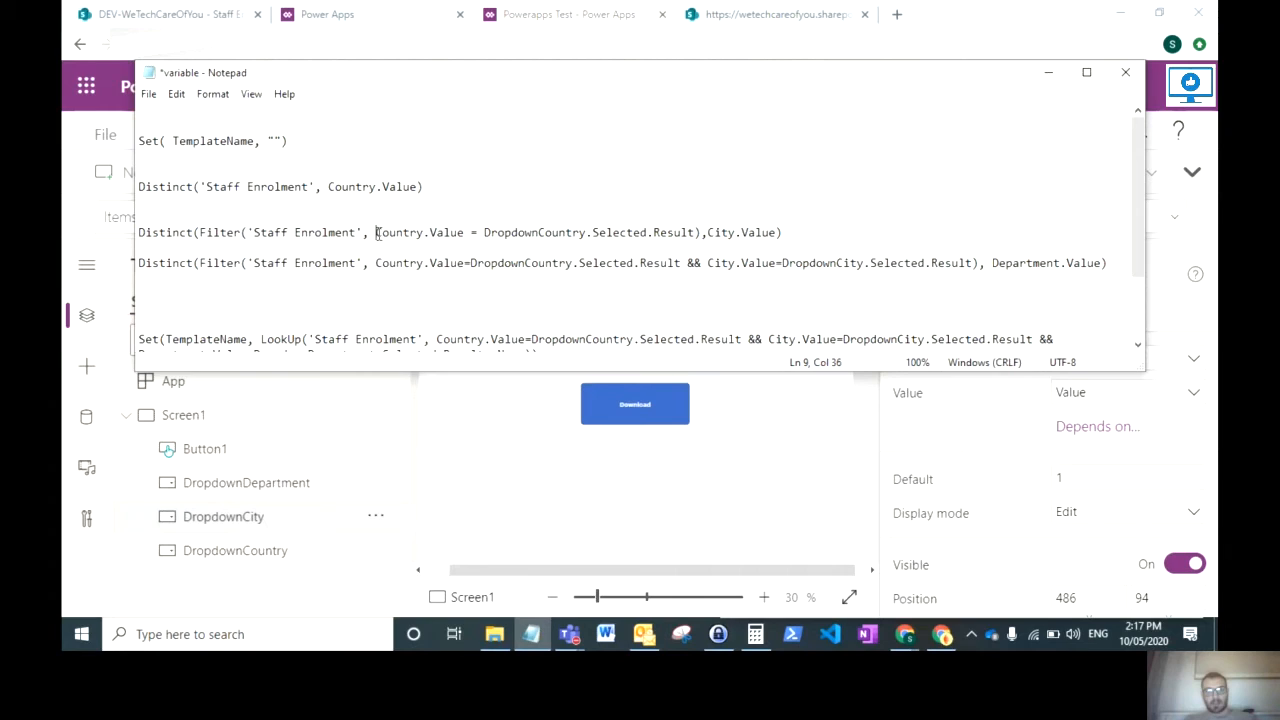
{"action": "left_click", "coordinate": [480, 232]}
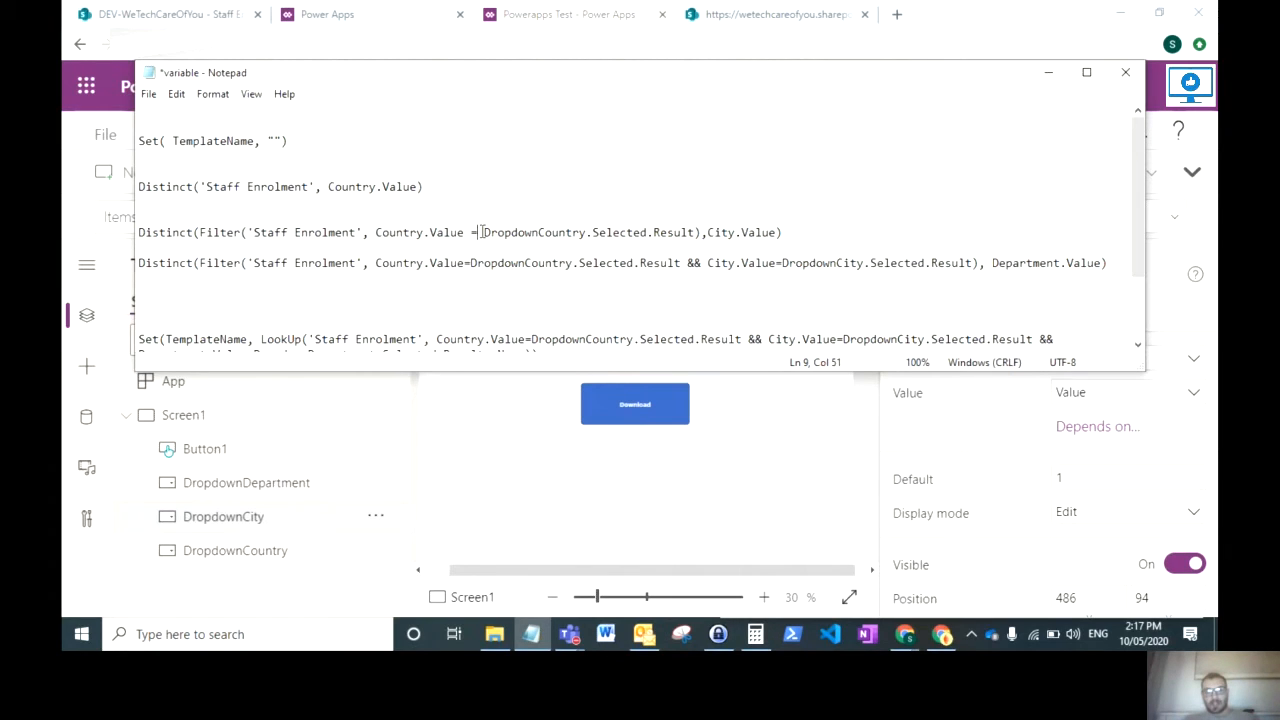
{"action": "double_click", "coordinate": [532, 232]}
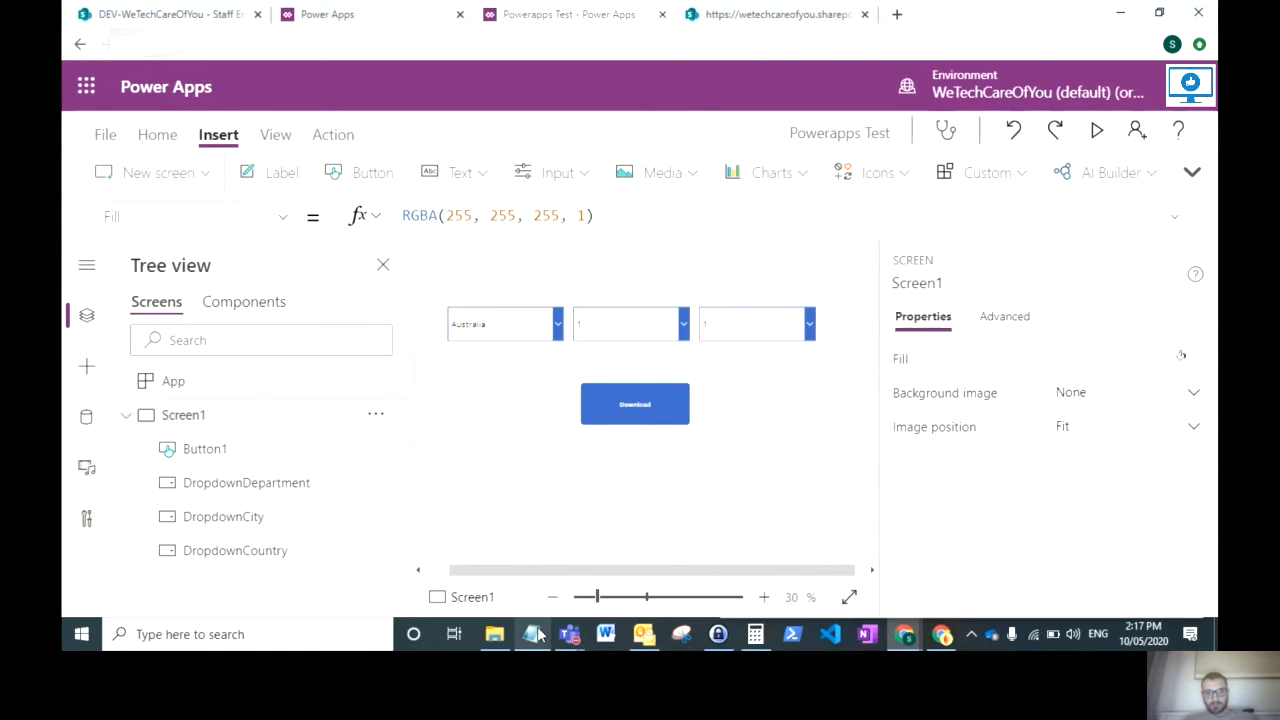
{"action": "left_click", "coordinate": [532, 634]}
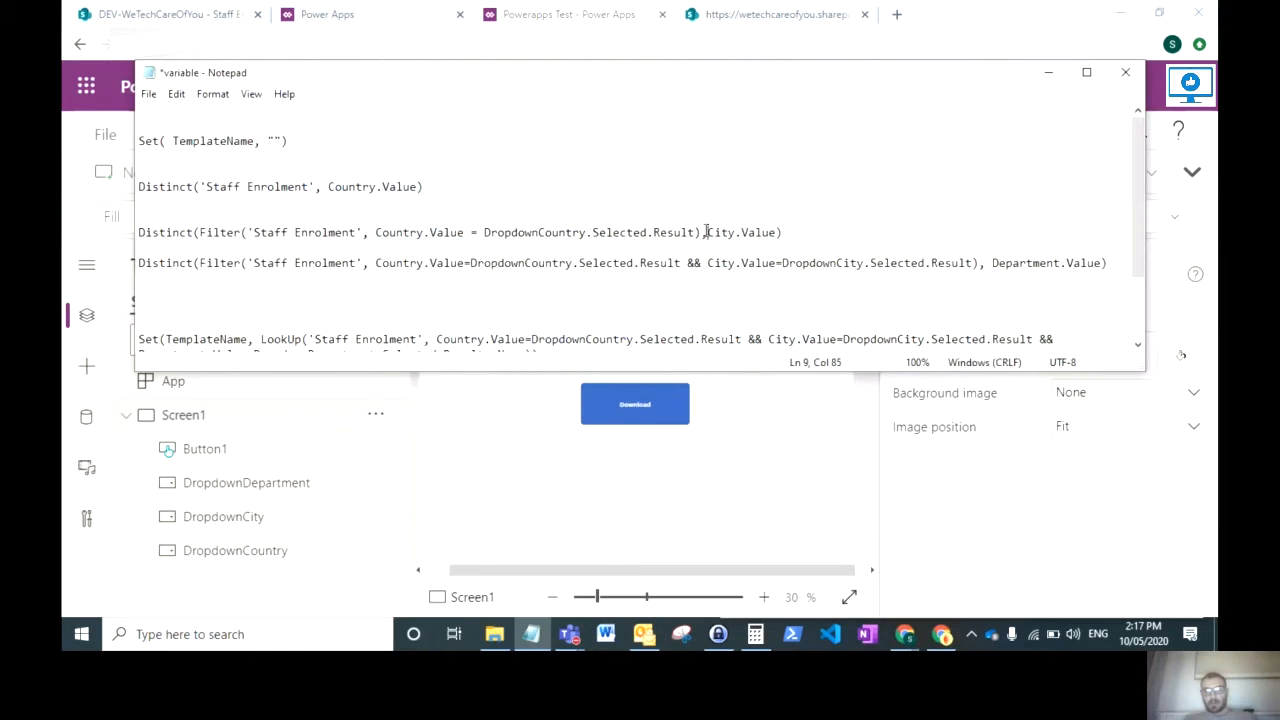
{"action": "double_click", "coordinate": [720, 232]}
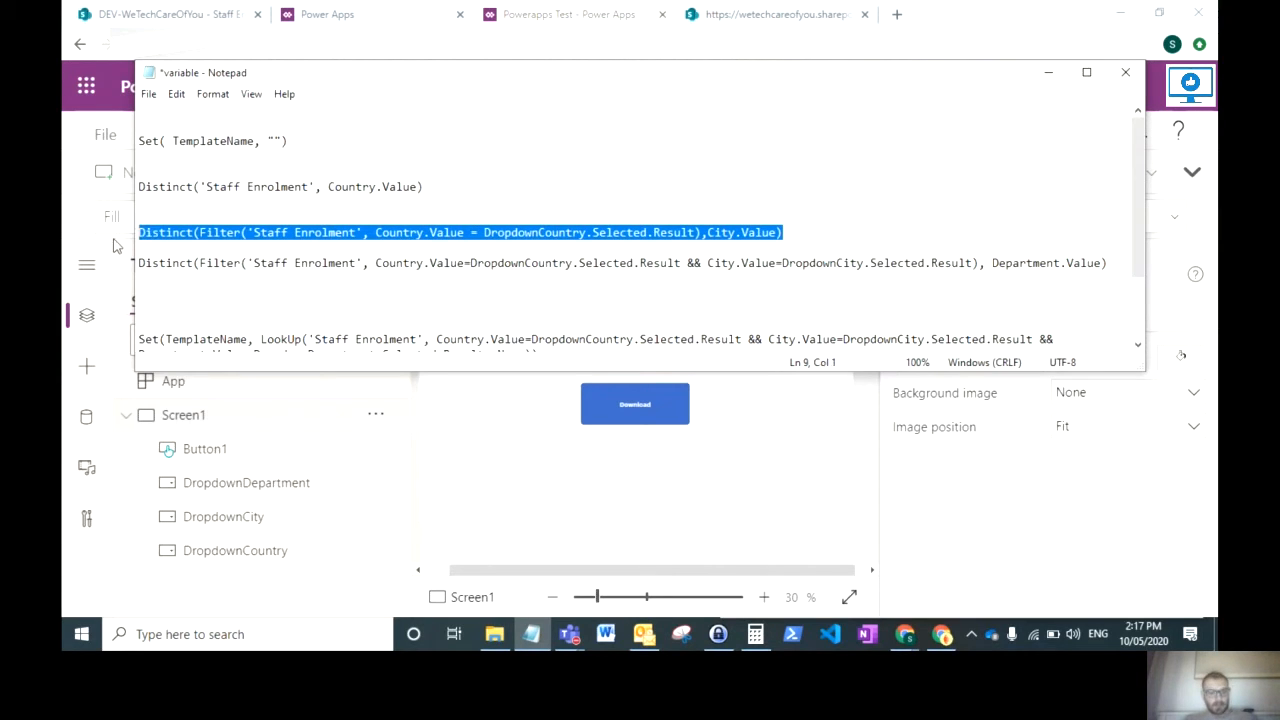
{"action": "mouse_move", "coordinate": [558, 444]}
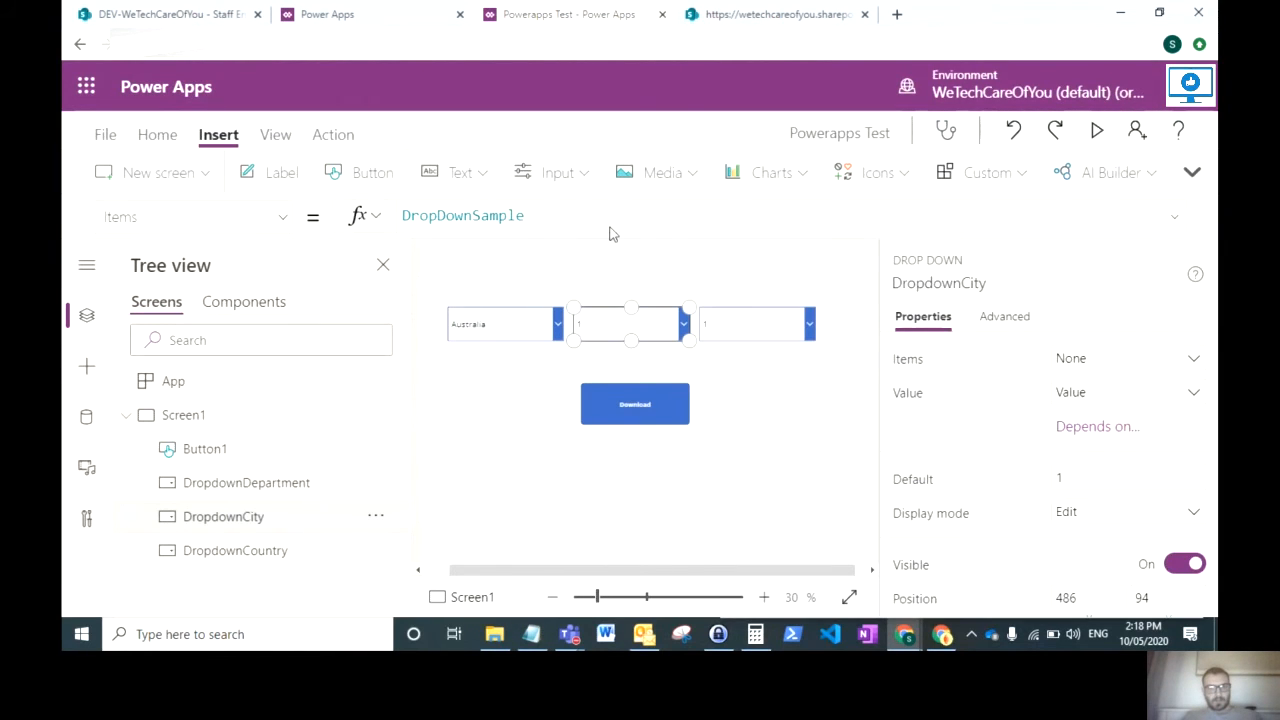
Step: Set DropdownCity's Items to that Distinct(Filter(...)) formula so it shows Melbourne for Australia
{"action": "left_click", "coordinate": [462, 216]}
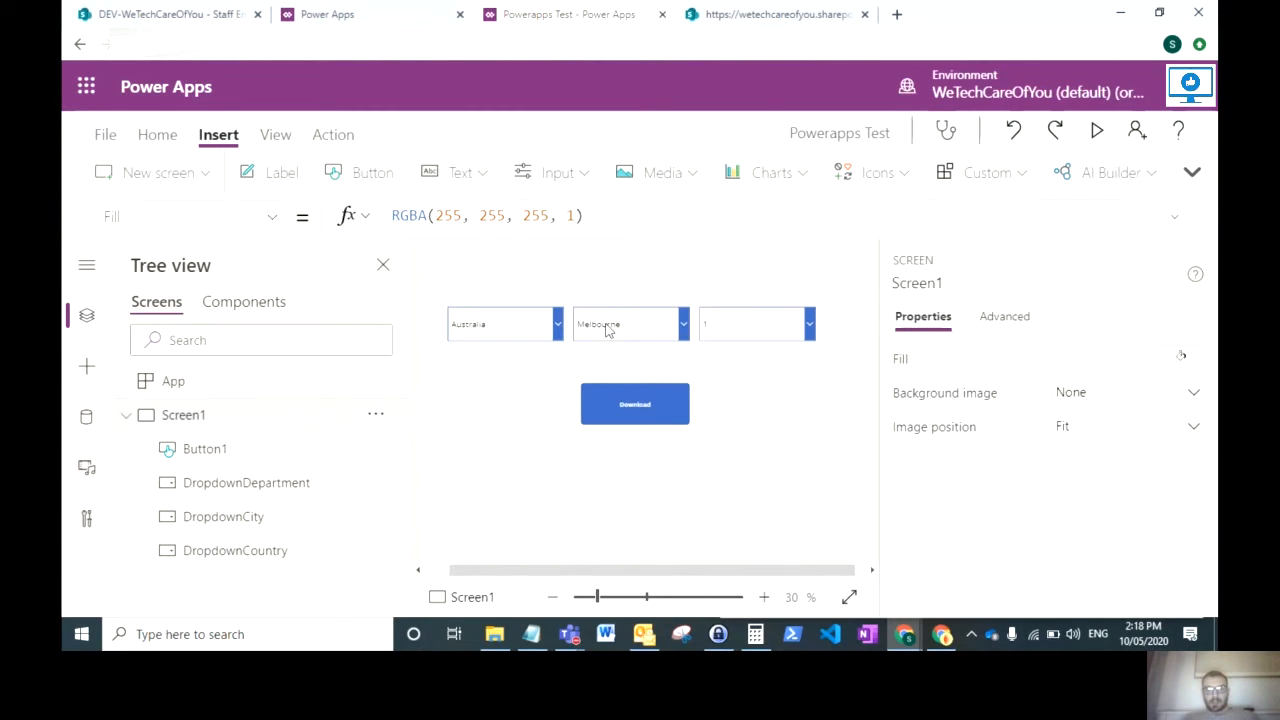
{"action": "mouse_move", "coordinate": [716, 336]}
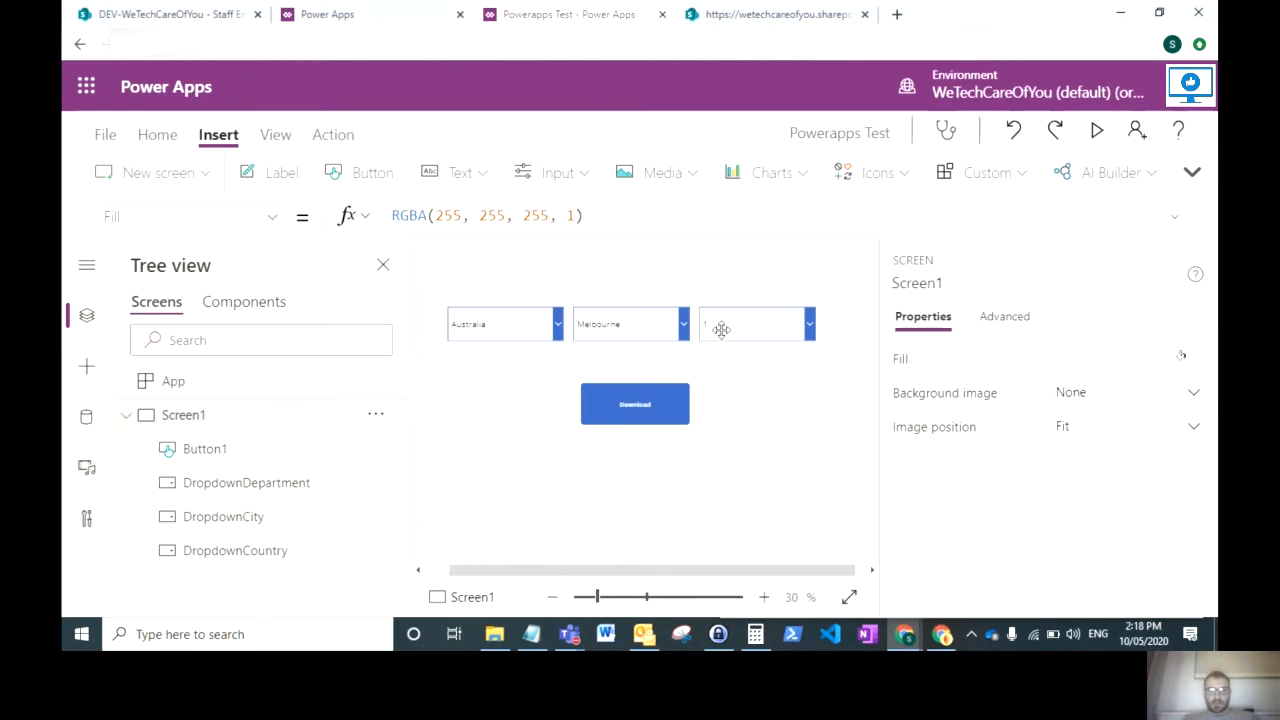
{"action": "left_click", "coordinate": [750, 324]}
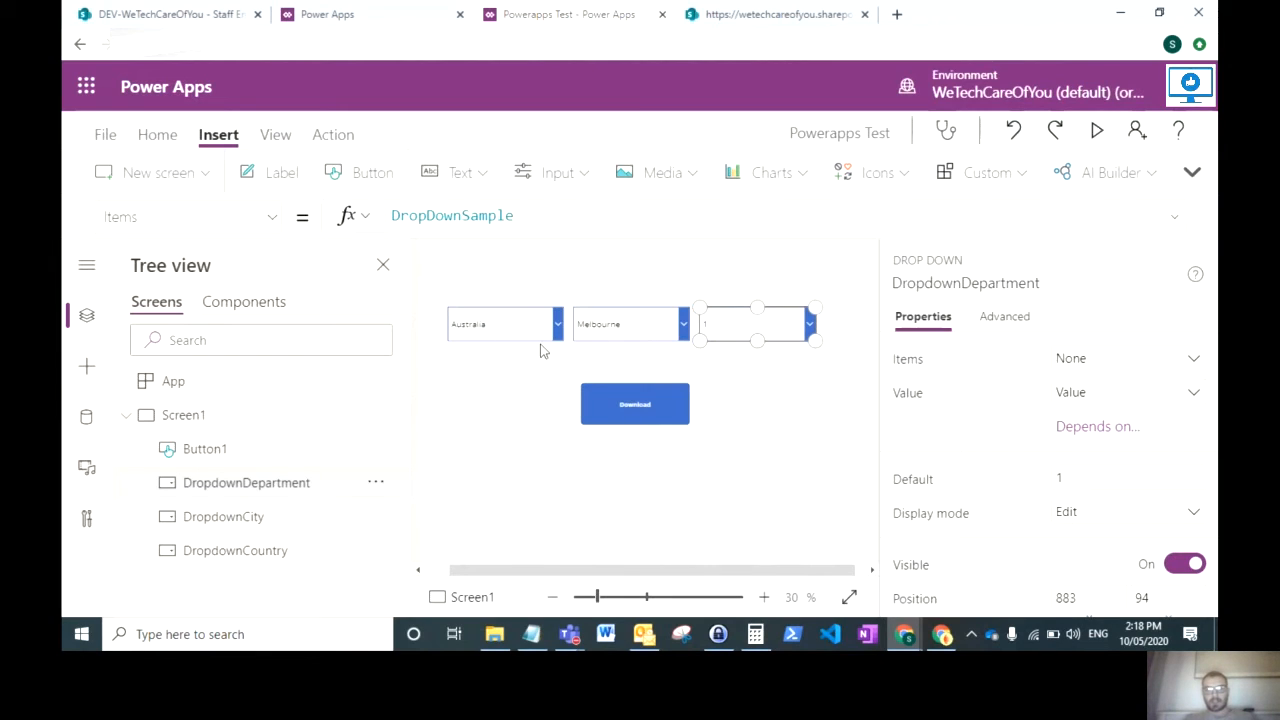
{"action": "mouse_move", "coordinate": [540, 344]}
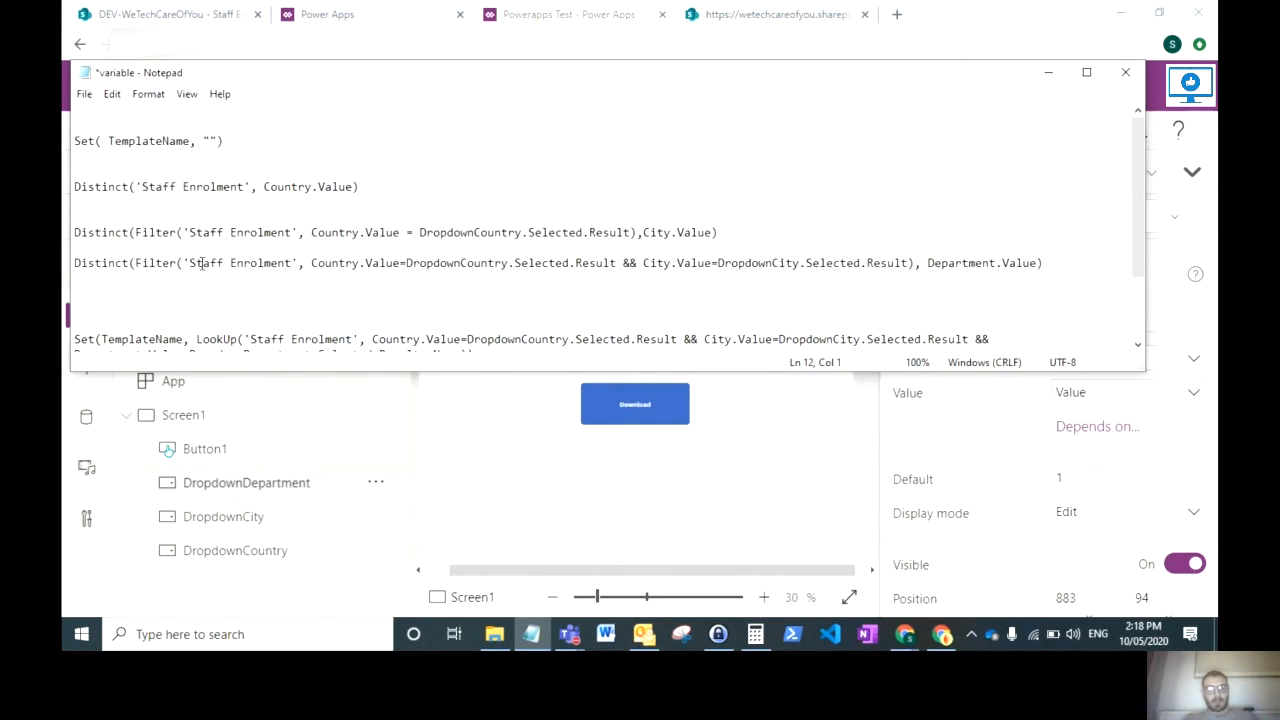
Step: Highlight the department formula's Staff Enrolment list, country condition and city dropdown reference in Notepad
{"action": "double_click", "coordinate": [238, 262]}
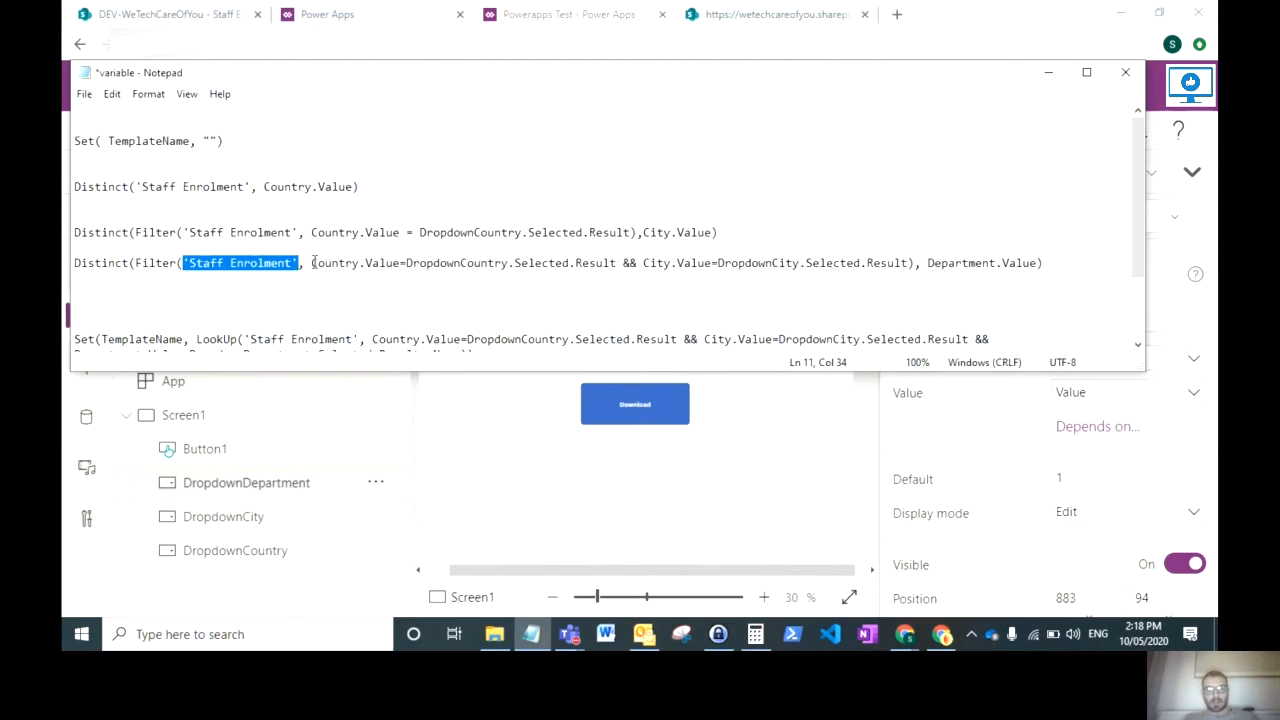
{"action": "double_click", "coordinate": [352, 264]}
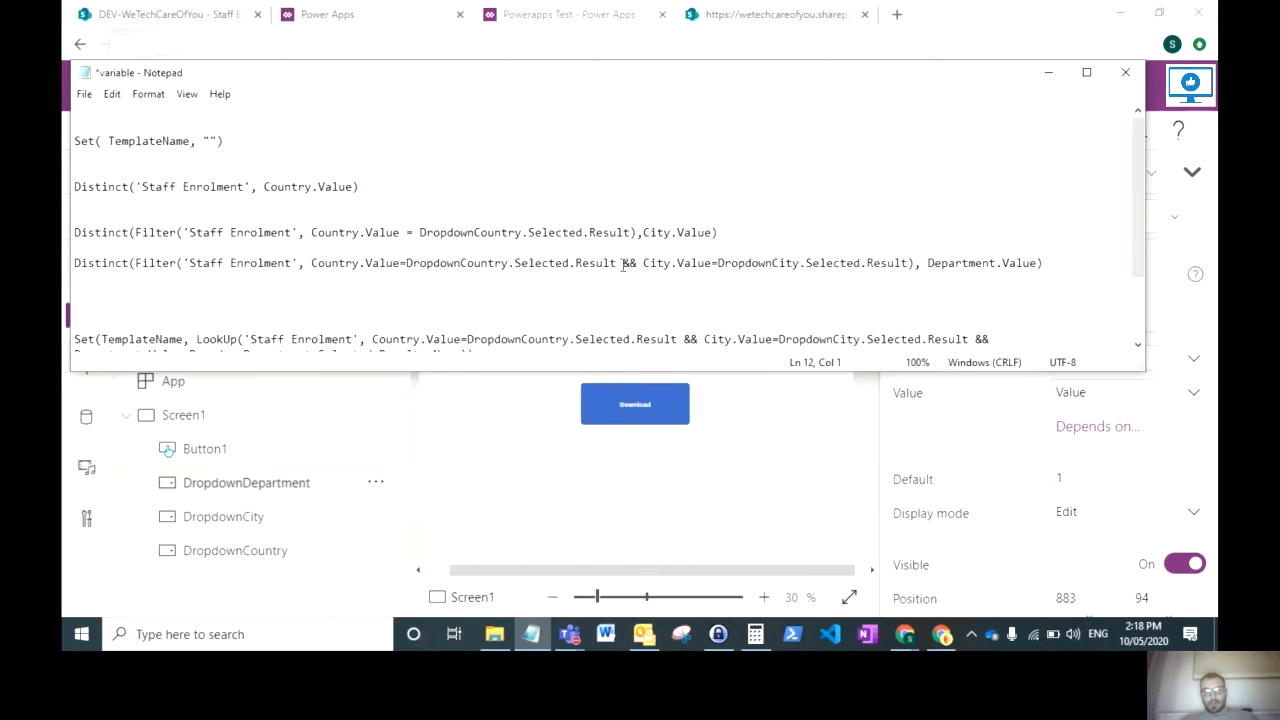
{"action": "left_click_drag", "start_coordinate": [72, 264], "coordinate": [304, 264]}
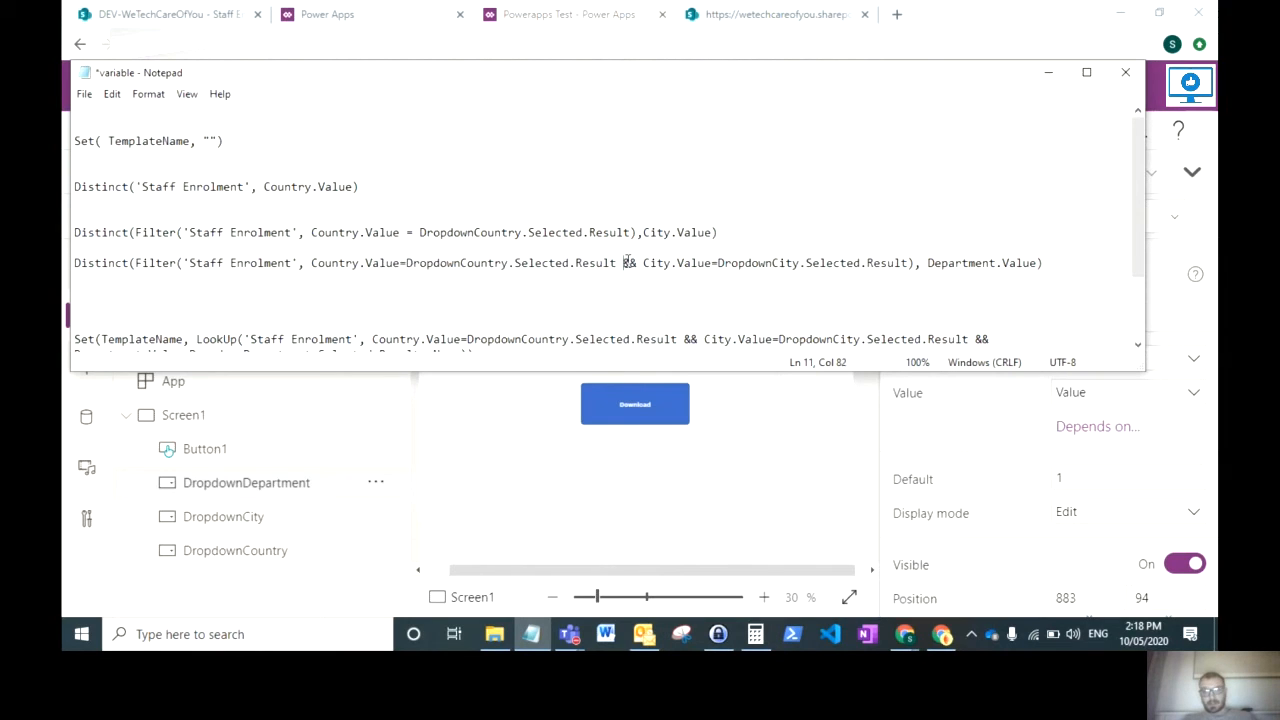
{"action": "left_click_drag", "start_coordinate": [624, 262], "coordinate": [764, 262]}
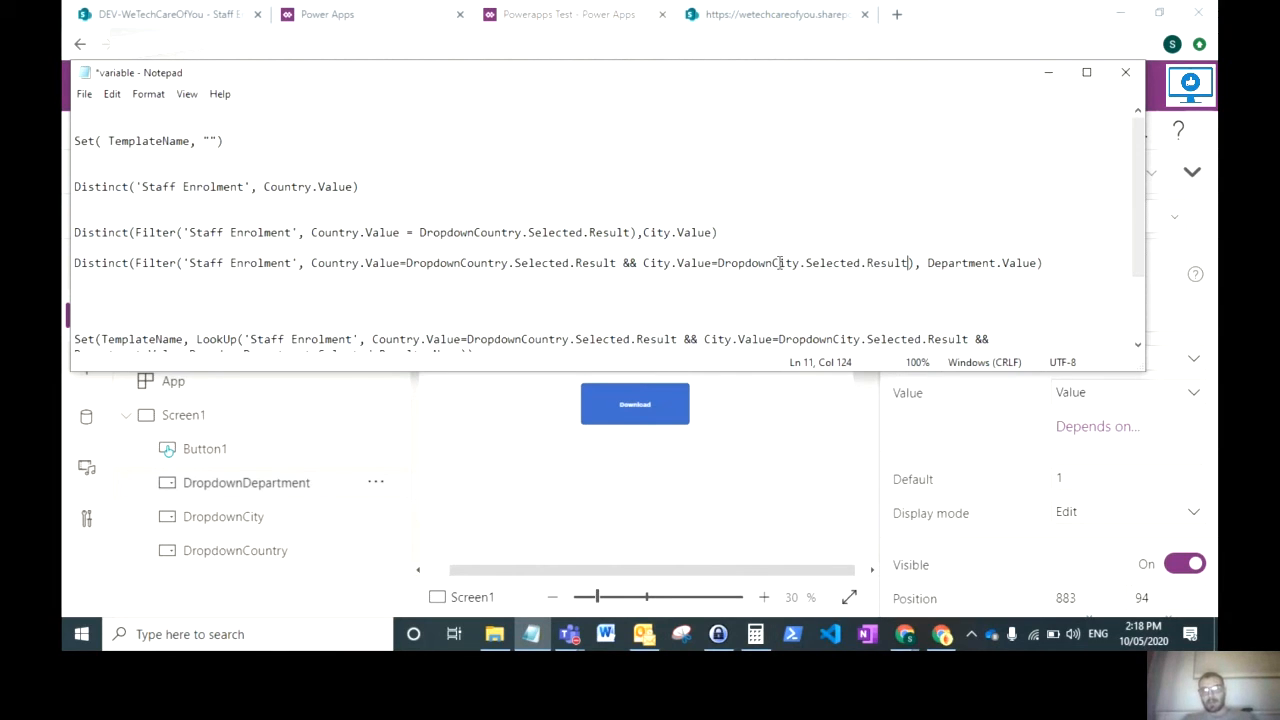
{"action": "double_click", "coordinate": [958, 264]}
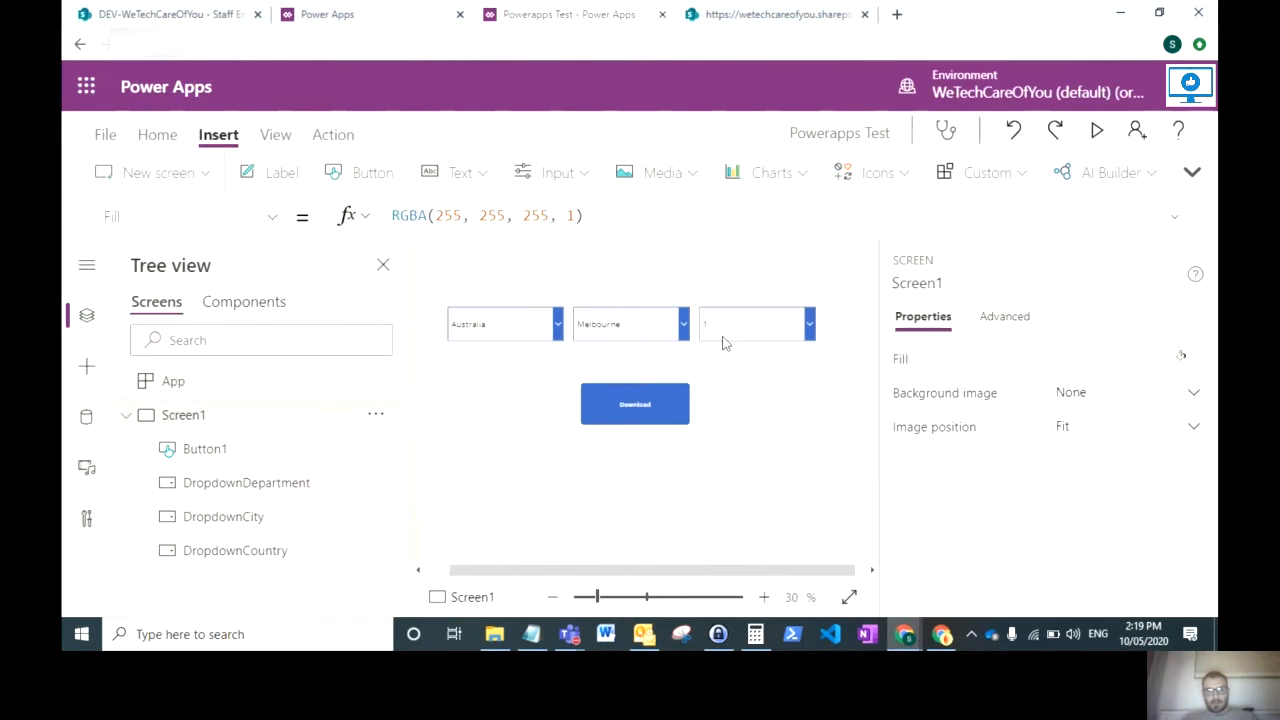
Step: Set DropdownDepartment's Items to the country-and-city Distinct(Filter()) formula, then view the SharePoint page
{"action": "left_click", "coordinate": [756, 324]}
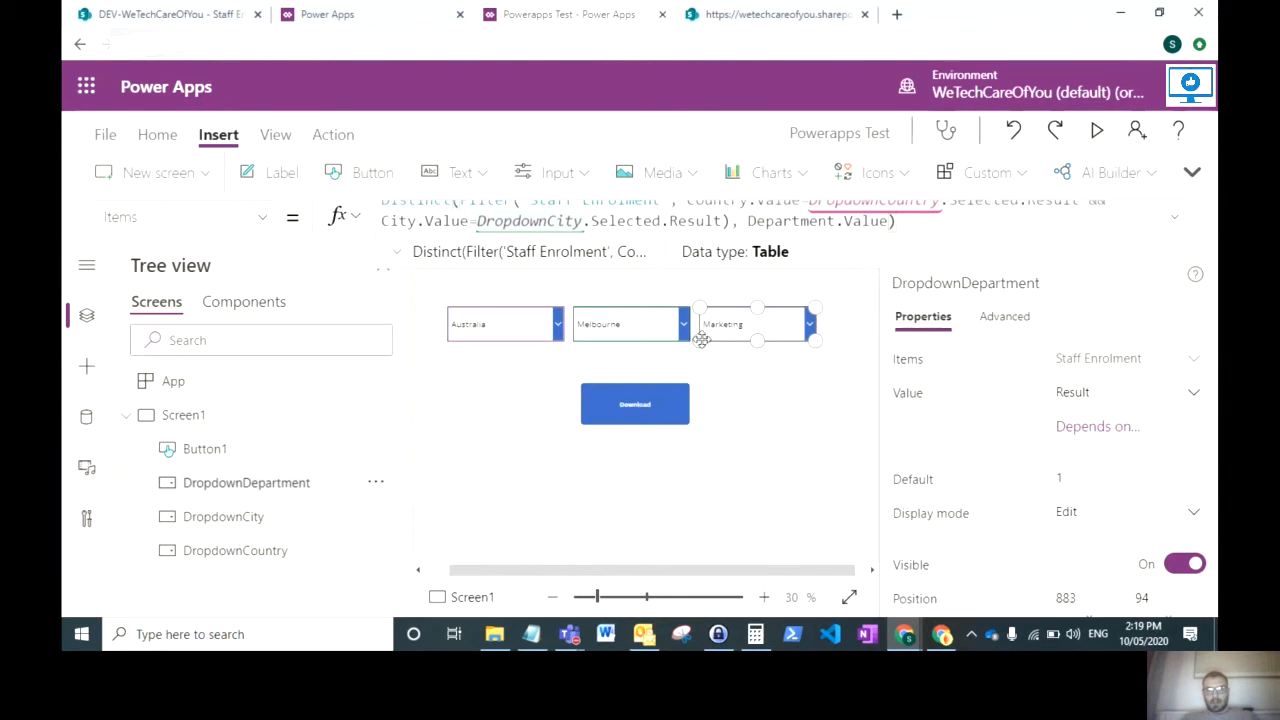
{"action": "mouse_move", "coordinate": [750, 390]}
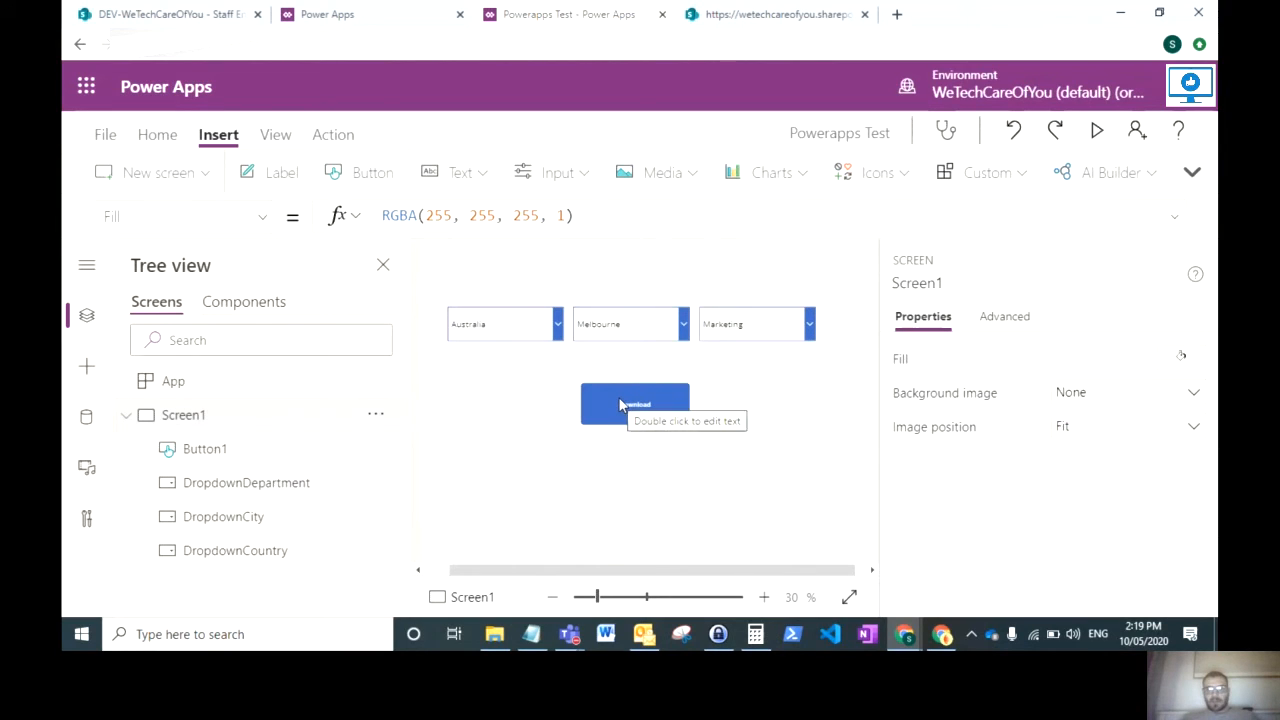
{"action": "left_click", "coordinate": [636, 404]}
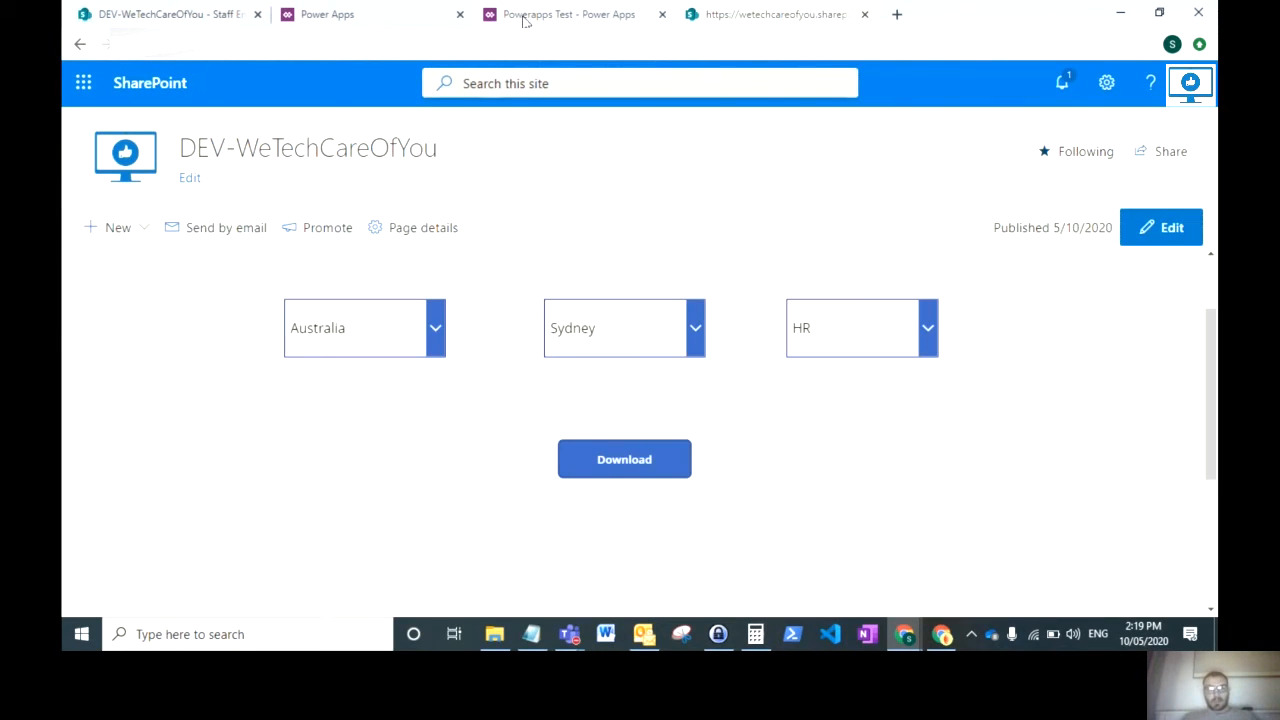
{"action": "left_click", "coordinate": [568, 14]}
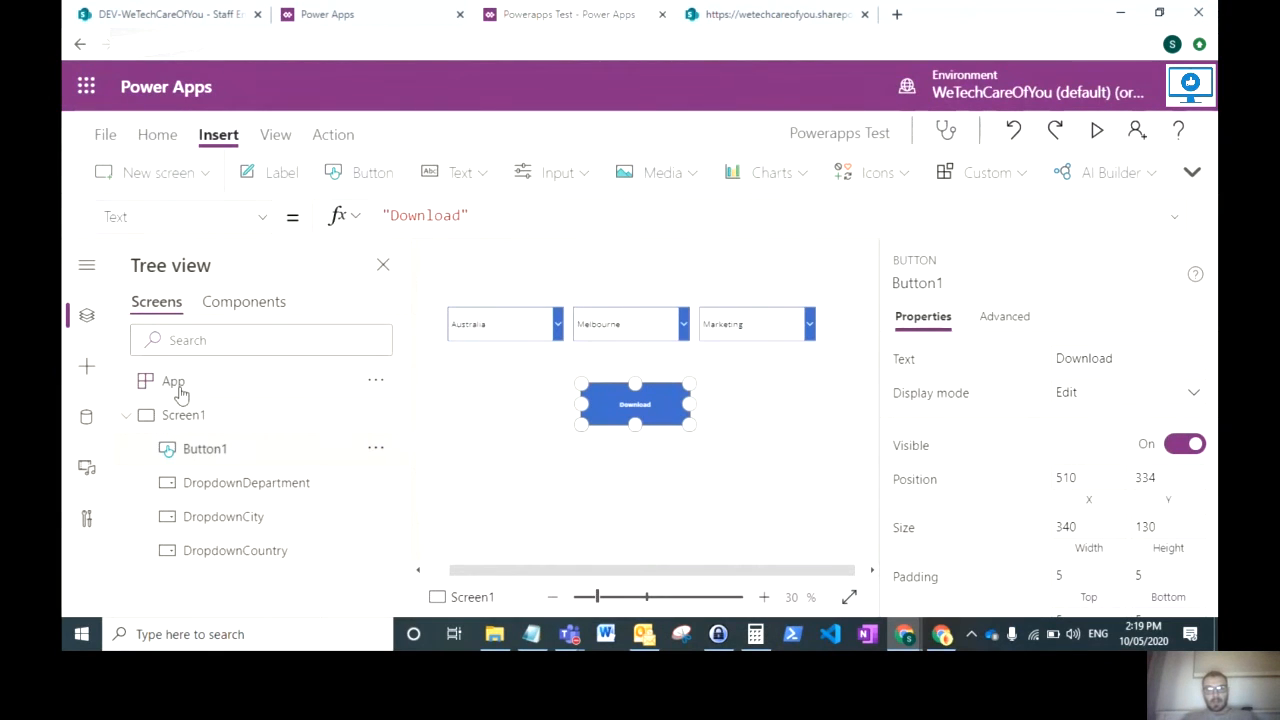
{"action": "left_click", "coordinate": [532, 632]}
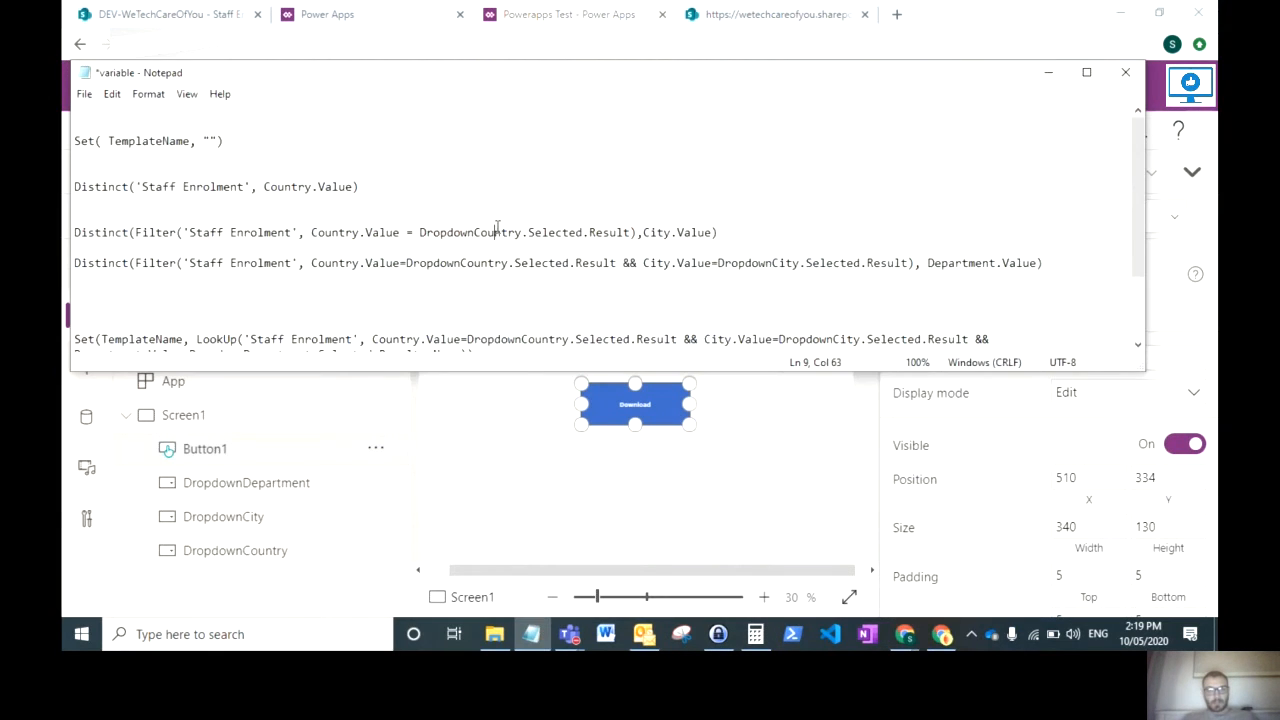
{"action": "scroll", "scroll_direction": "down", "scroll_amount": 3}
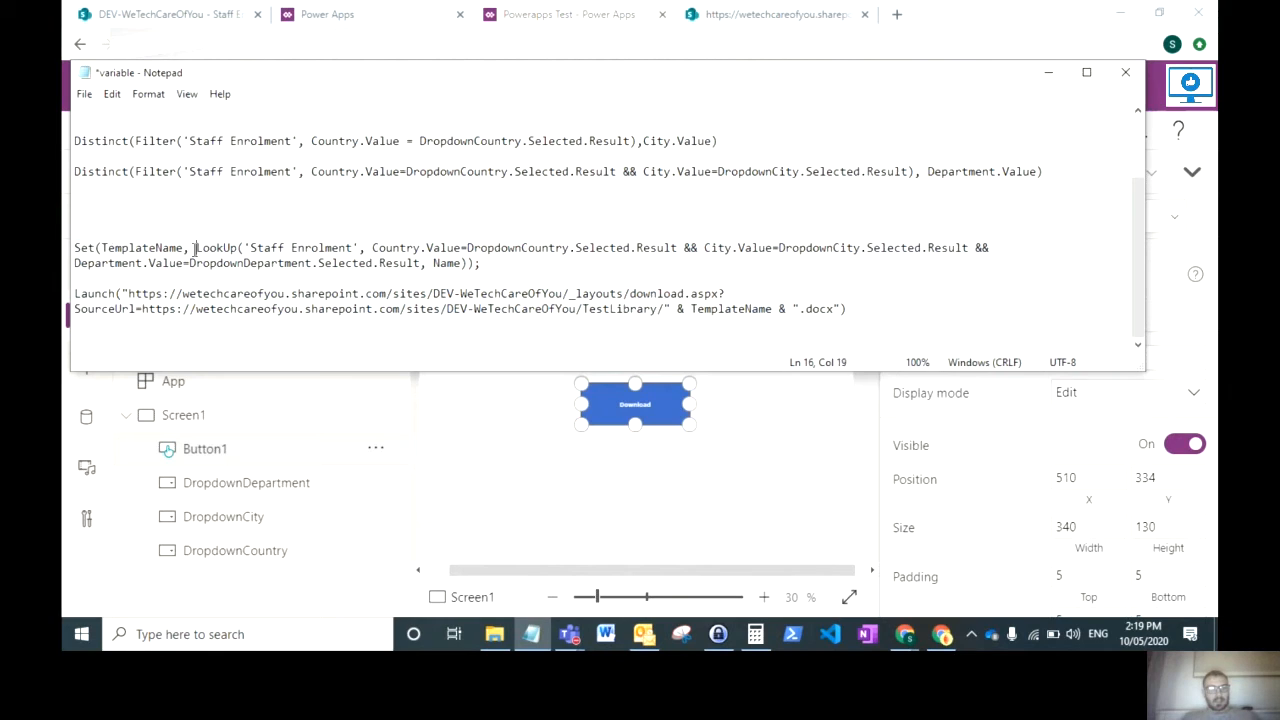
{"action": "double_click", "coordinate": [136, 248]}
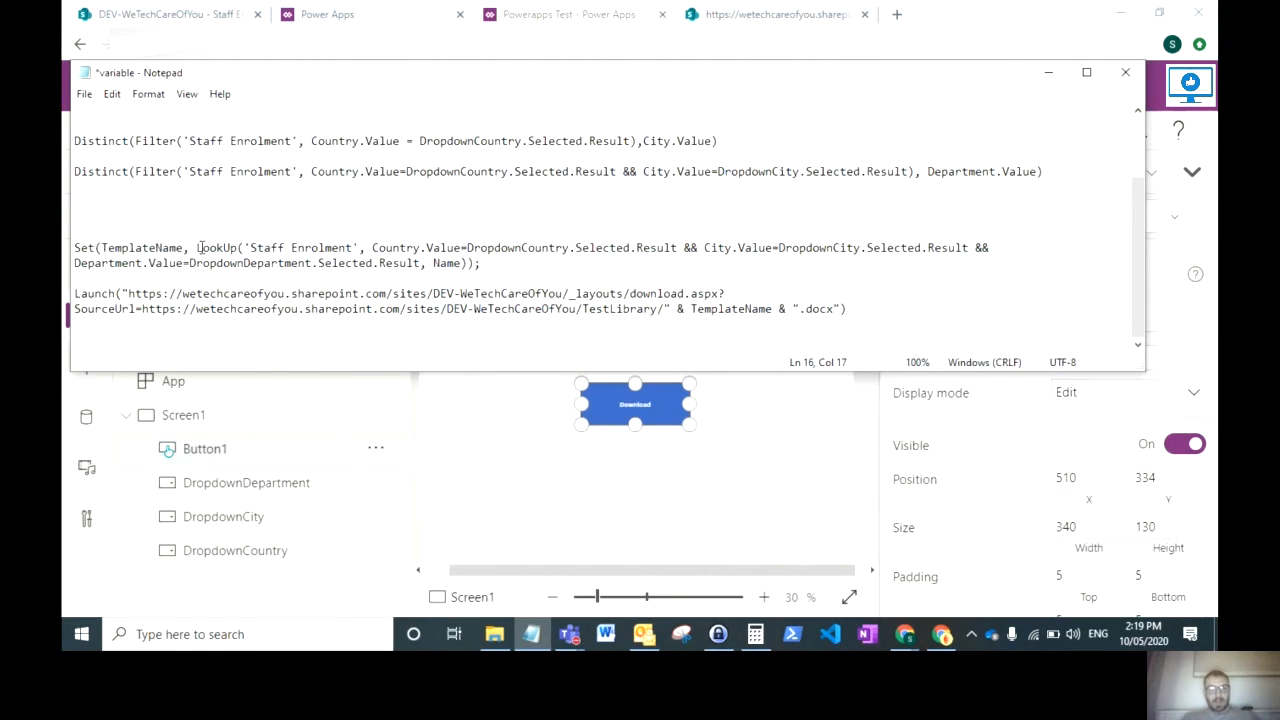
{"action": "double_click", "coordinate": [216, 248]}
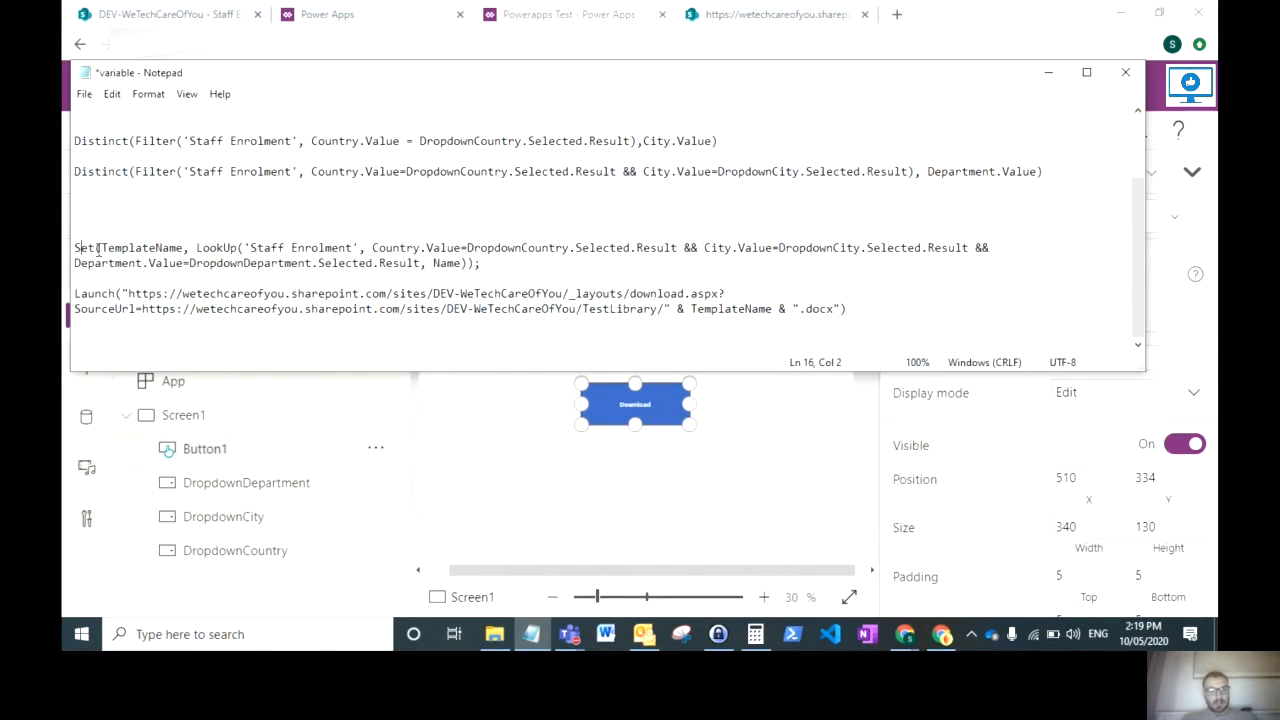
{"action": "double_click", "coordinate": [140, 248]}
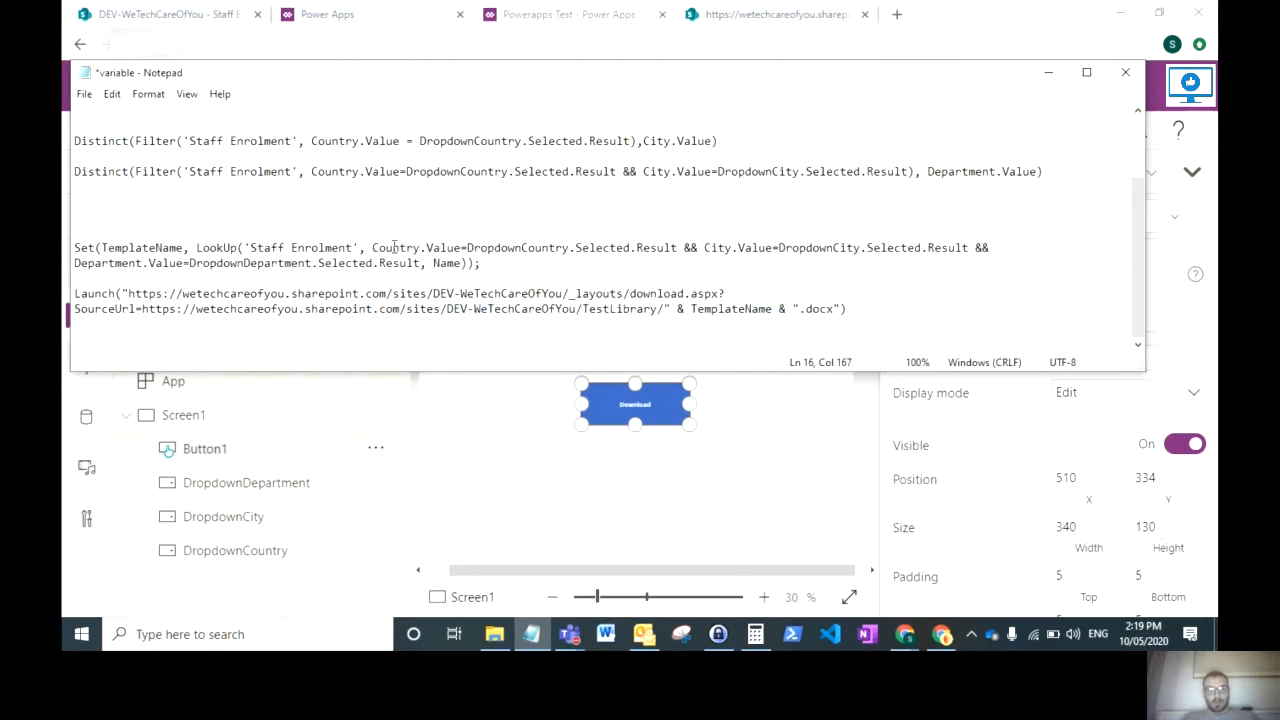
{"action": "left_click_drag", "start_coordinate": [250, 248], "coordinate": [470, 248]}
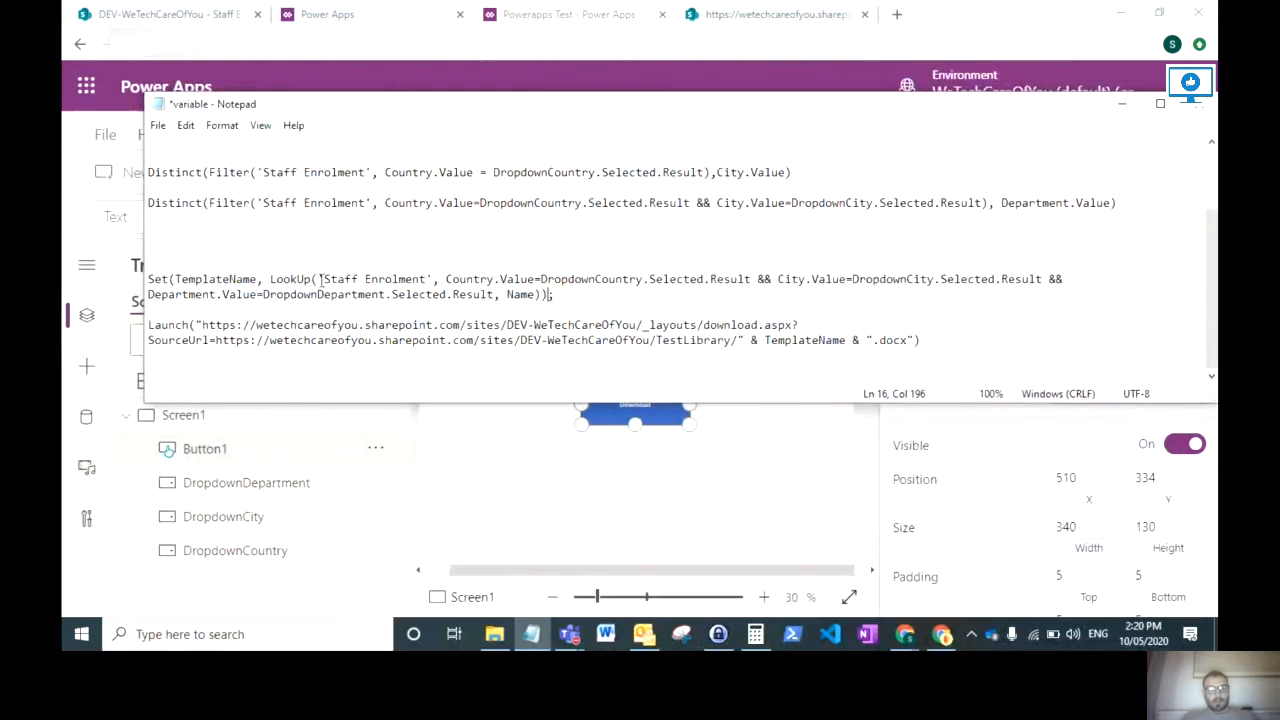
{"action": "double_click", "coordinate": [372, 280]}
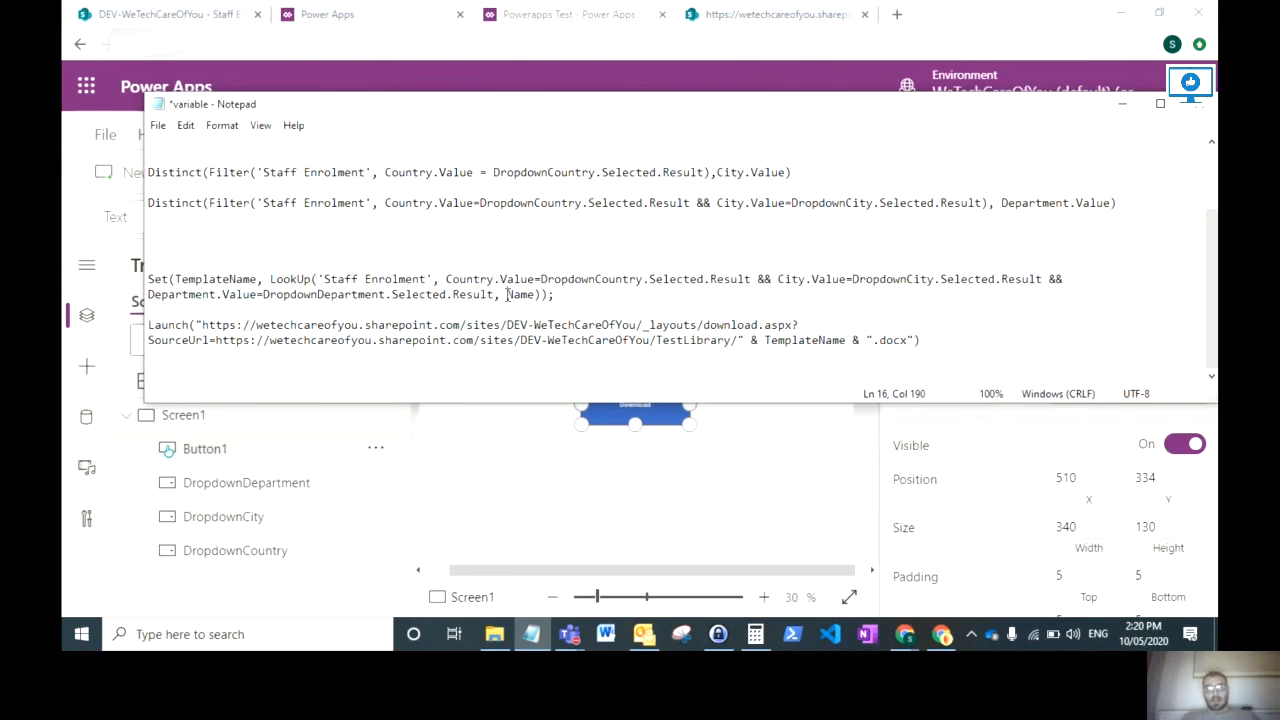
{"action": "double_click", "coordinate": [520, 294]}
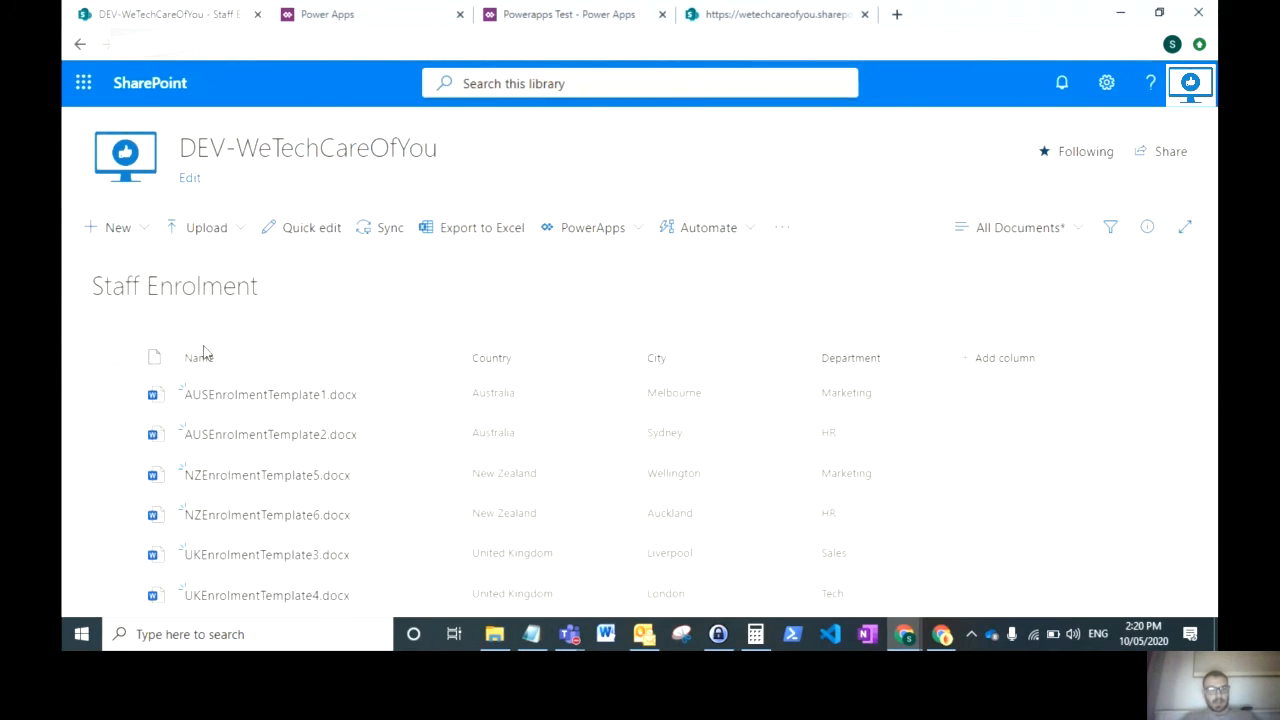
{"action": "mouse_move", "coordinate": [204, 388]}
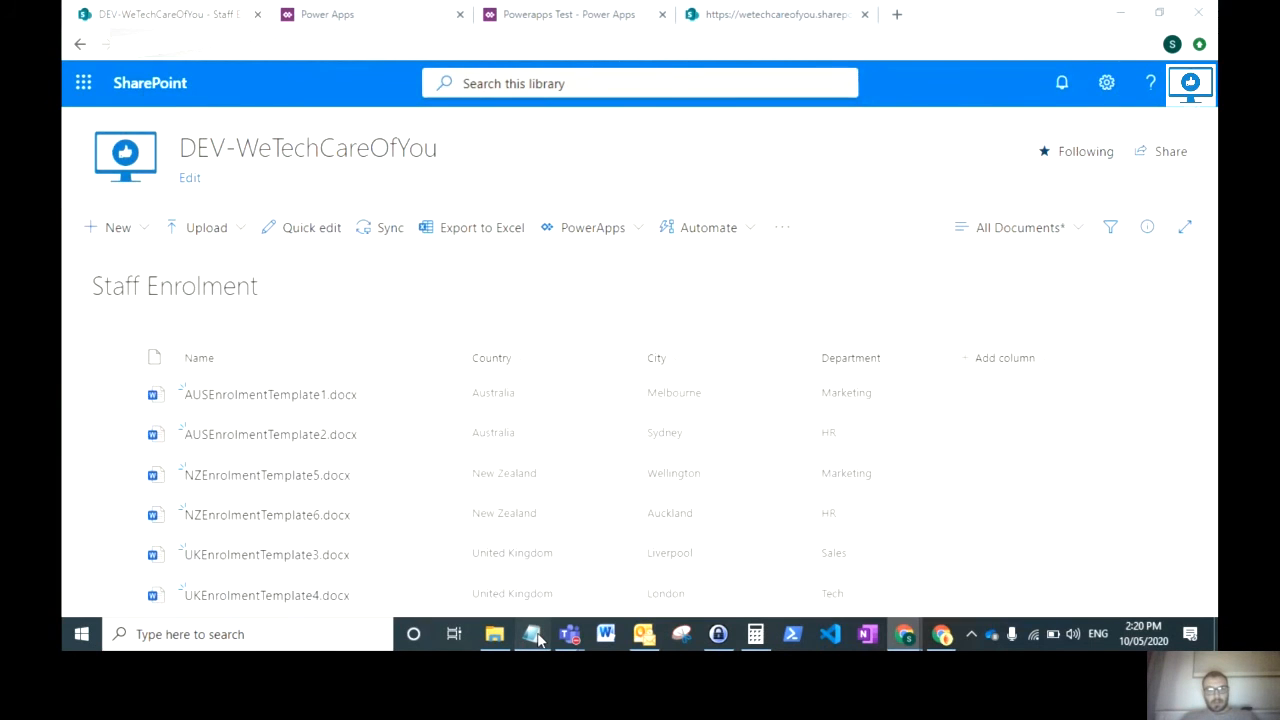
{"action": "left_click", "coordinate": [532, 634]}
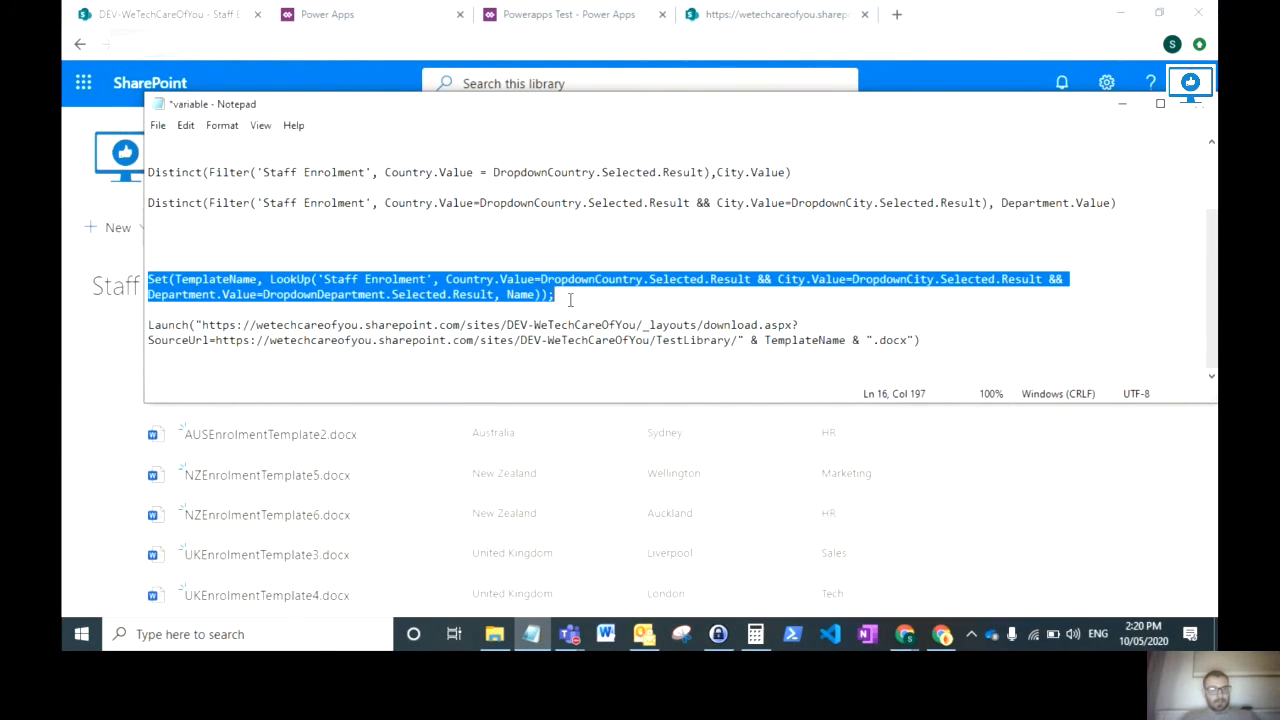
{"action": "left_click", "coordinate": [204, 280]}
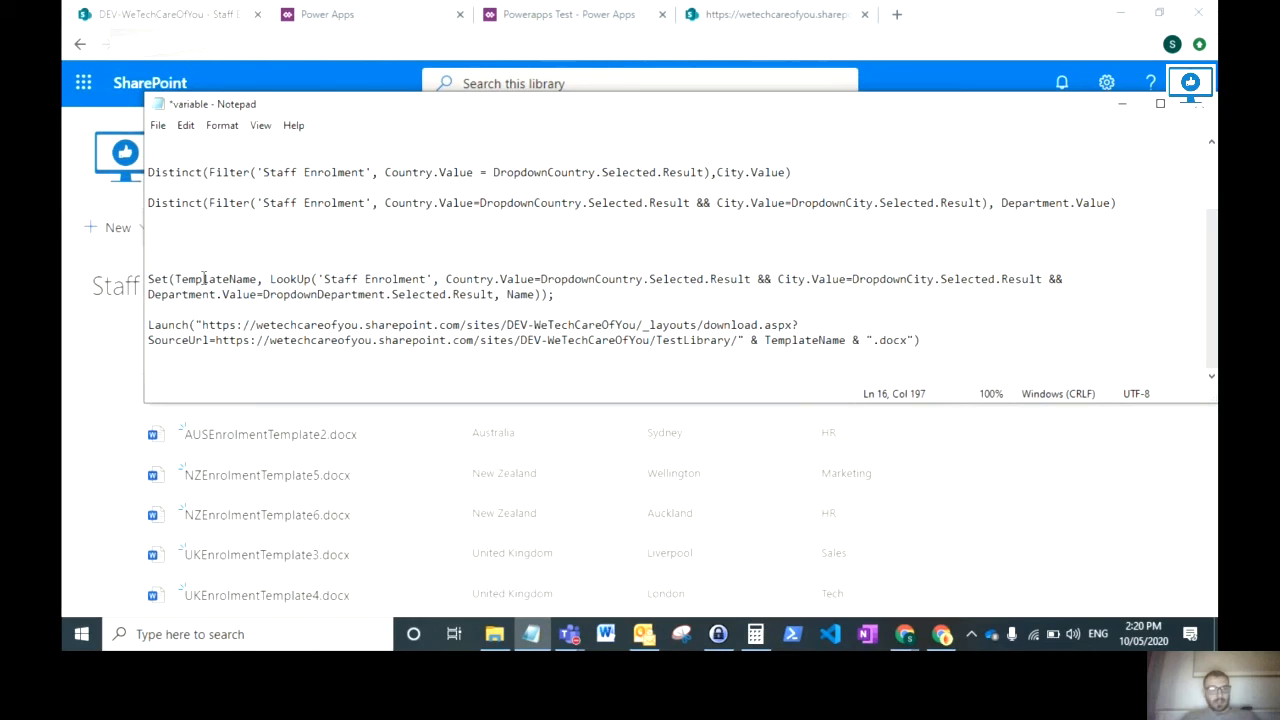
{"action": "double_click", "coordinate": [212, 280]}
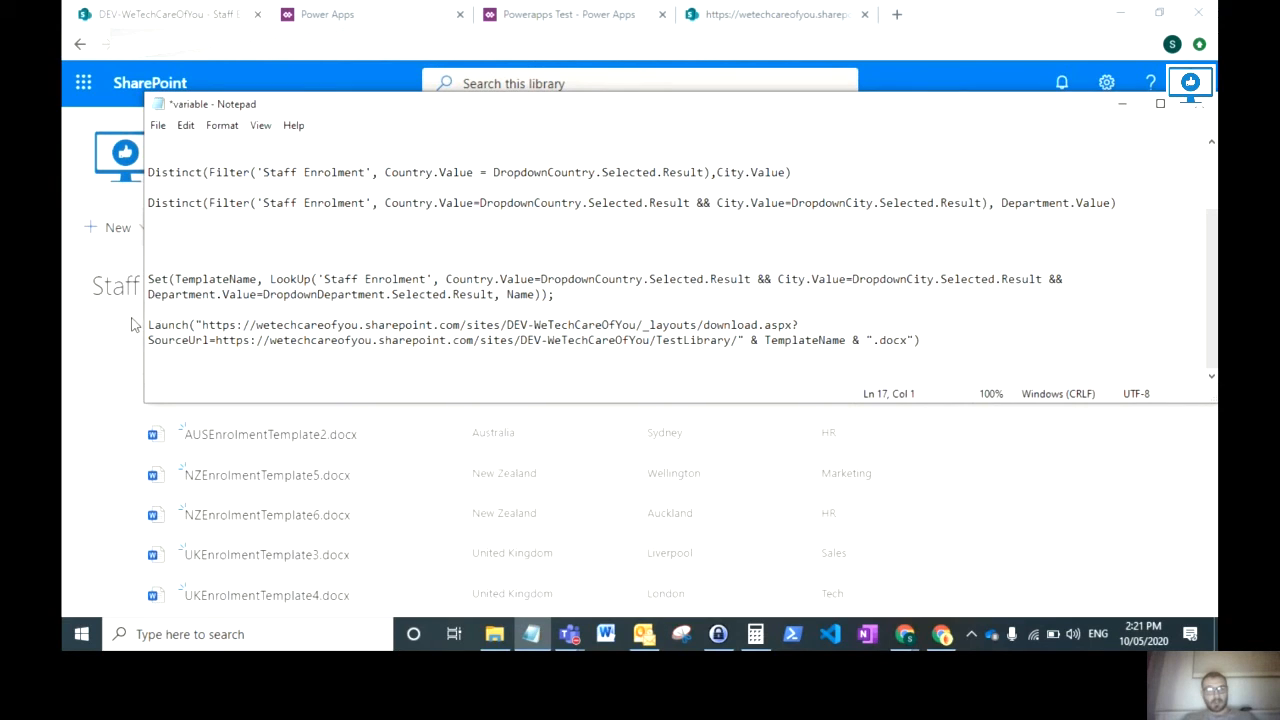
Step: Highlight the Launch function, the site address and the _layouts/download.aspx path in the download link
{"action": "double_click", "coordinate": [170, 324]}
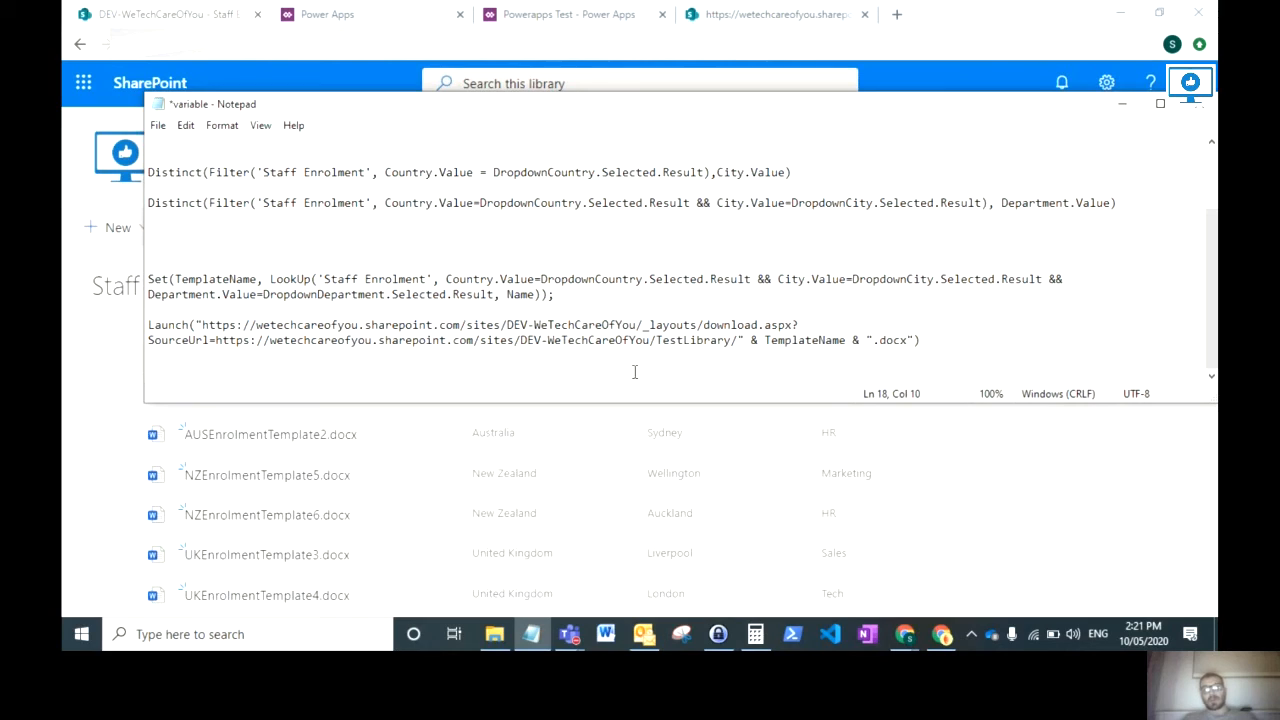
{"action": "left_click", "coordinate": [912, 340]}
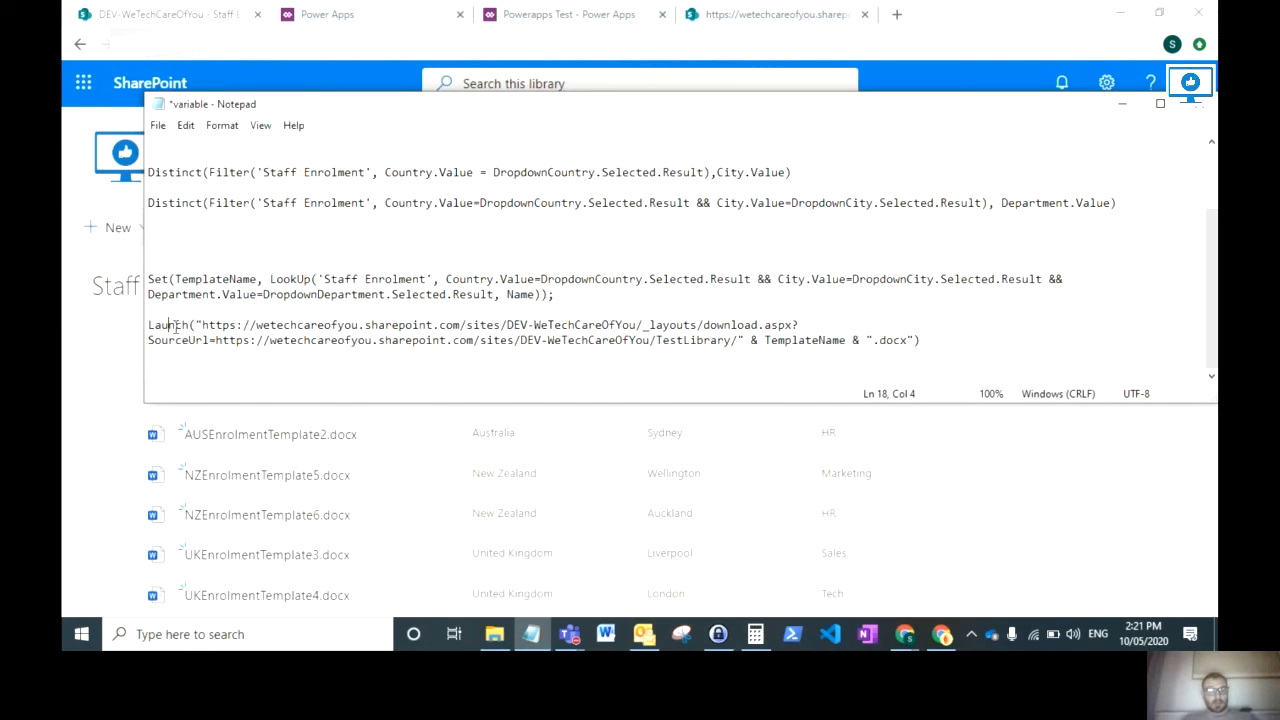
{"action": "double_click", "coordinate": [220, 324]}
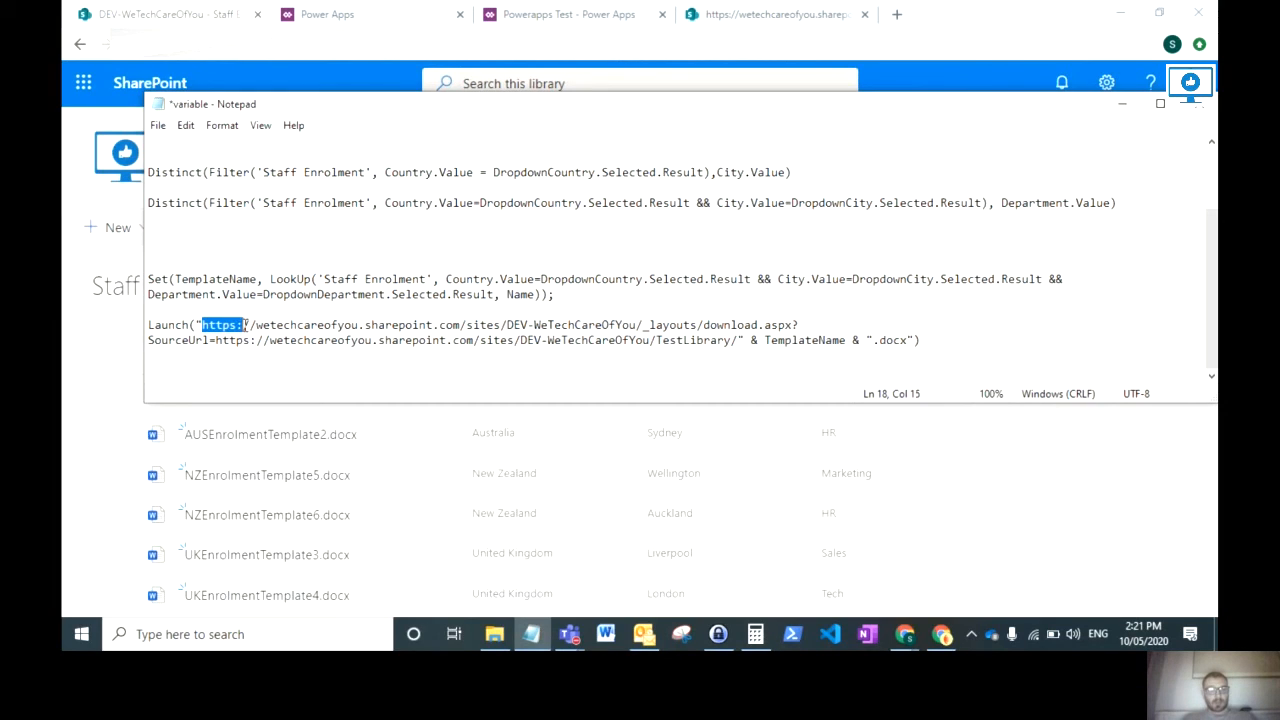
{"action": "left_click_drag", "start_coordinate": [204, 324], "coordinate": [624, 324]}
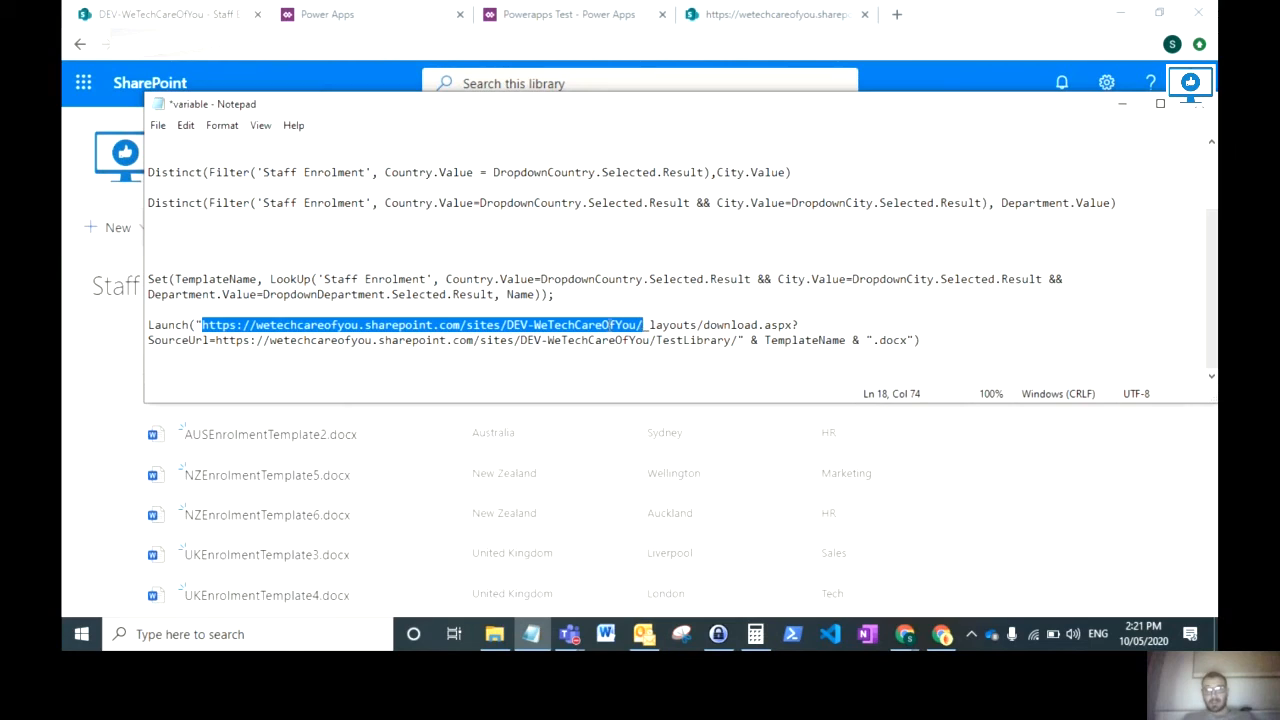
{"action": "left_click", "coordinate": [648, 324]}
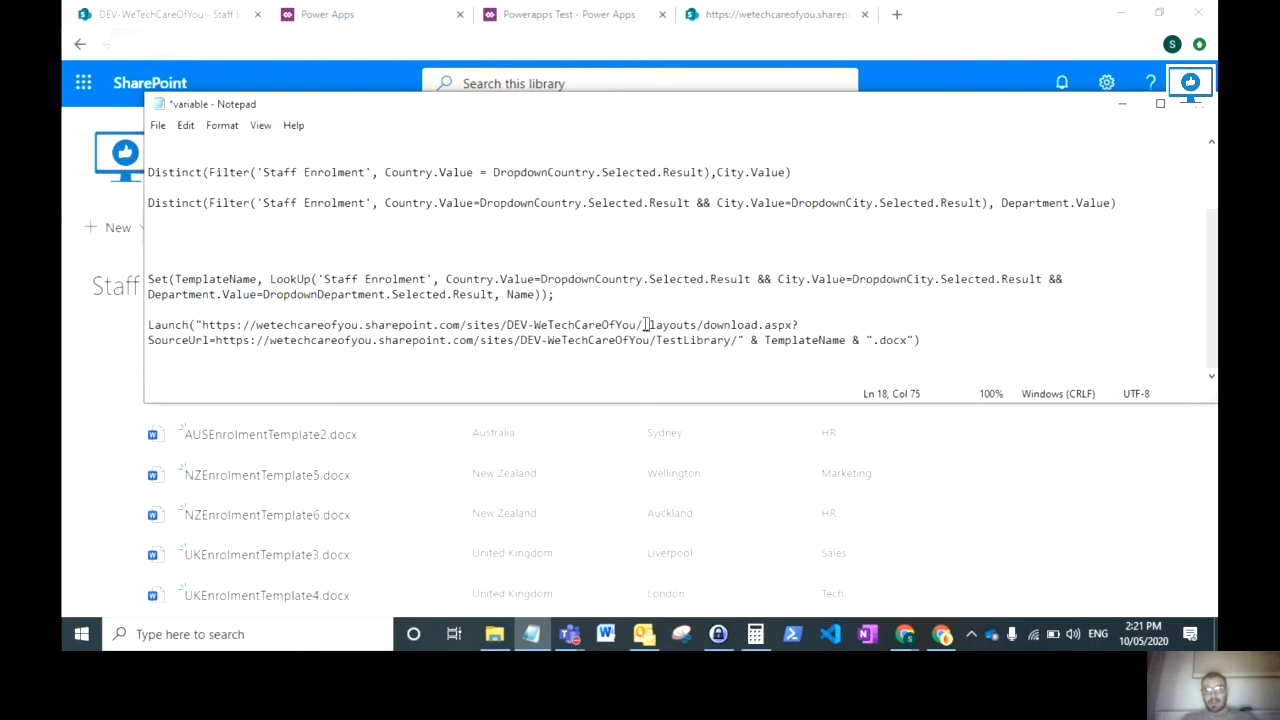
{"action": "double_click", "coordinate": [676, 324]}
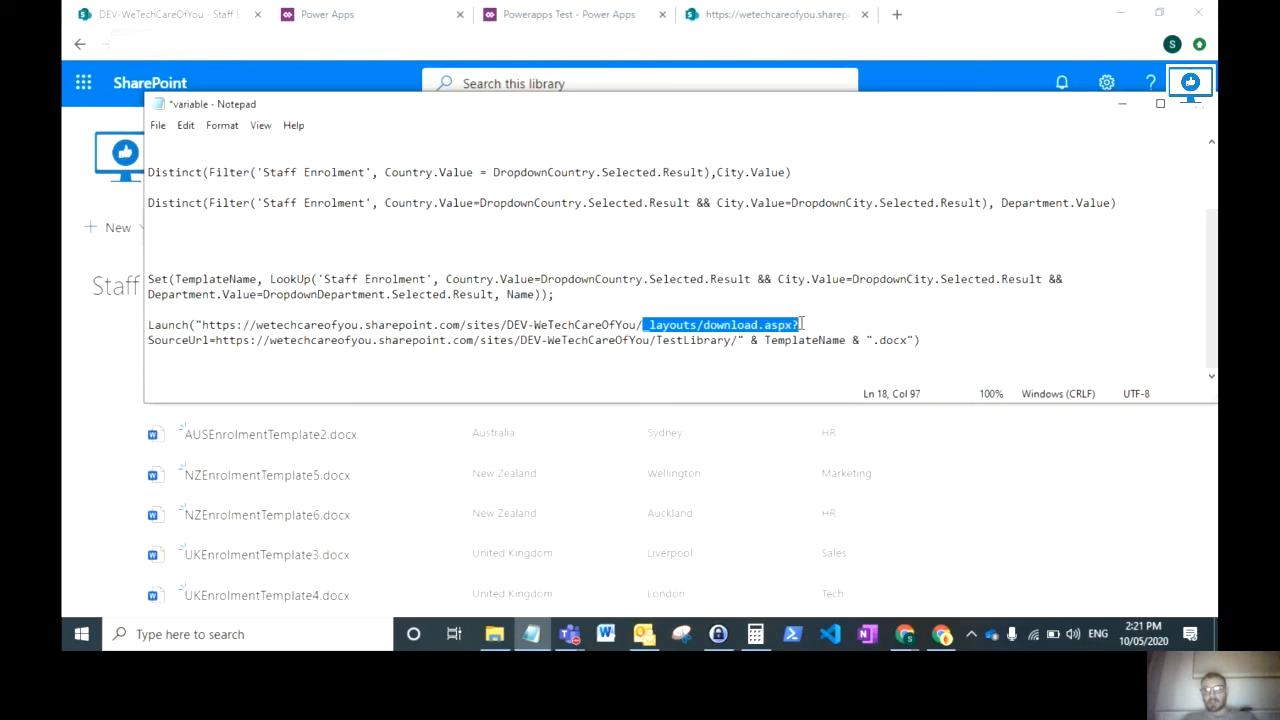
Step: Highlight the SourceUrl library address and the ampersand joining TemplateName with .docx
{"action": "left_click", "coordinate": [388, 340]}
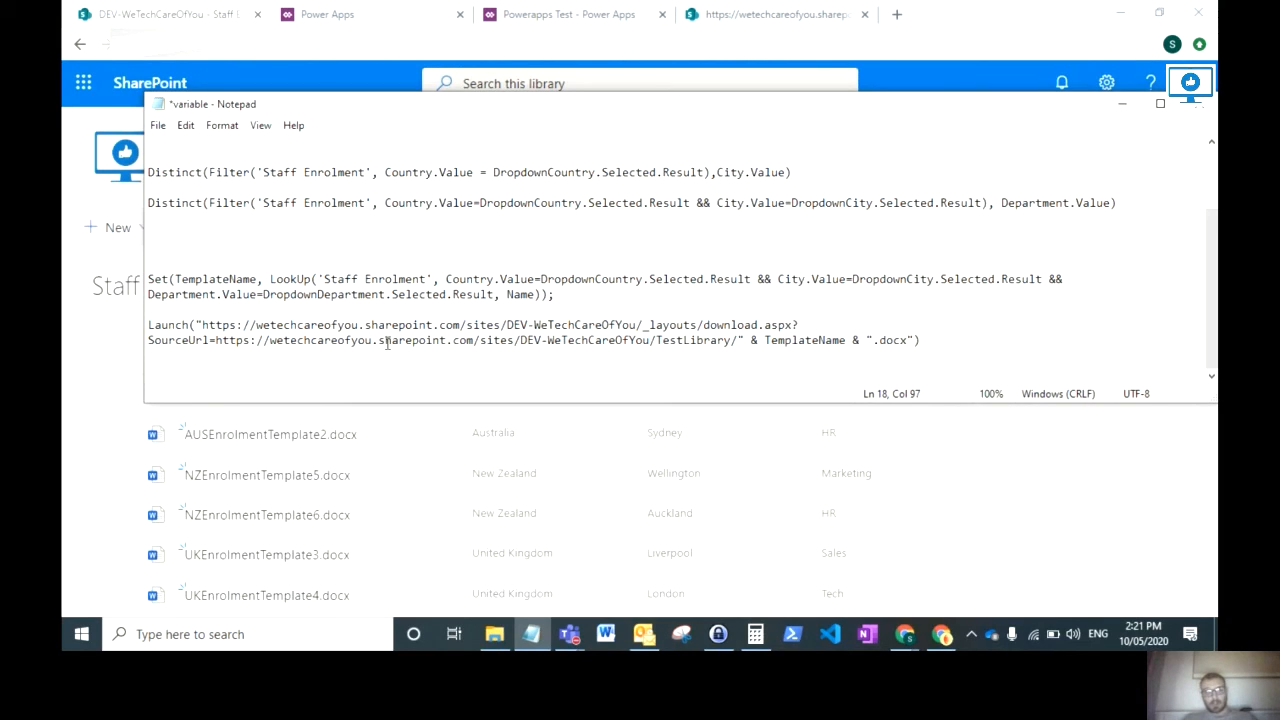
{"action": "double_click", "coordinate": [176, 340]}
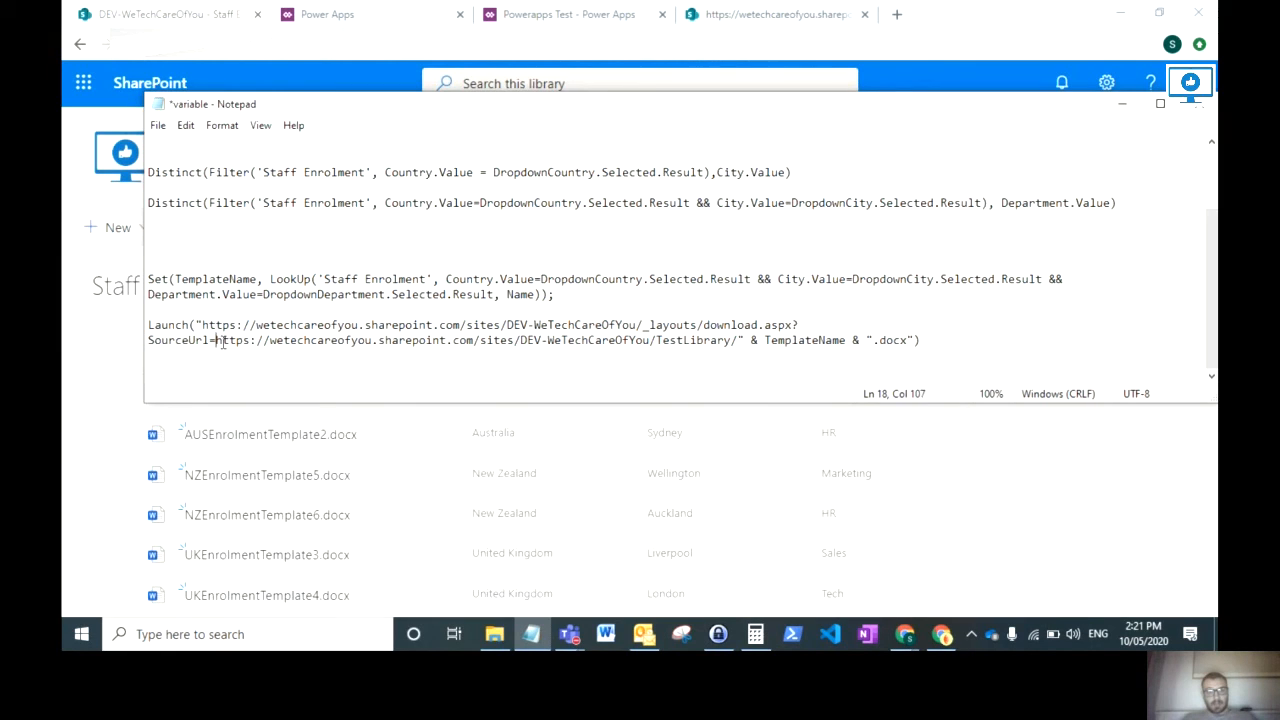
{"action": "left_click_drag", "start_coordinate": [216, 340], "coordinate": [644, 340]}
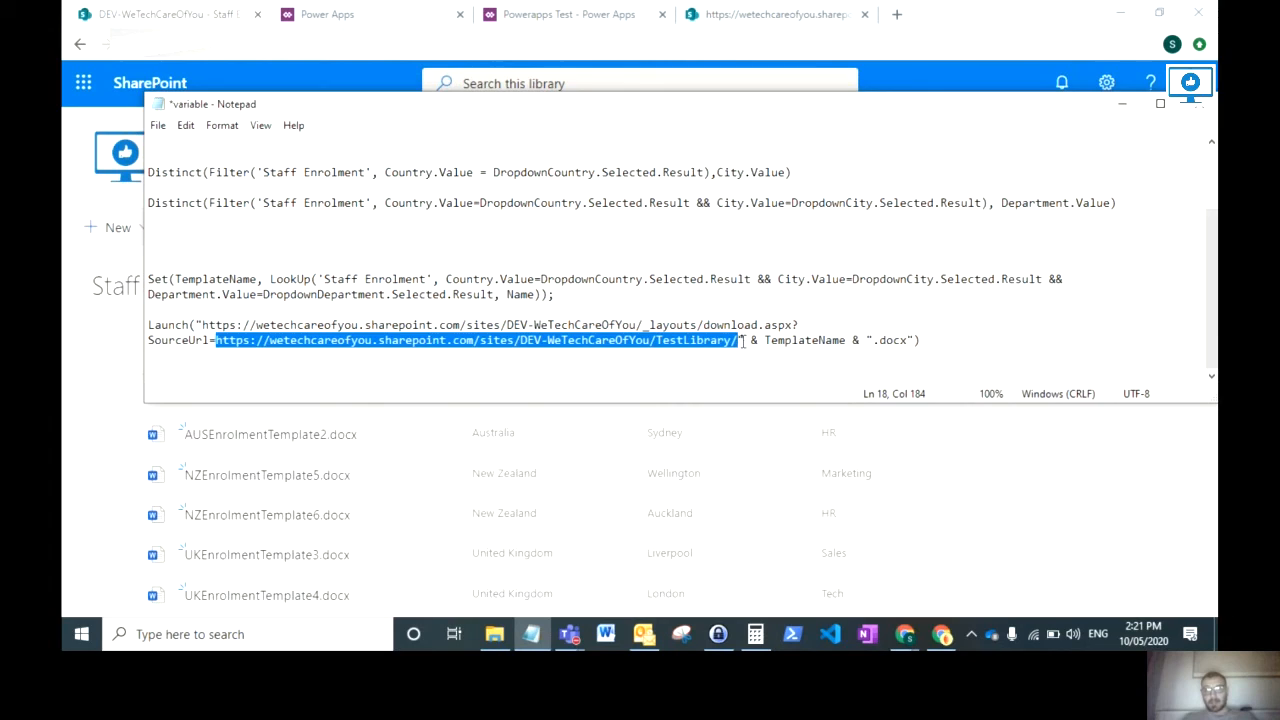
{"action": "left_click", "coordinate": [798, 340]}
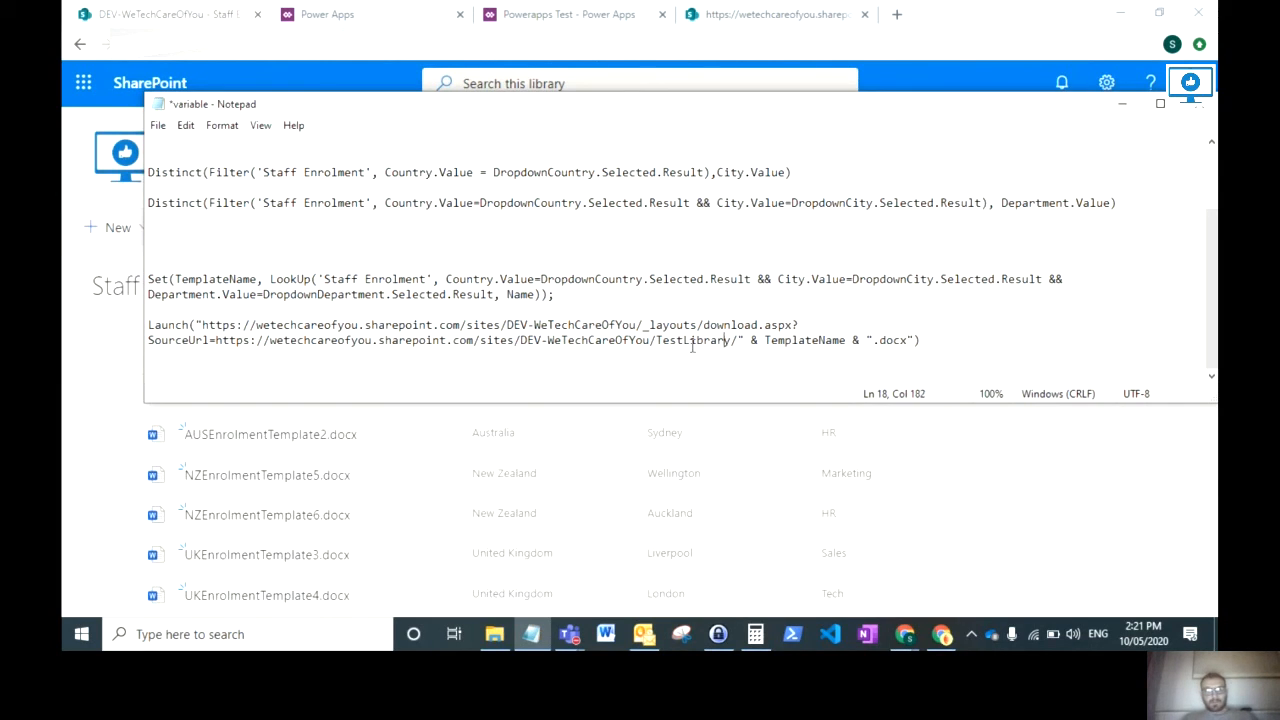
{"action": "left_click", "coordinate": [200, 324]}
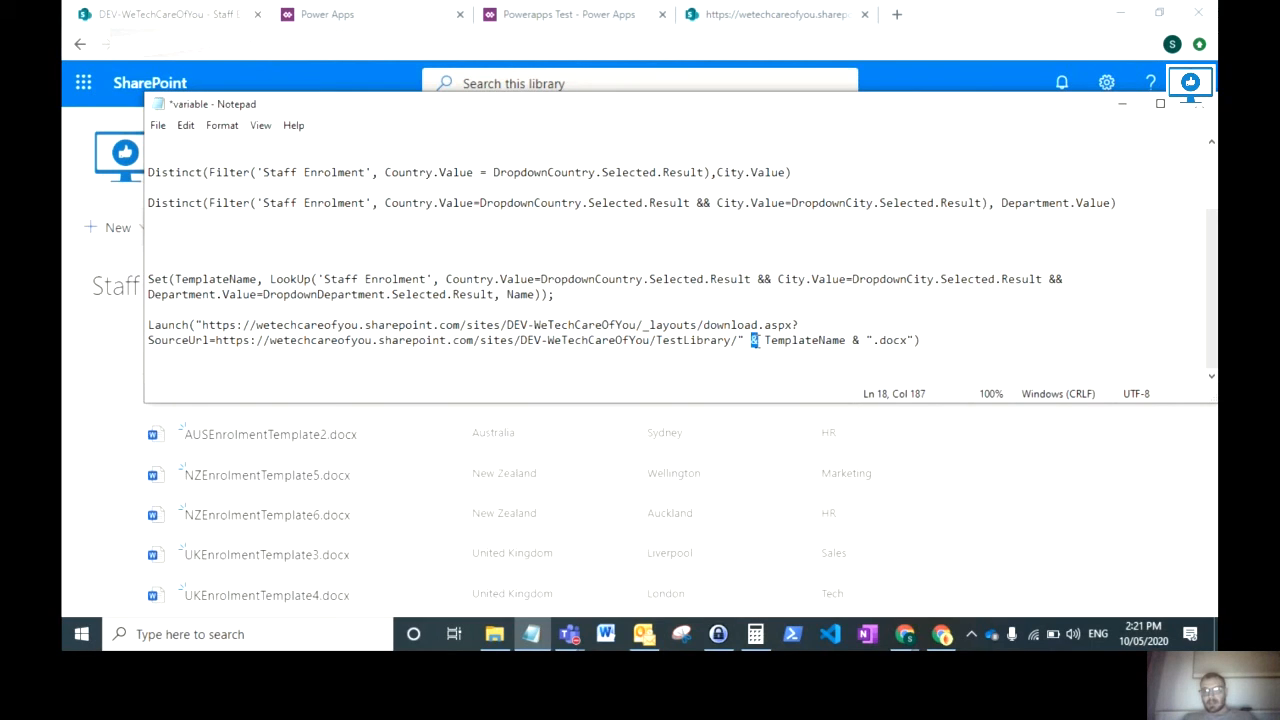
{"action": "double_click", "coordinate": [804, 340]}
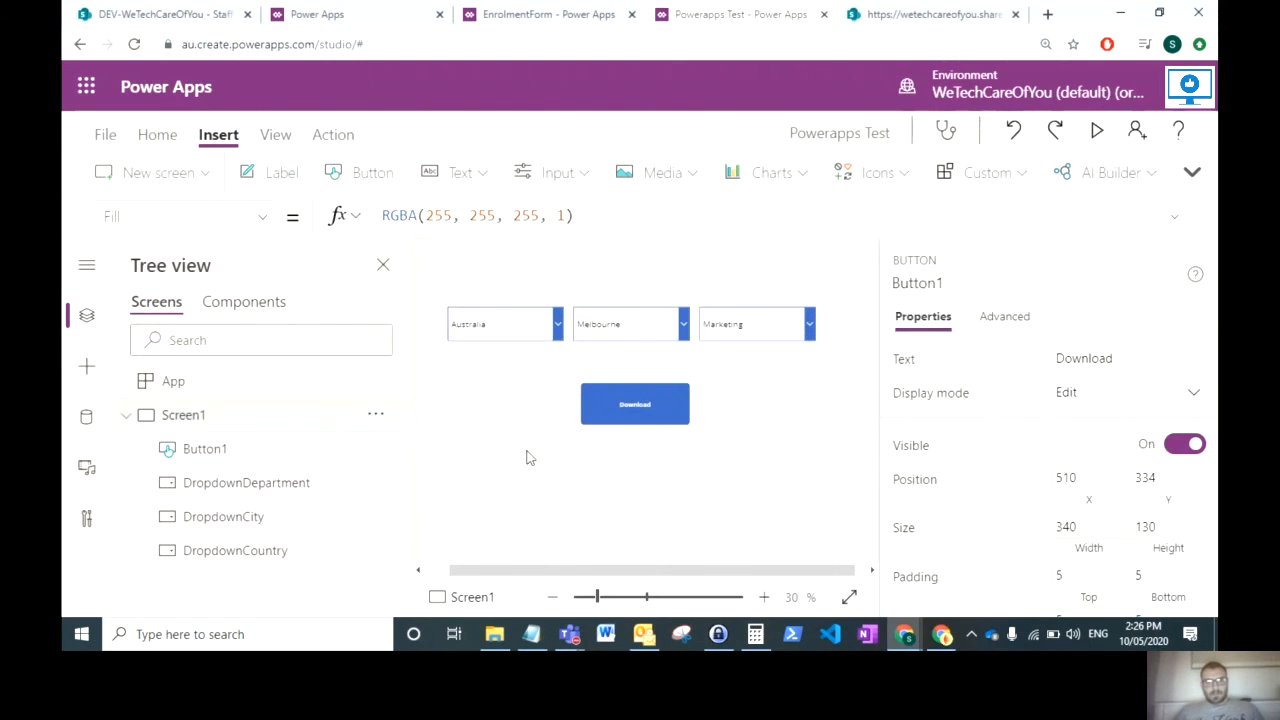
{"action": "left_click", "coordinate": [634, 404]}
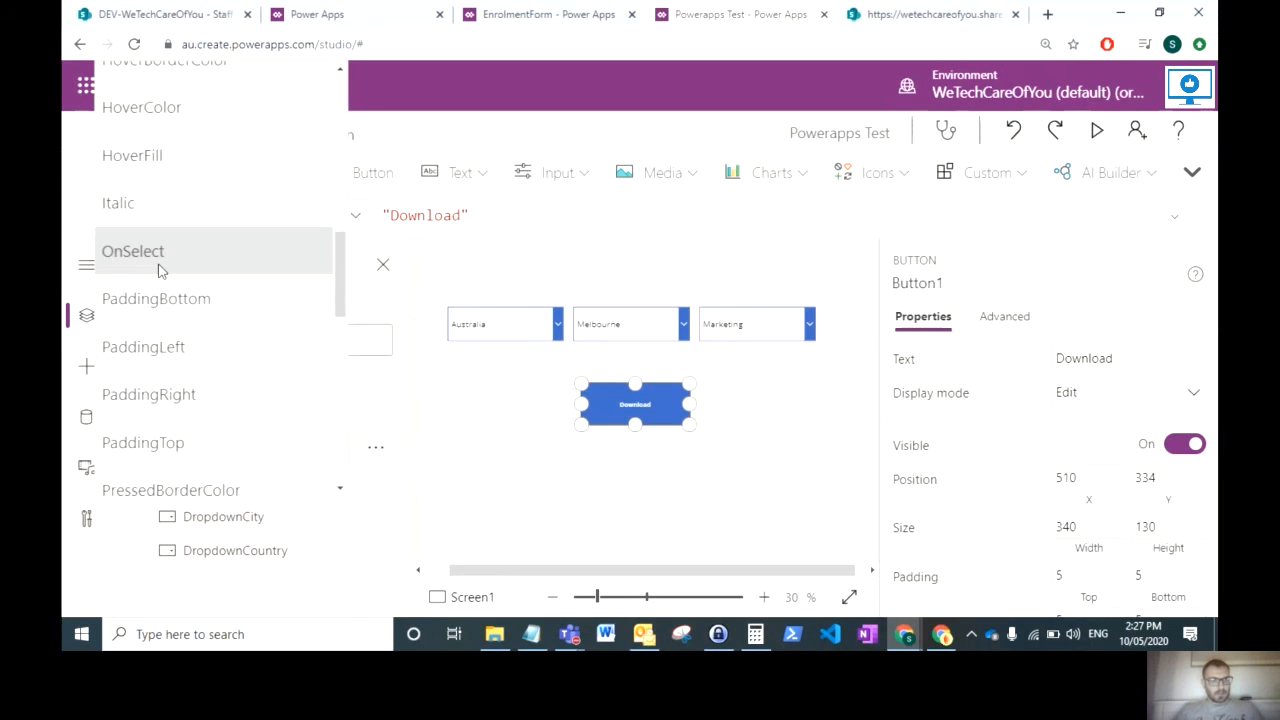
{"action": "left_click", "coordinate": [132, 252]}
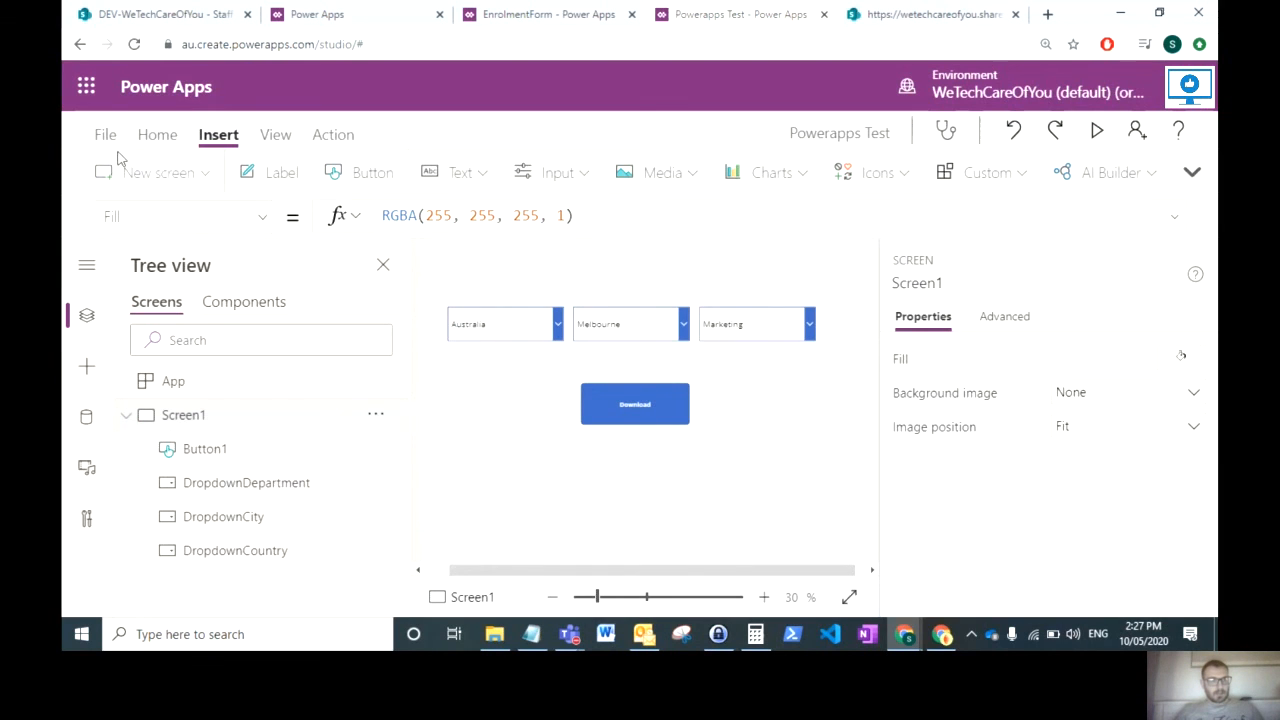
Step: Save the app via File and Save as, then return to the editor
{"action": "left_click", "coordinate": [104, 134]}
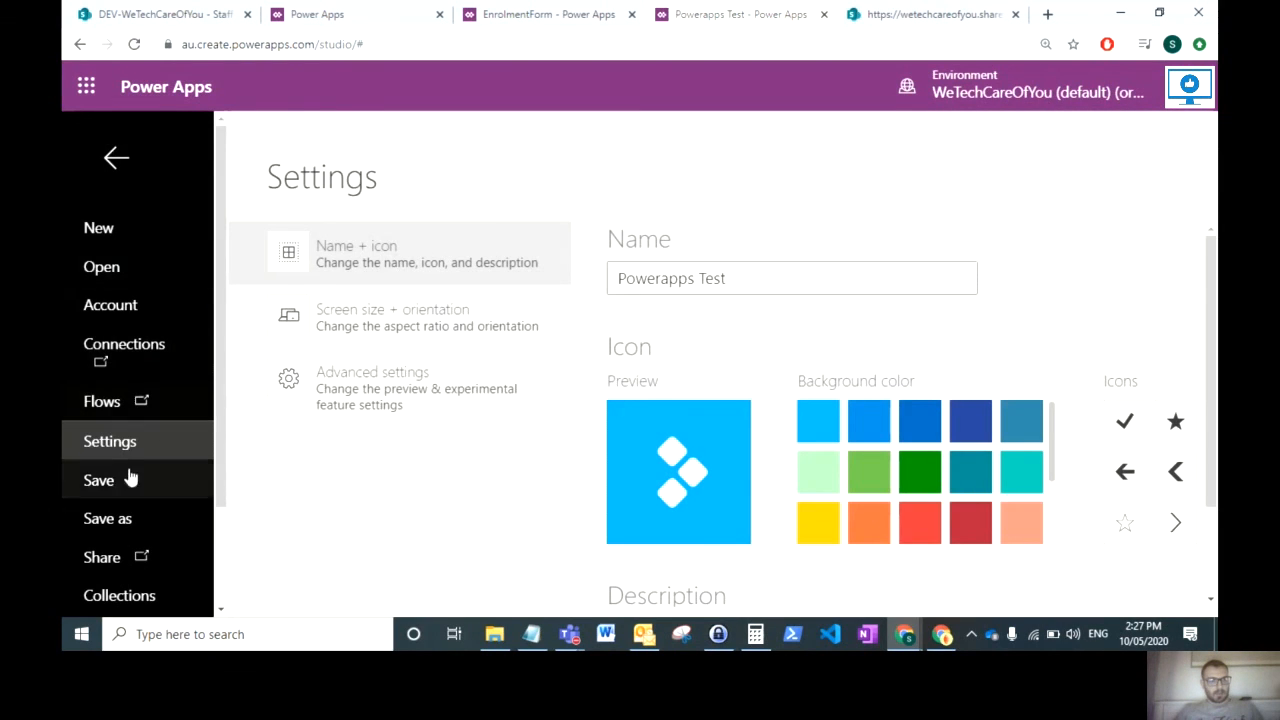
{"action": "left_click", "coordinate": [108, 518]}
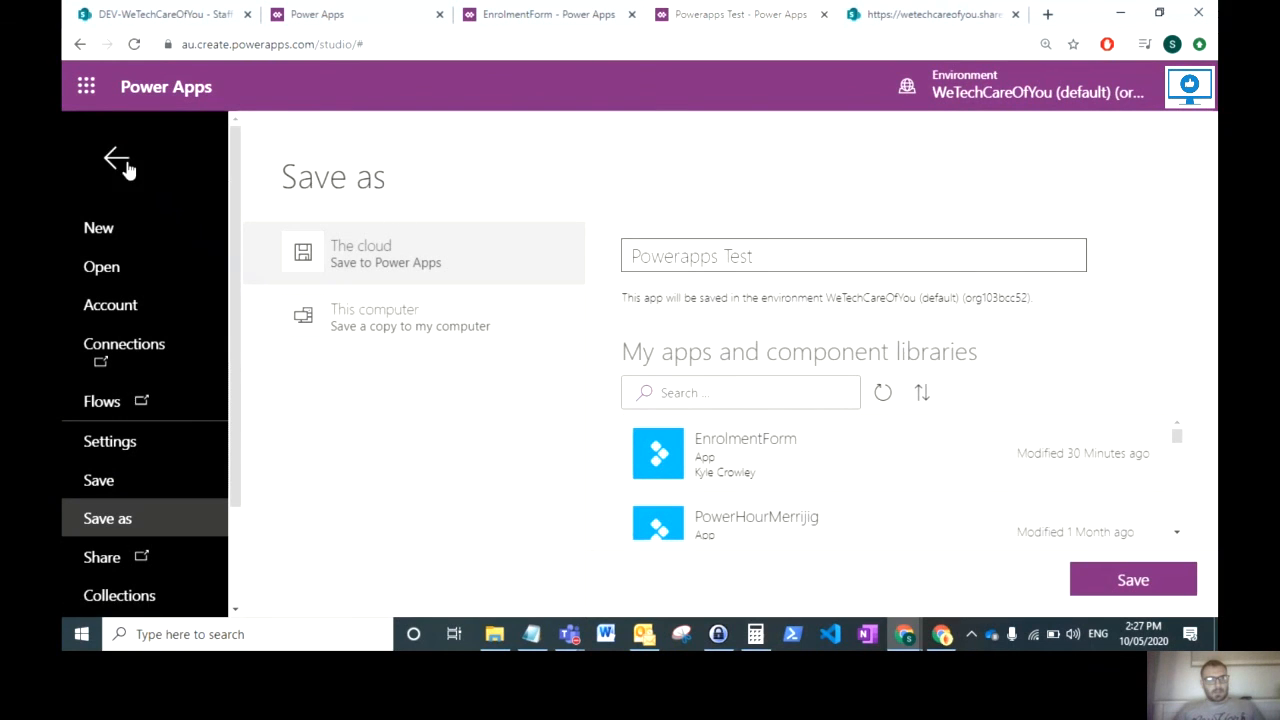
{"action": "left_click", "coordinate": [116, 160]}
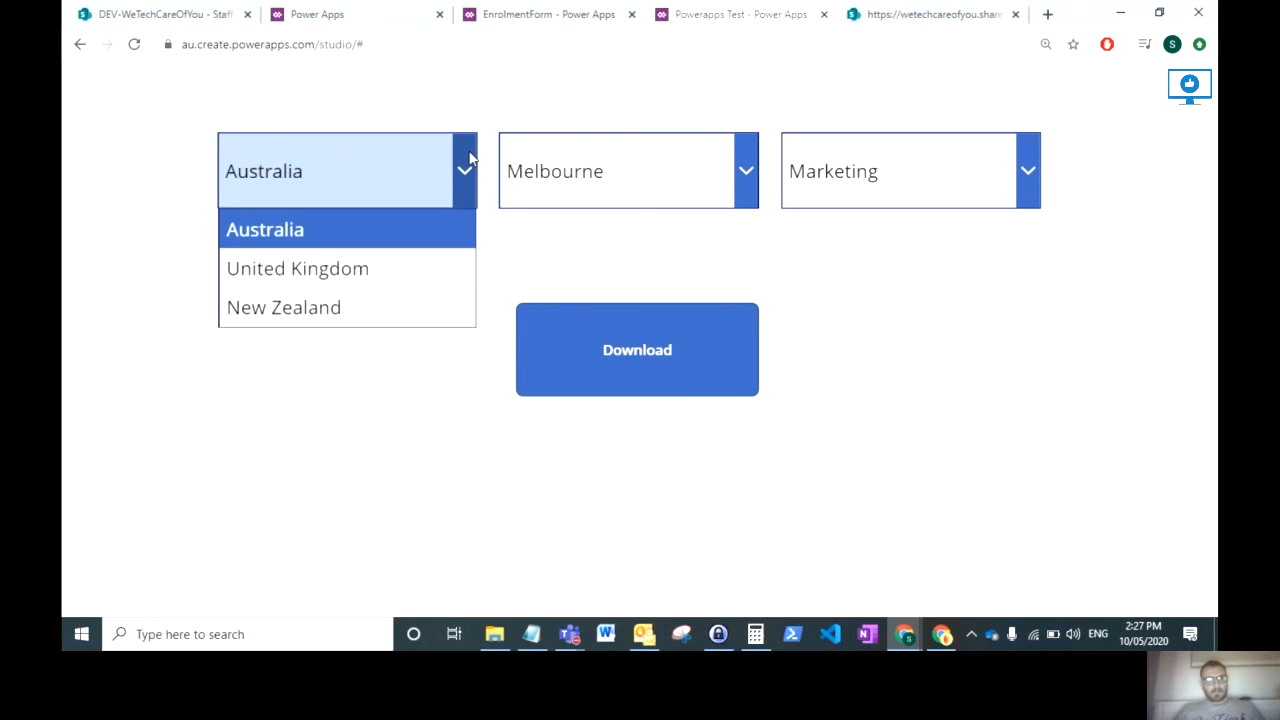
Step: Preview with United Kingdom, Liverpool and Sales and download the matching UK enrolment template
{"action": "left_click", "coordinate": [296, 268]}
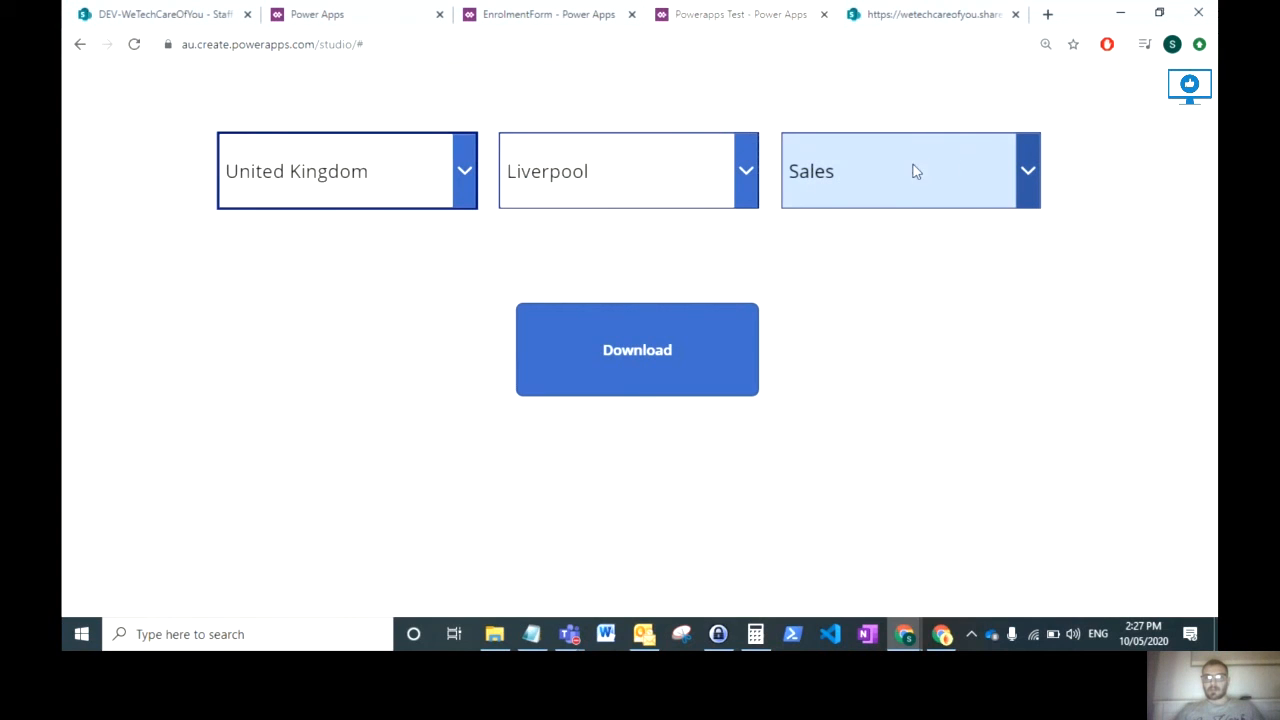
{"action": "left_click", "coordinate": [636, 348]}
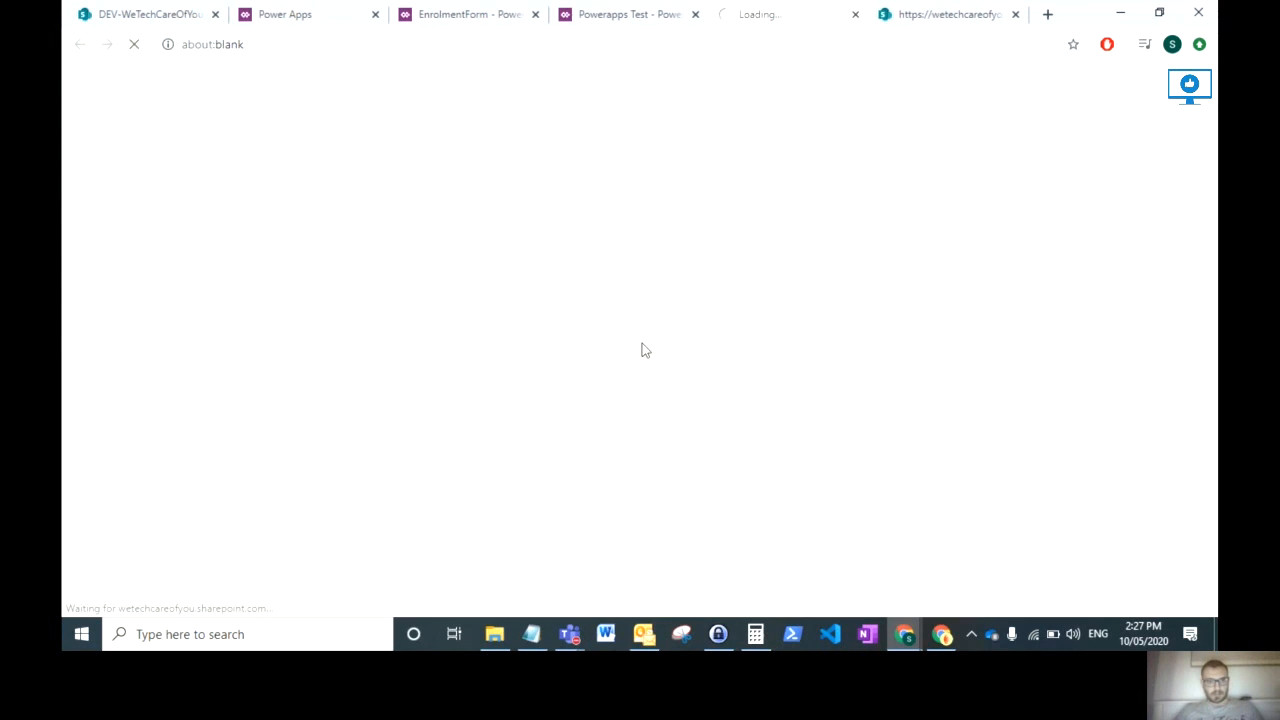
{"action": "left_click", "coordinate": [636, 328]}
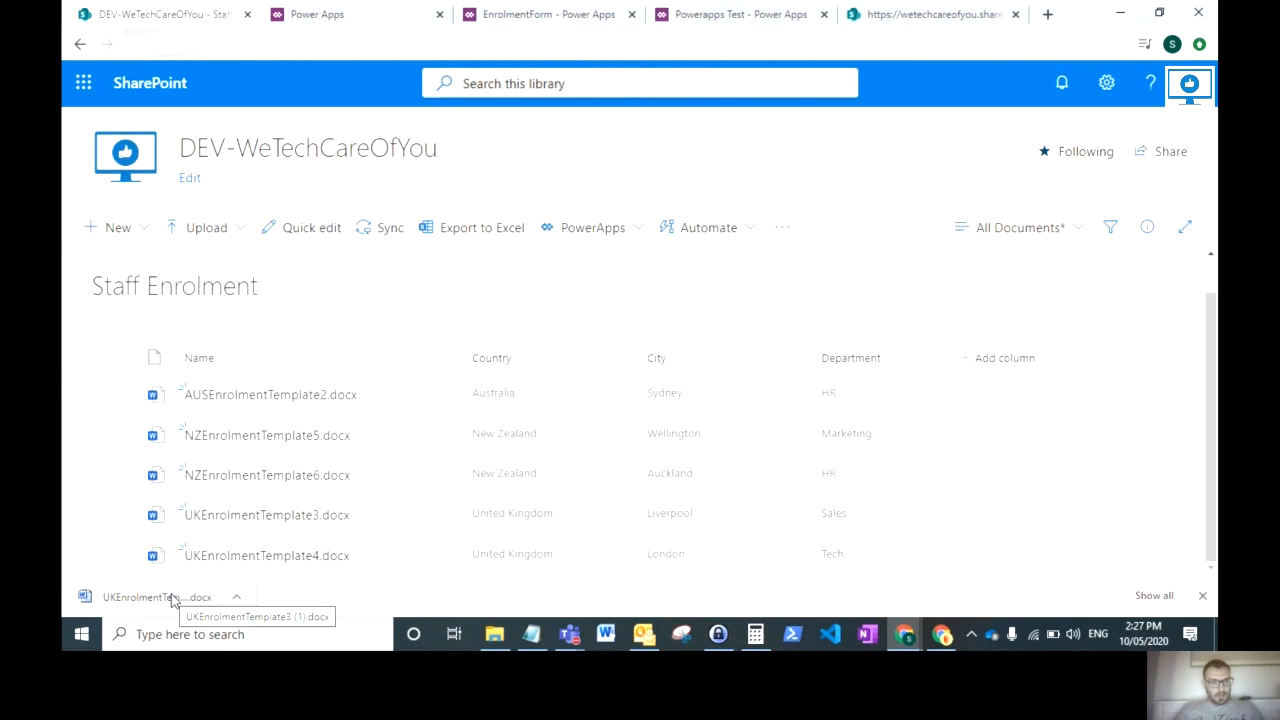
{"action": "mouse_move", "coordinate": [834, 280]}
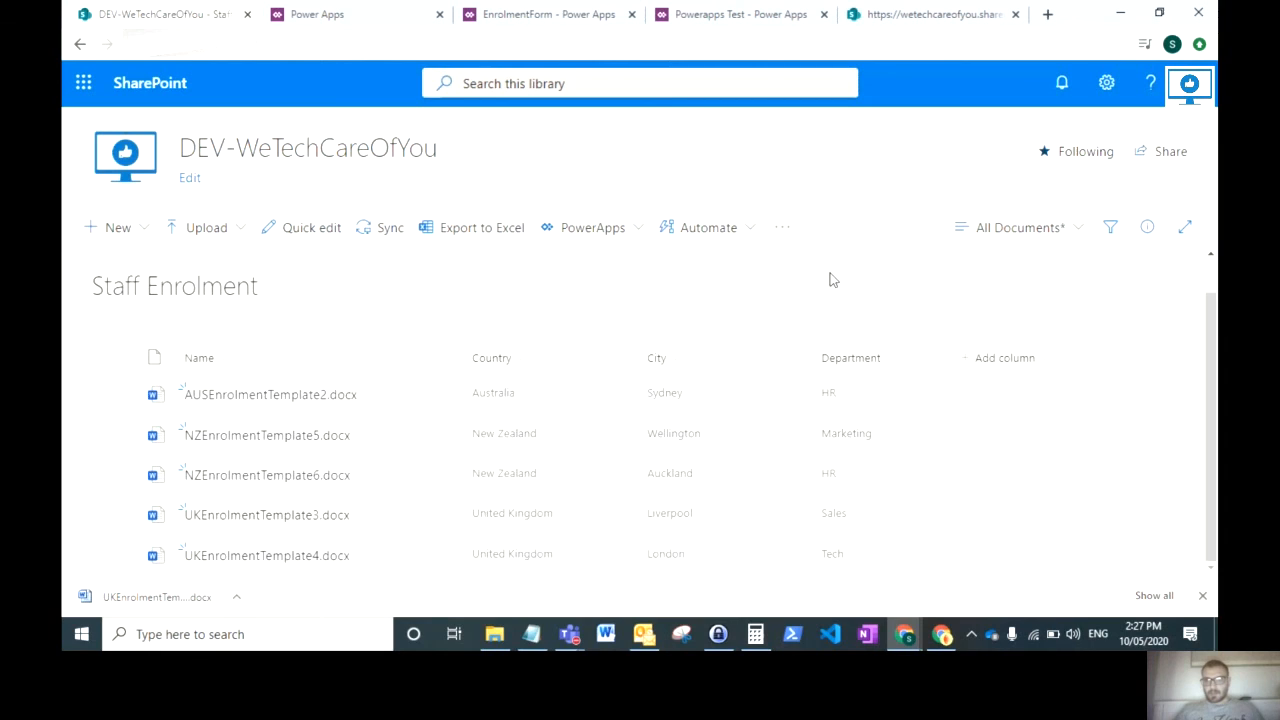